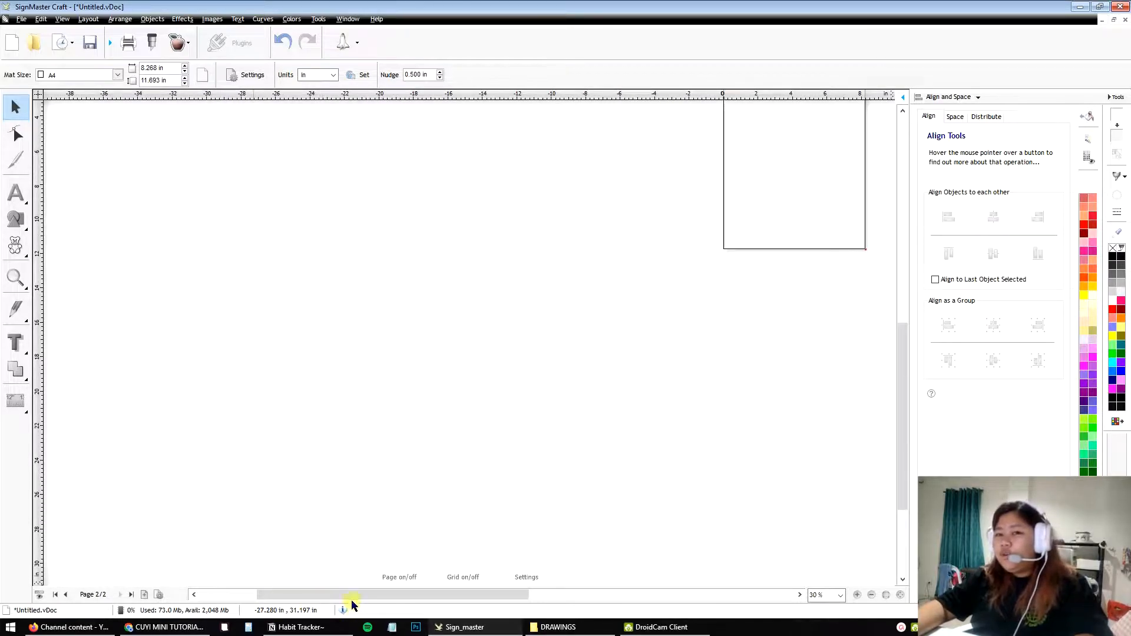
Step: Review the first page's sticker grid, return to page two and select the single face sticker
click(55, 593)
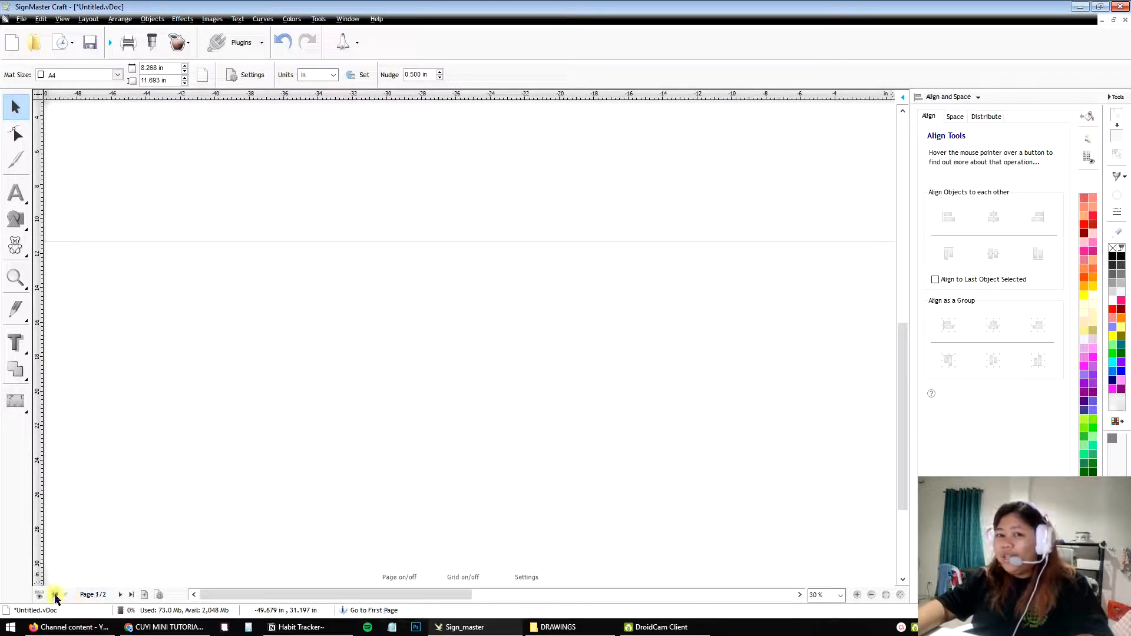
click(55, 594)
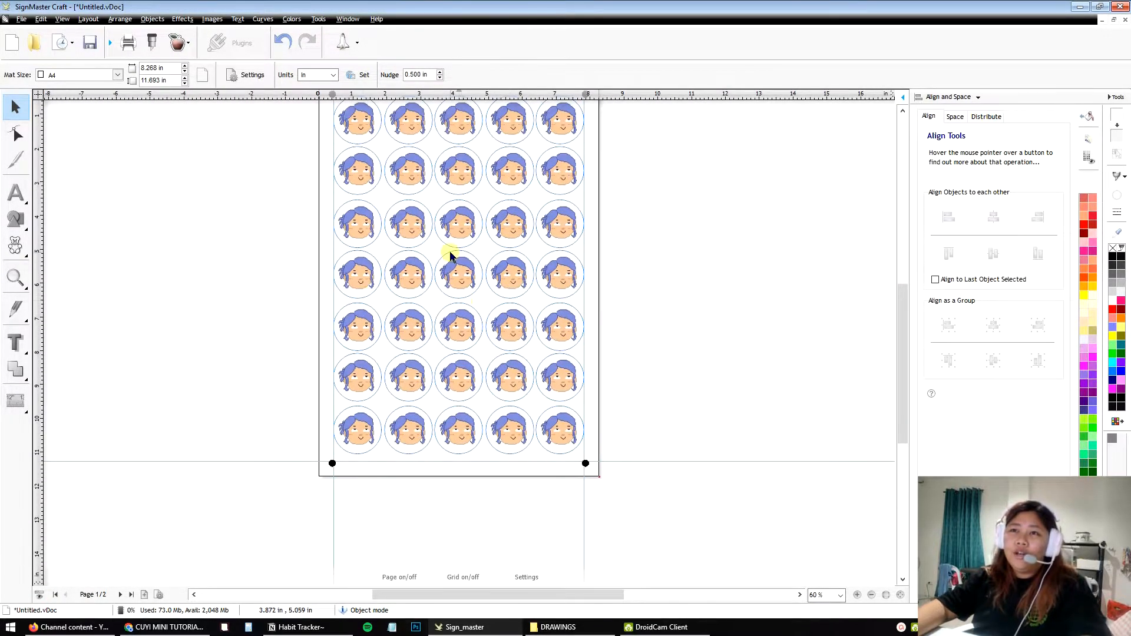
scroll(up, 3)
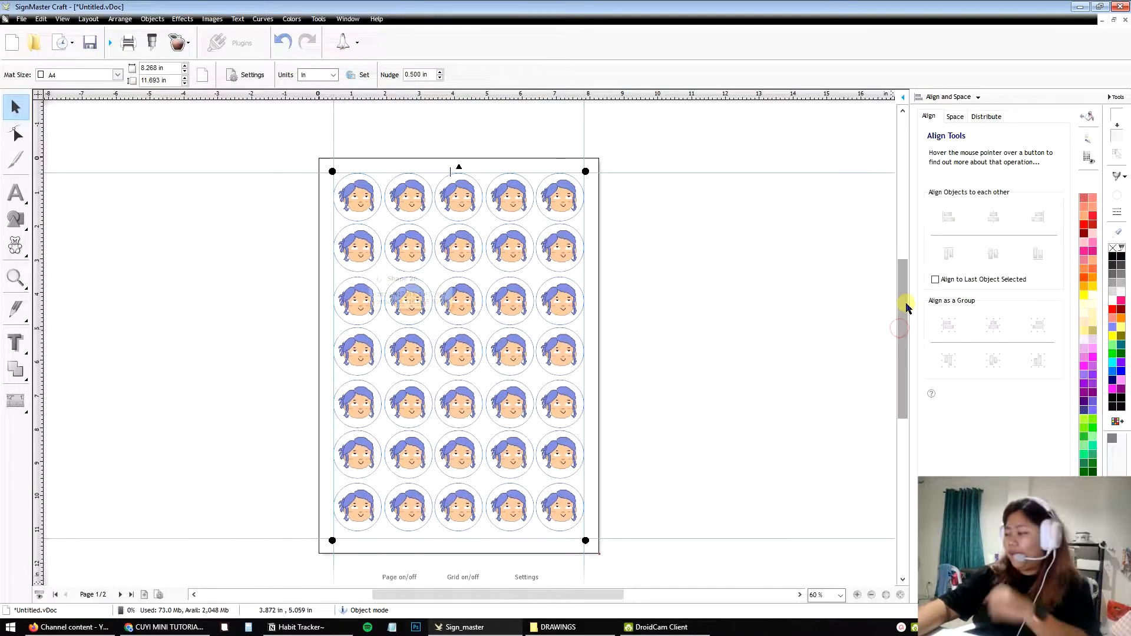
mouse_move(407, 299)
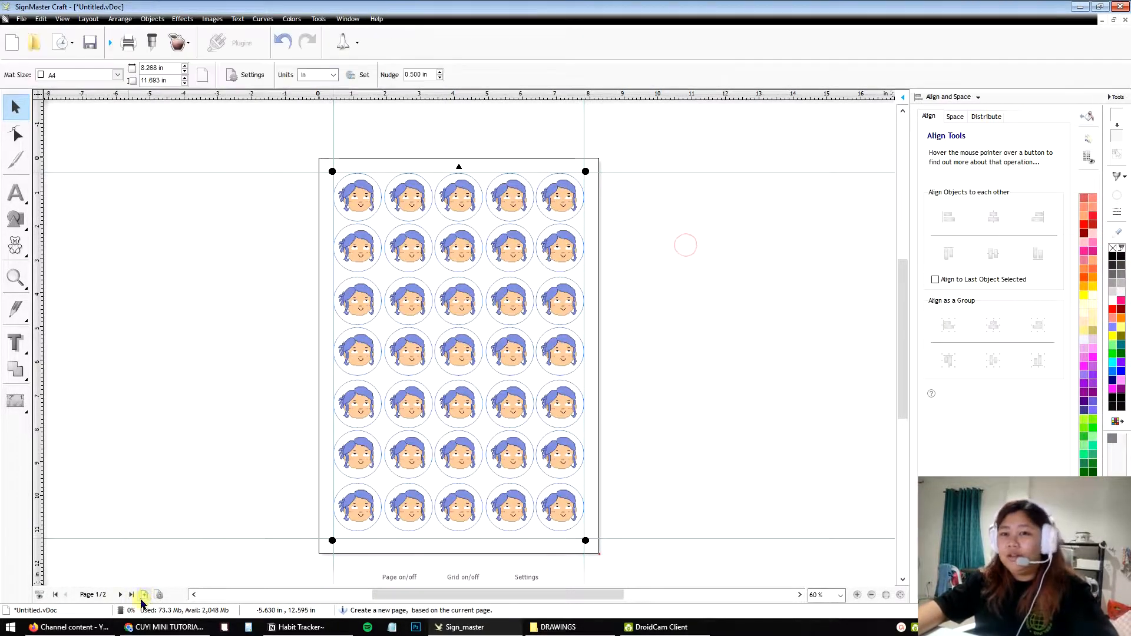
click(144, 594)
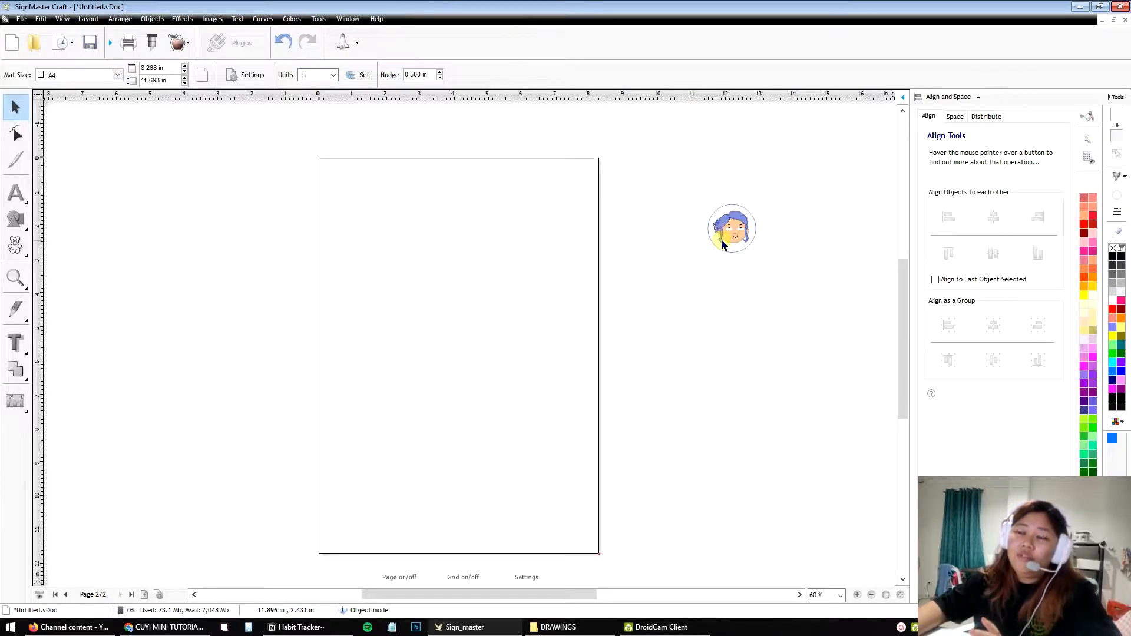
right_click(649, 361)
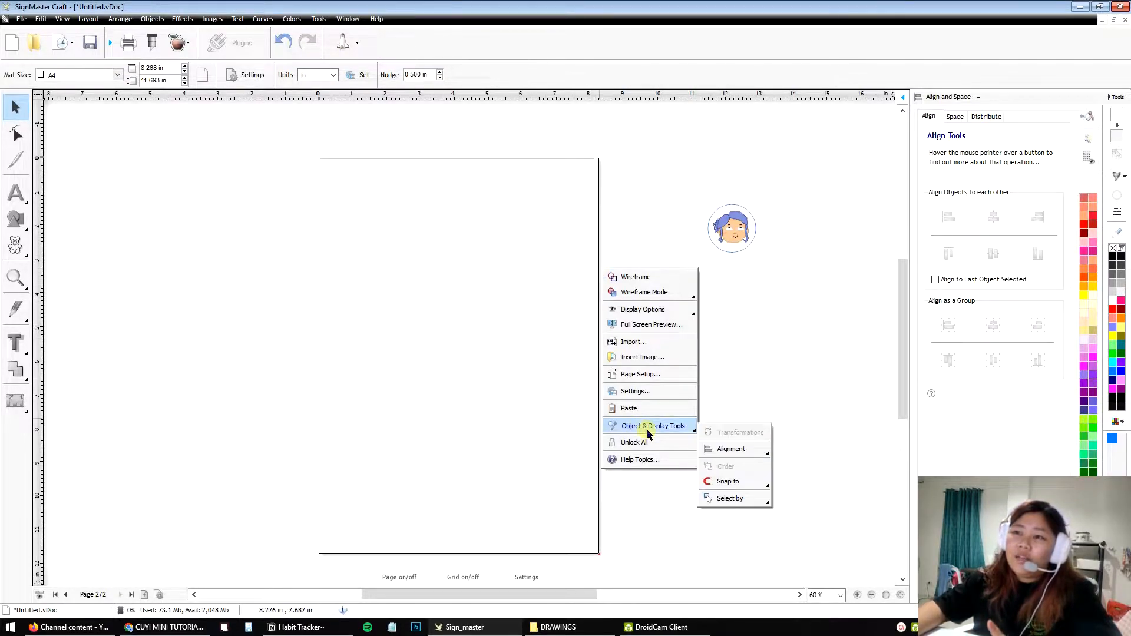
mouse_move(656, 433)
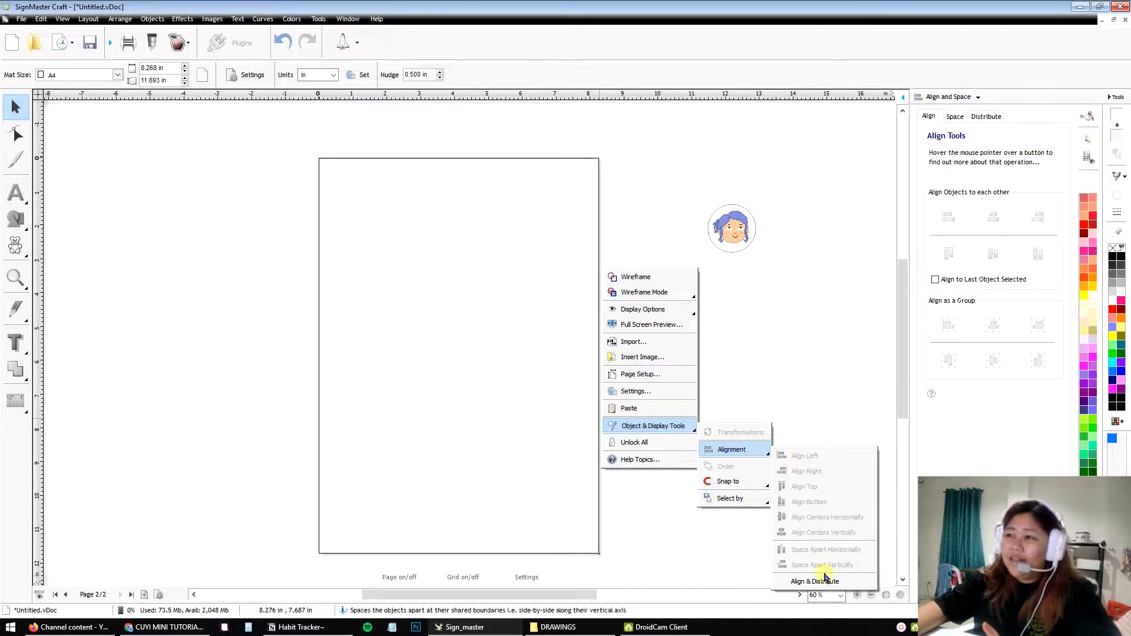
mouse_move(816, 581)
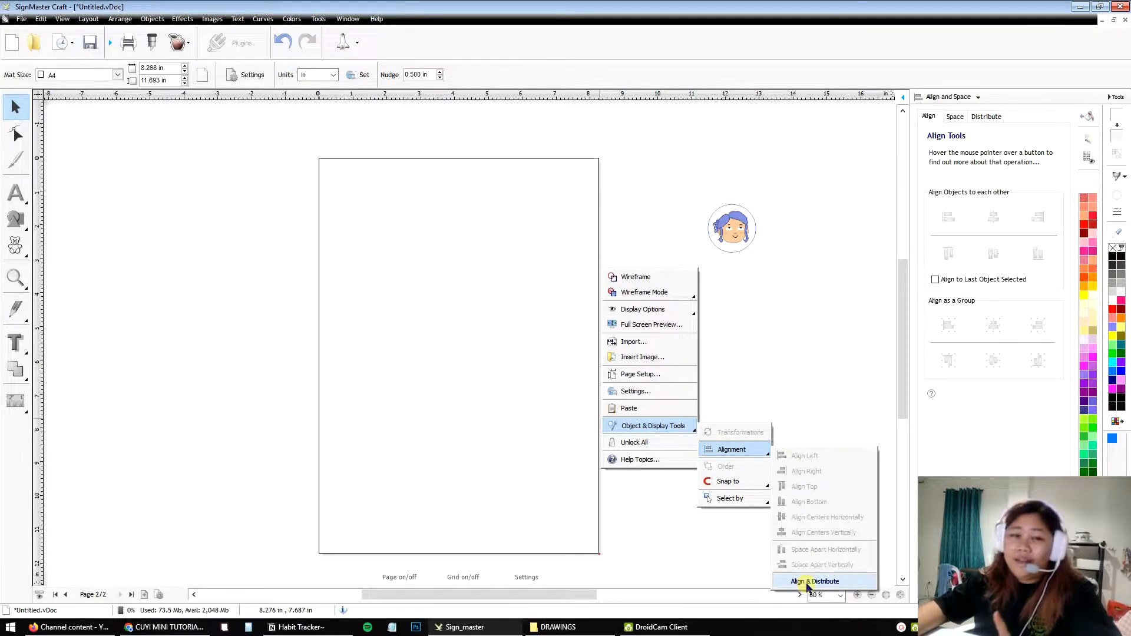
click(978, 96)
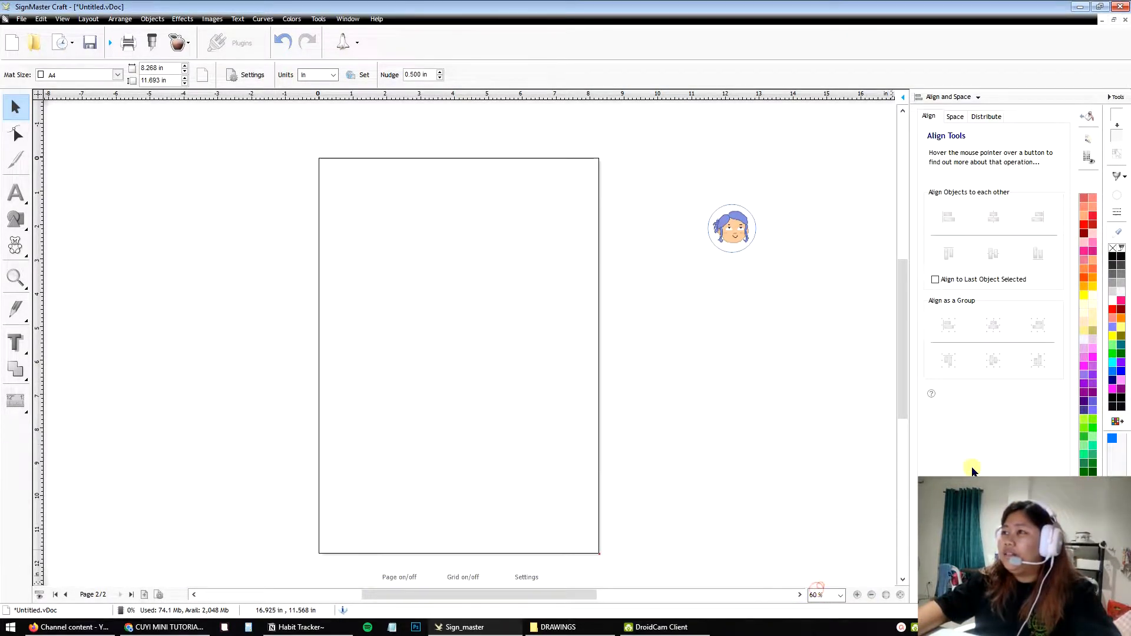
mouse_move(1030, 302)
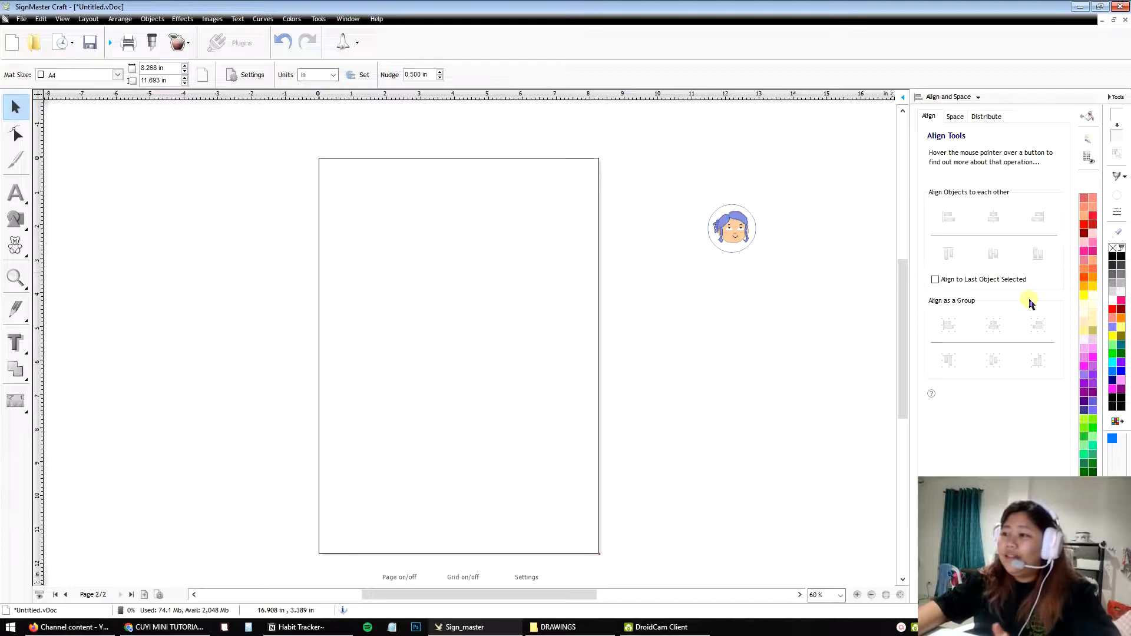
mouse_move(1124, 281)
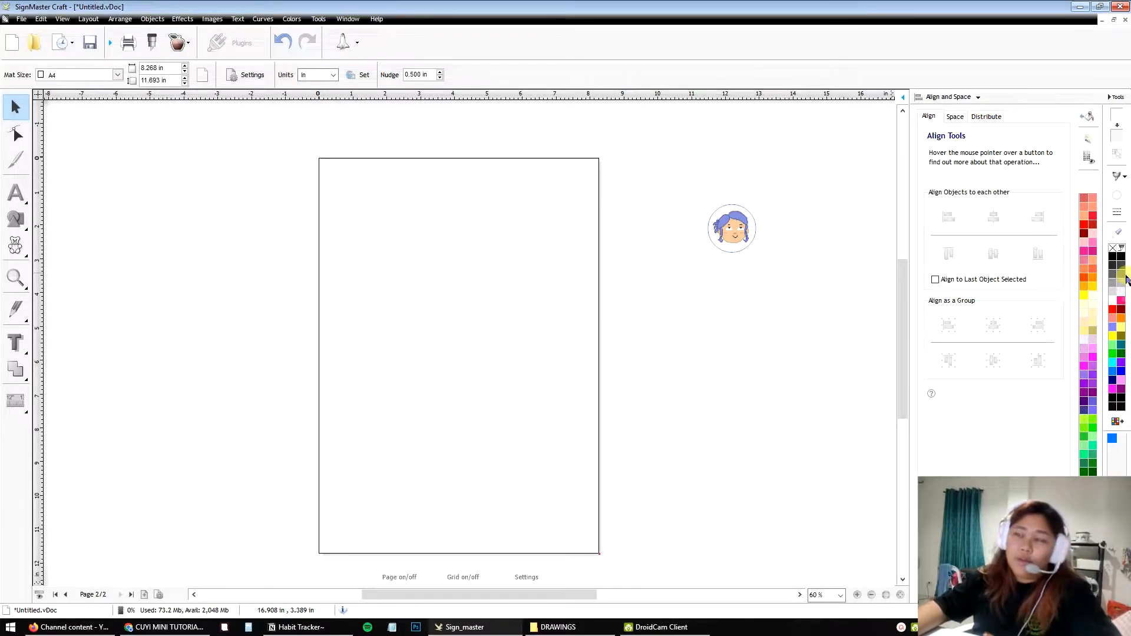
mouse_move(1071, 258)
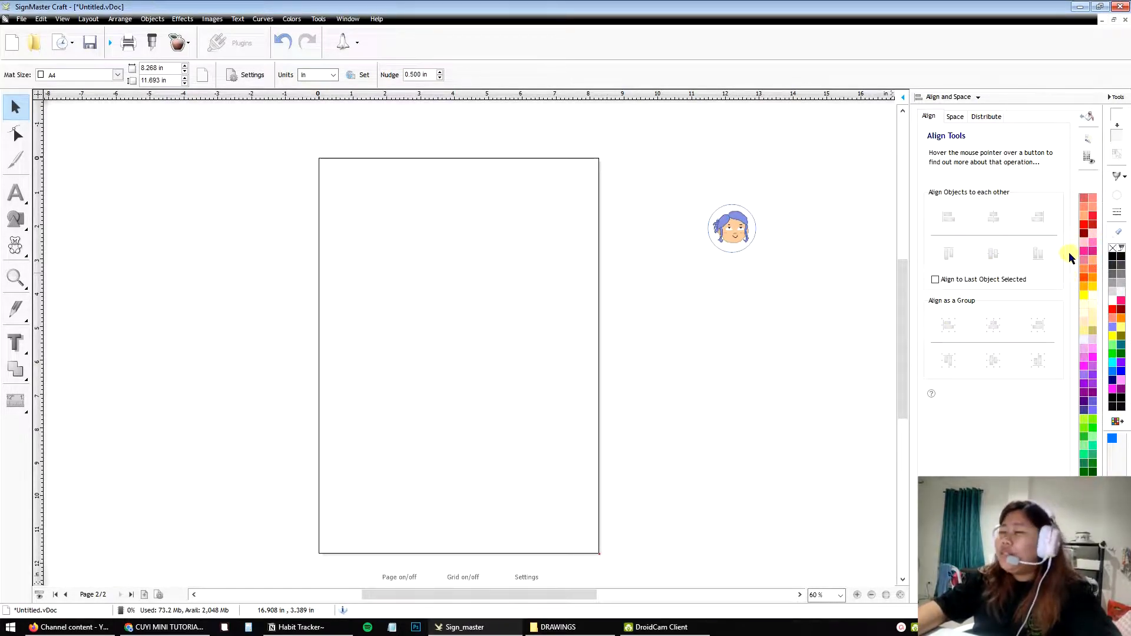
mouse_move(974, 171)
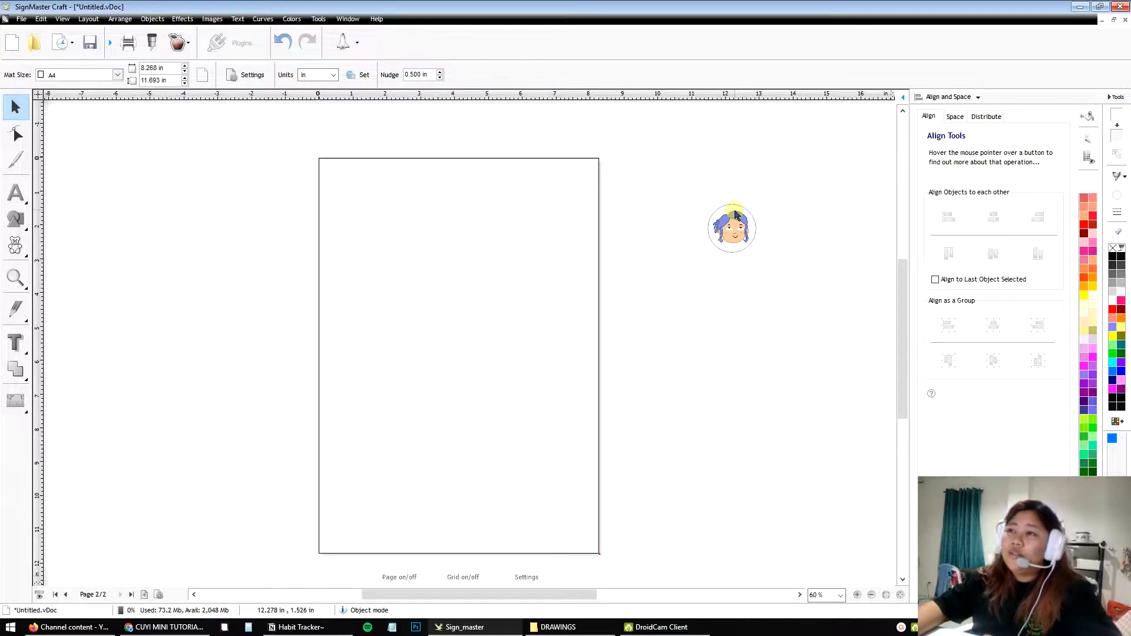
click(731, 229)
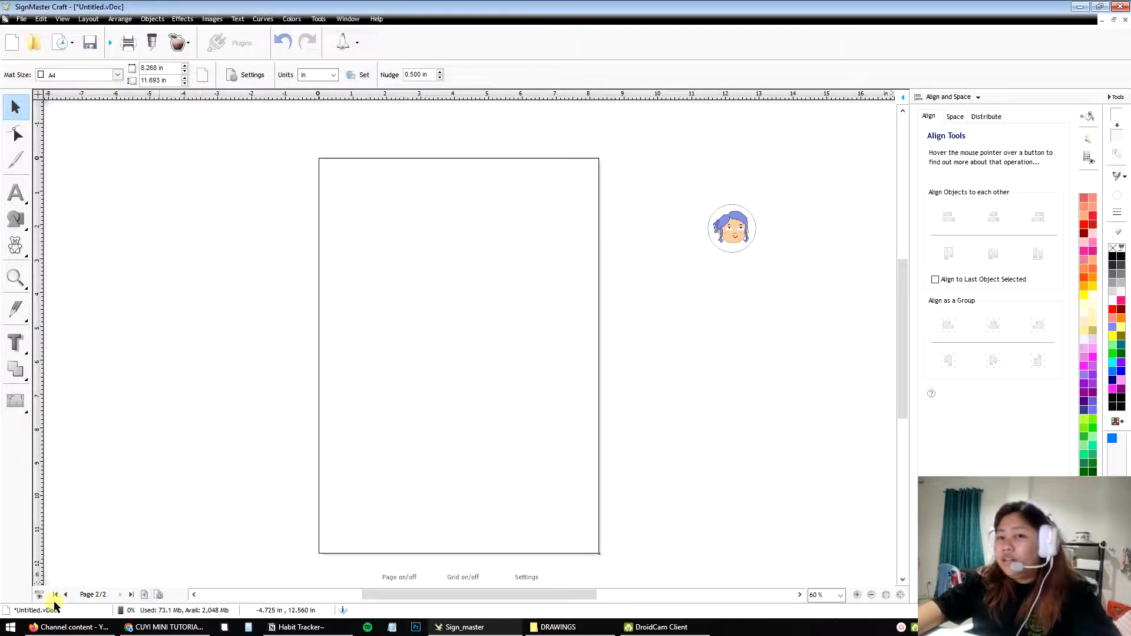
click(55, 593)
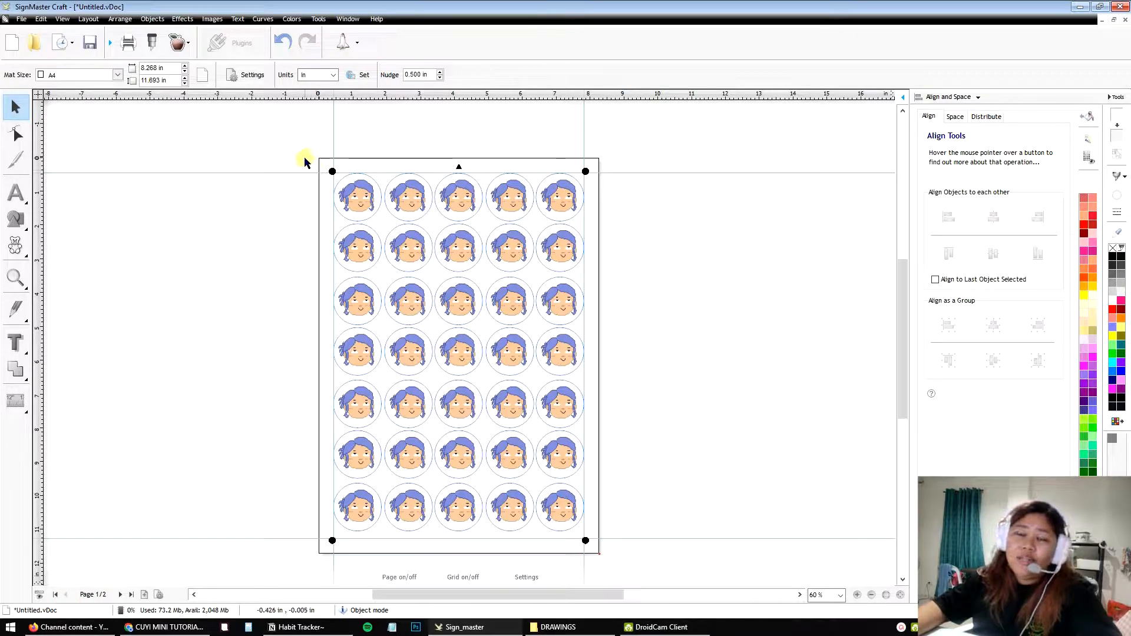
mouse_move(301, 155)
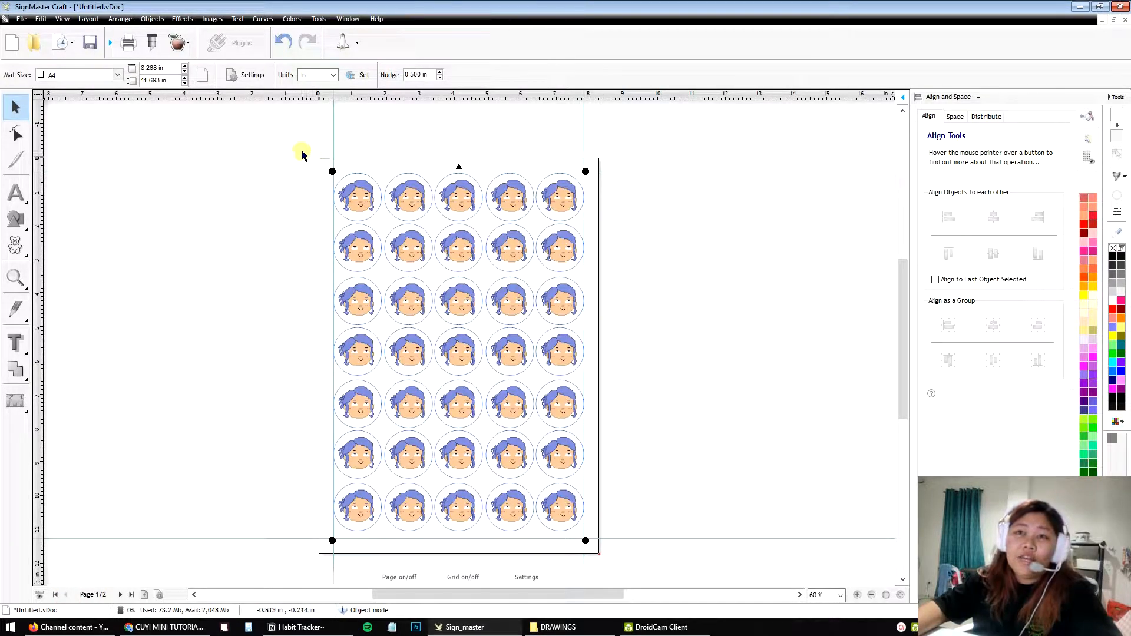
click(121, 594)
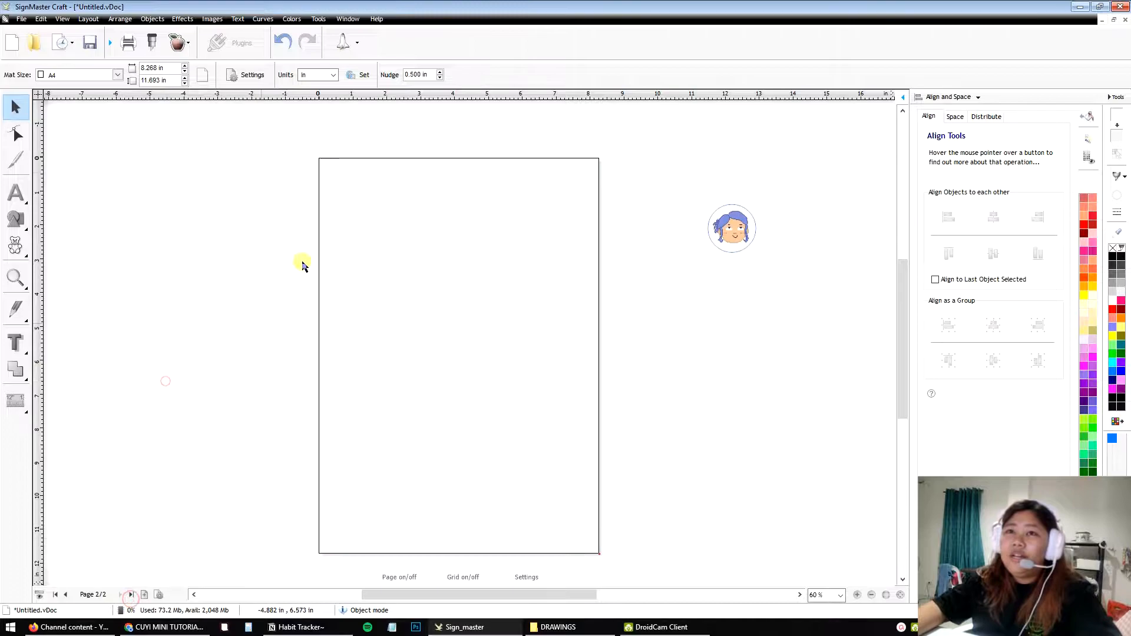
mouse_move(282, 219)
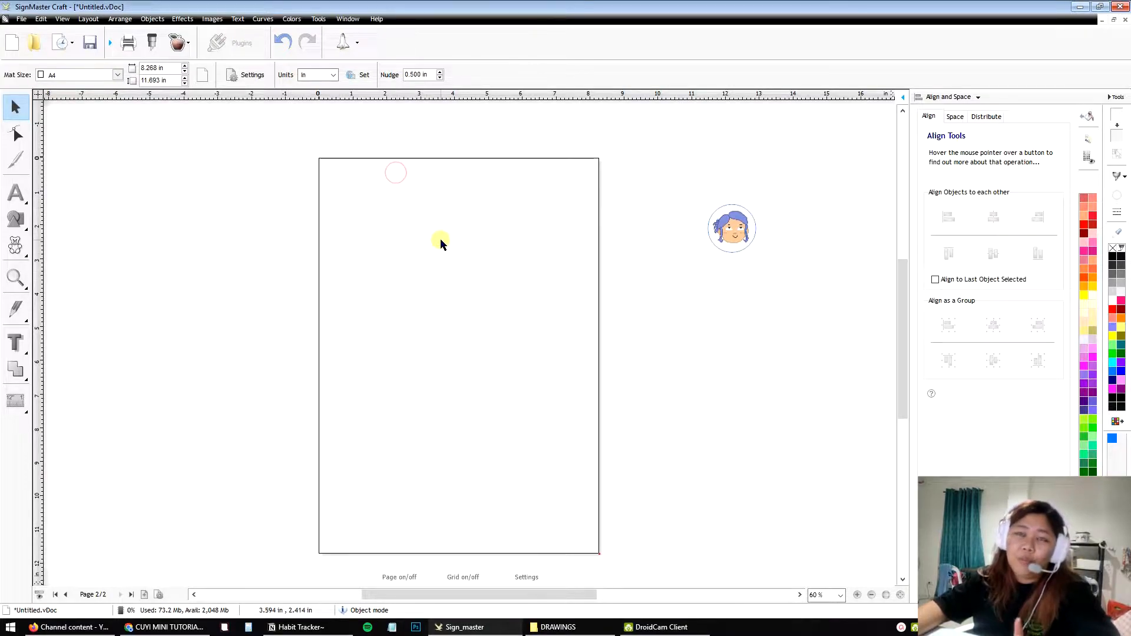
Step: Start the Contour Cut Wizard for the sticker using the design page's registration marks (Page Marks)
click(178, 43)
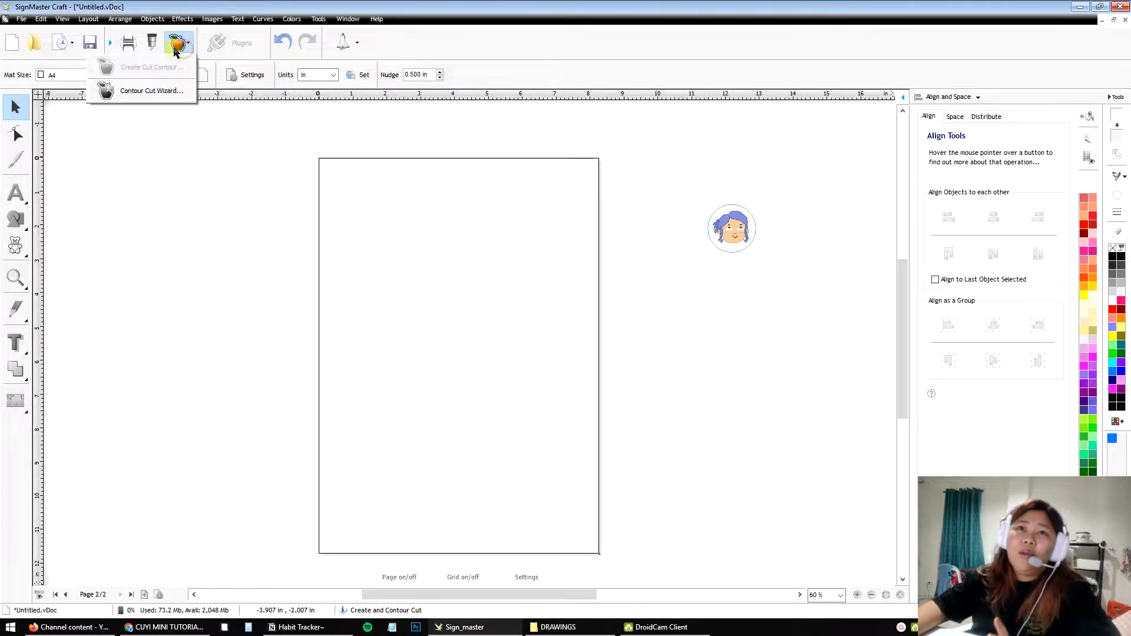
mouse_move(151, 91)
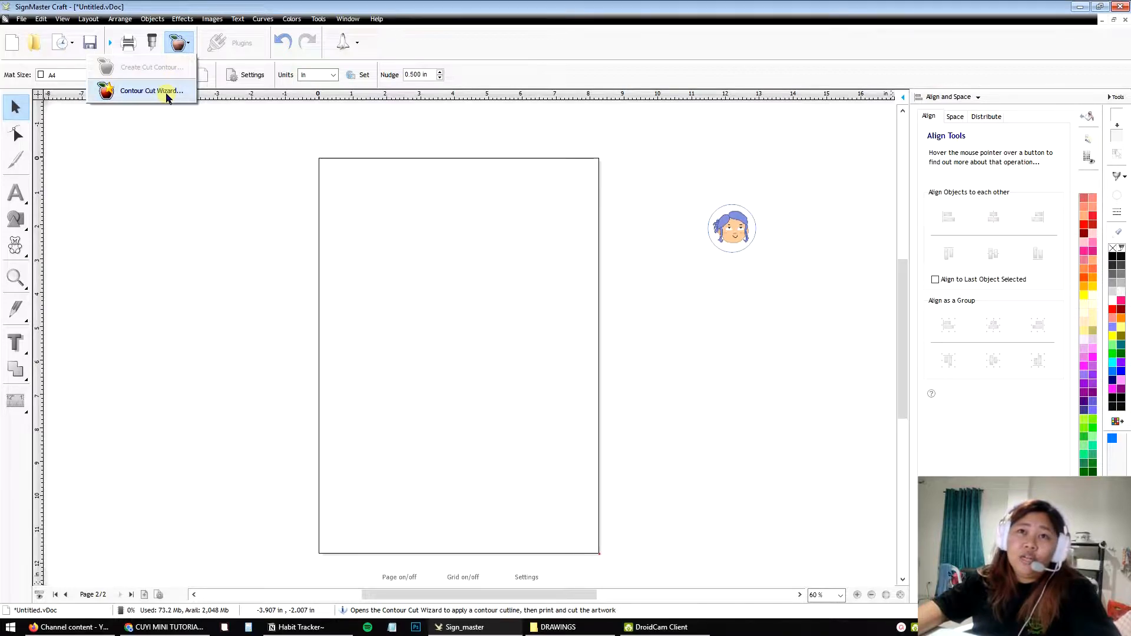
click(152, 90)
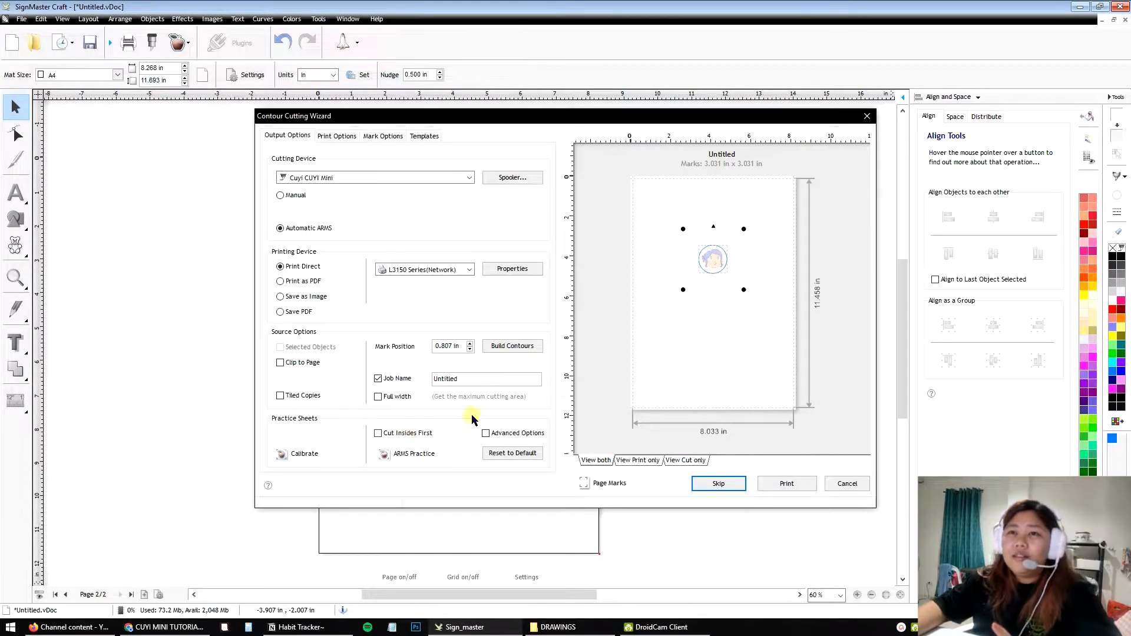
mouse_move(608, 309)
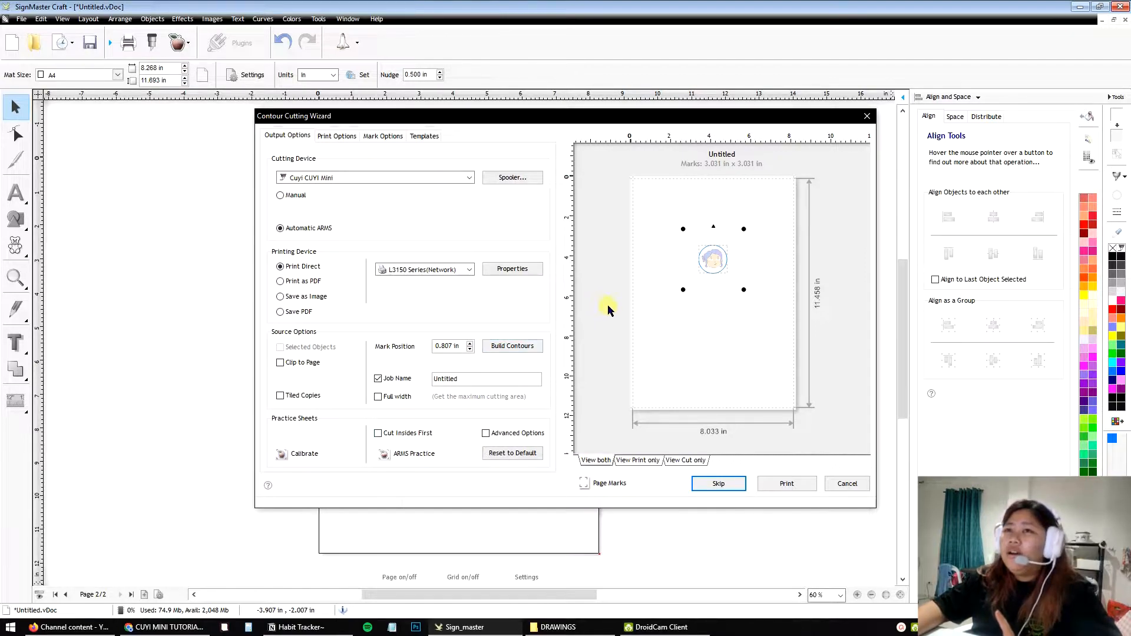
mouse_move(683, 235)
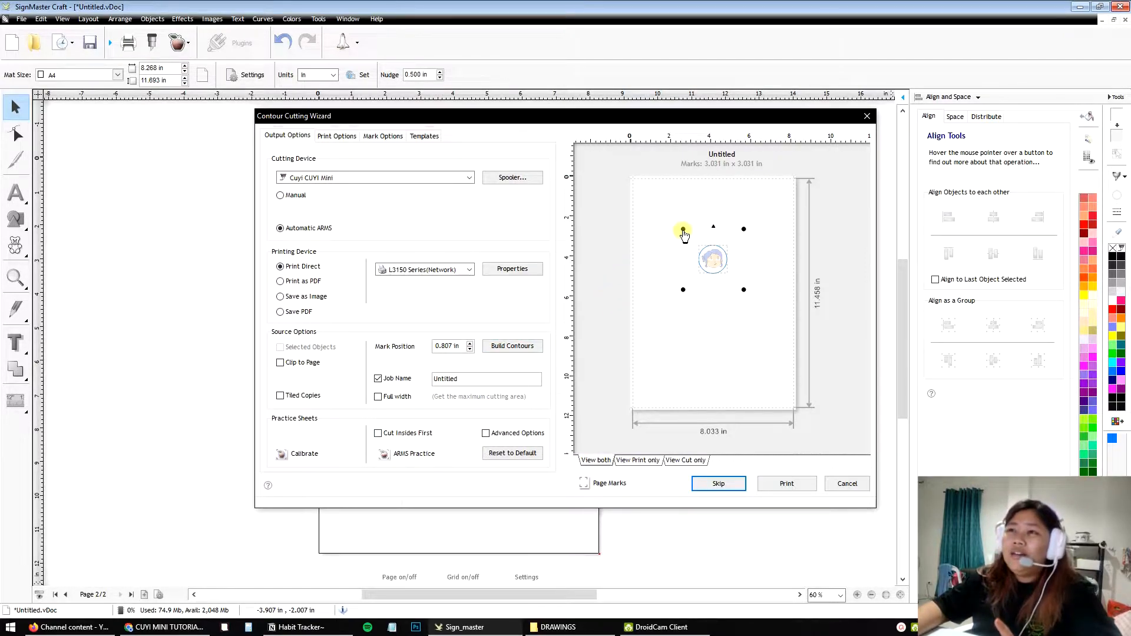
mouse_move(740, 230)
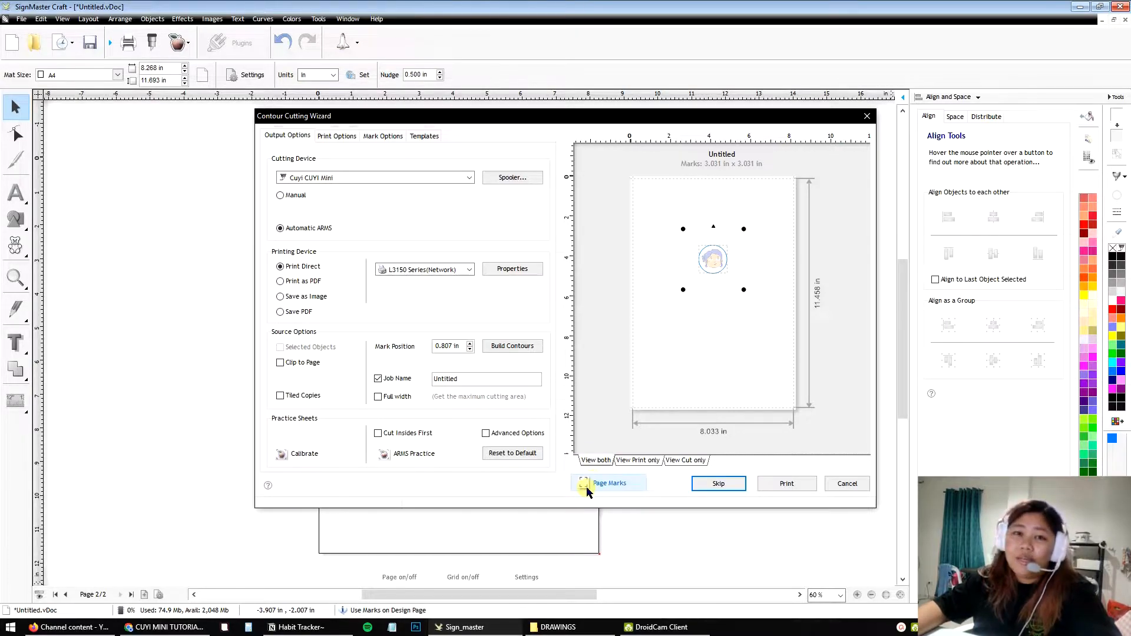
mouse_move(616, 488)
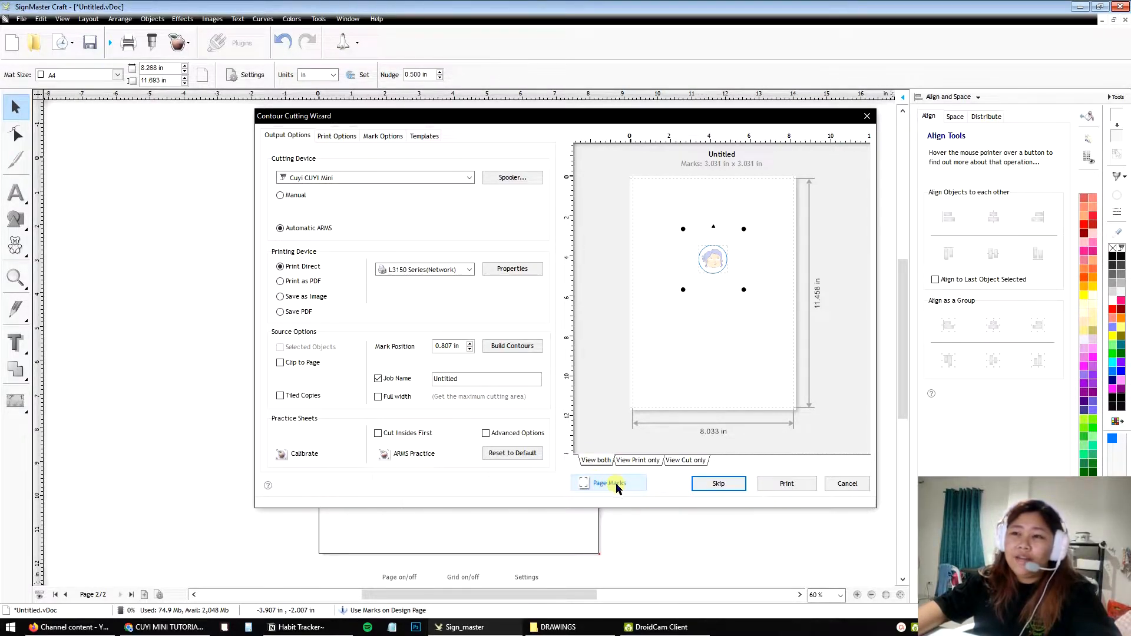
click(583, 484)
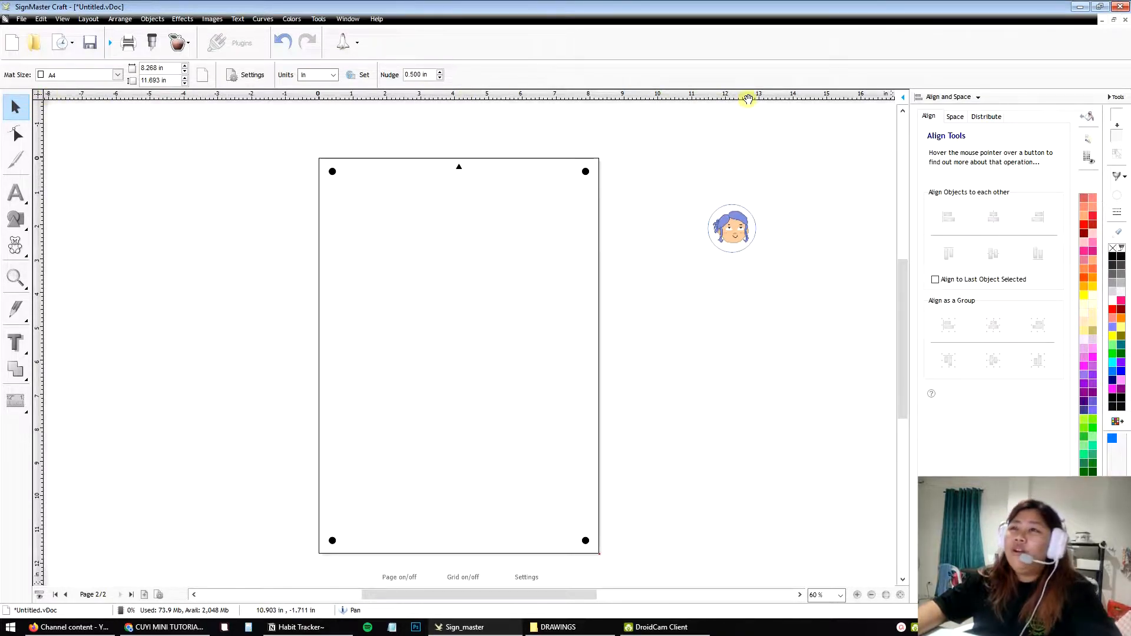
mouse_move(43, 200)
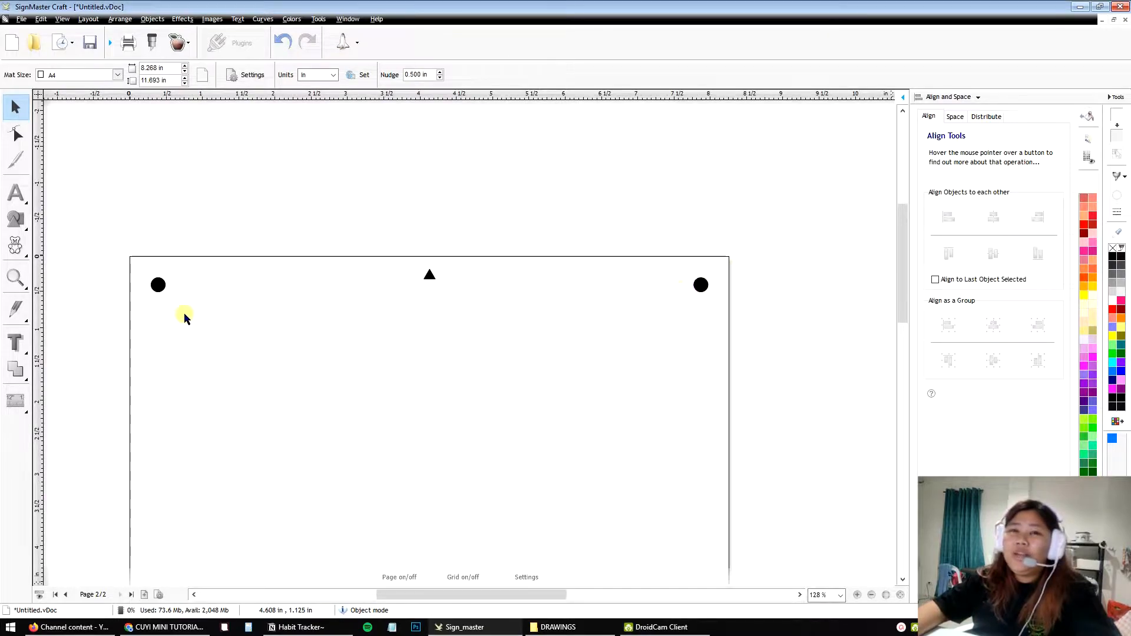
mouse_move(381, 268)
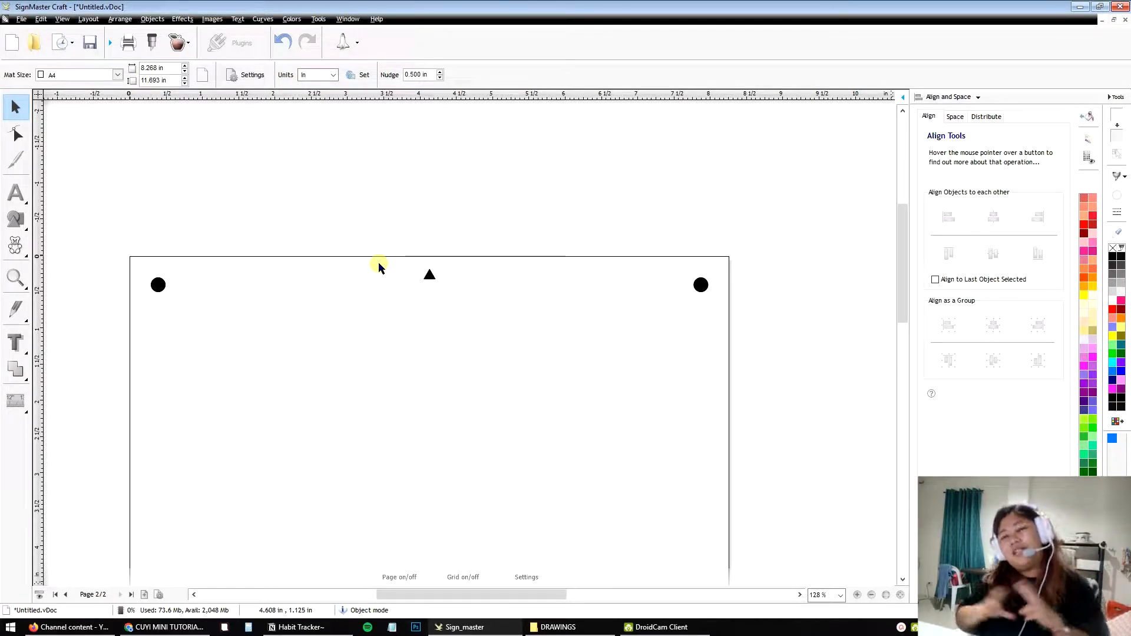
mouse_move(403, 239)
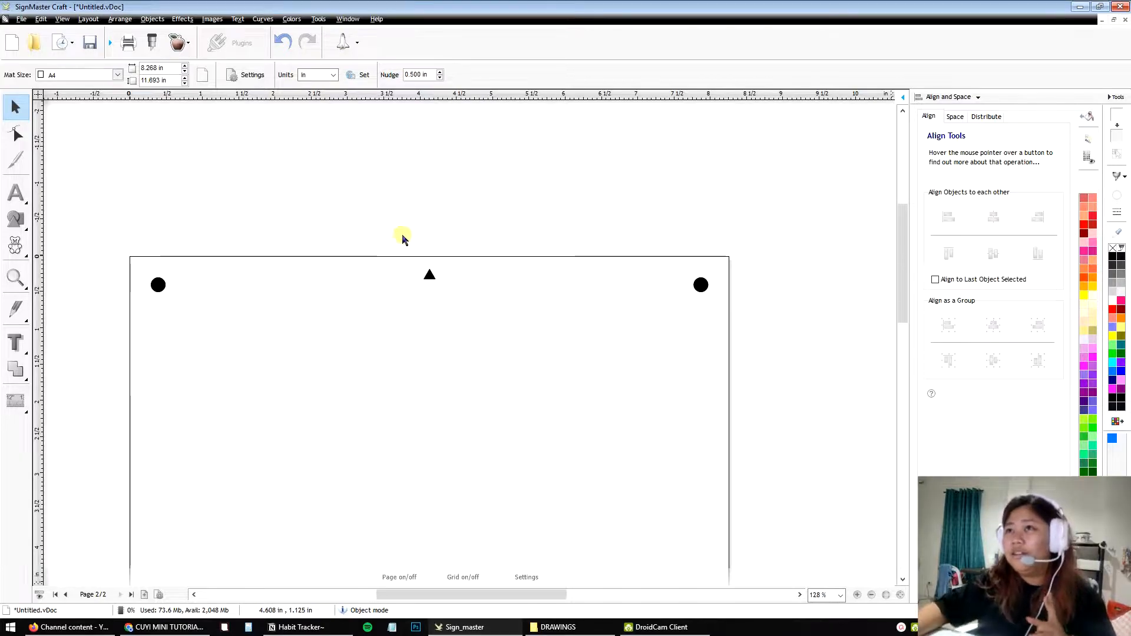
mouse_move(536, 102)
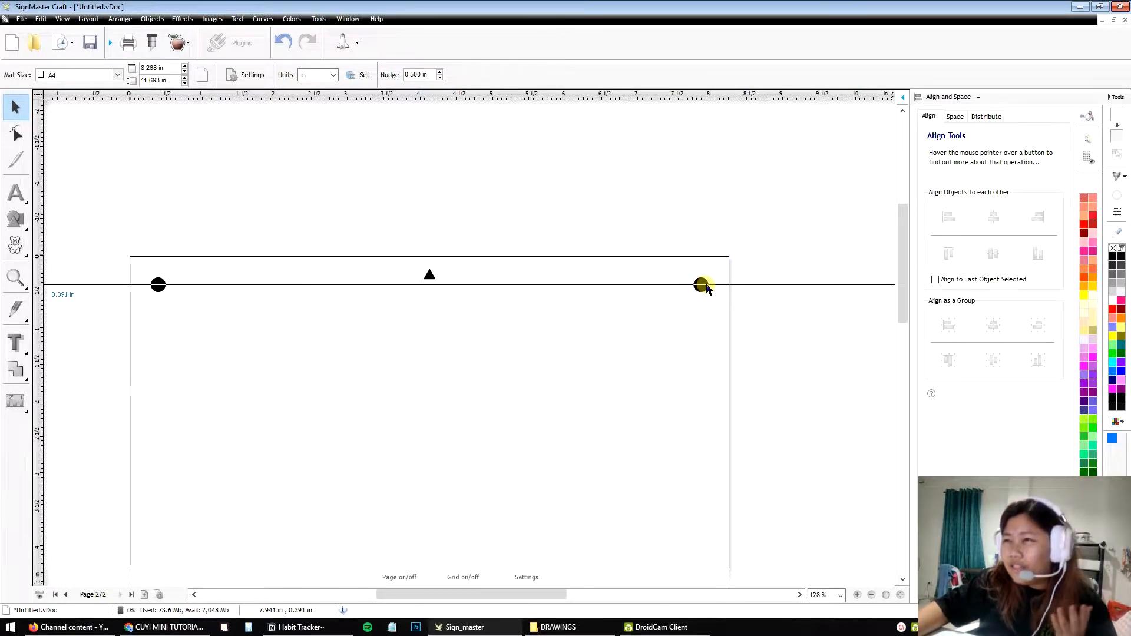
Step: Place a horizontal guideline through the centres of the two top registration marks
click(700, 286)
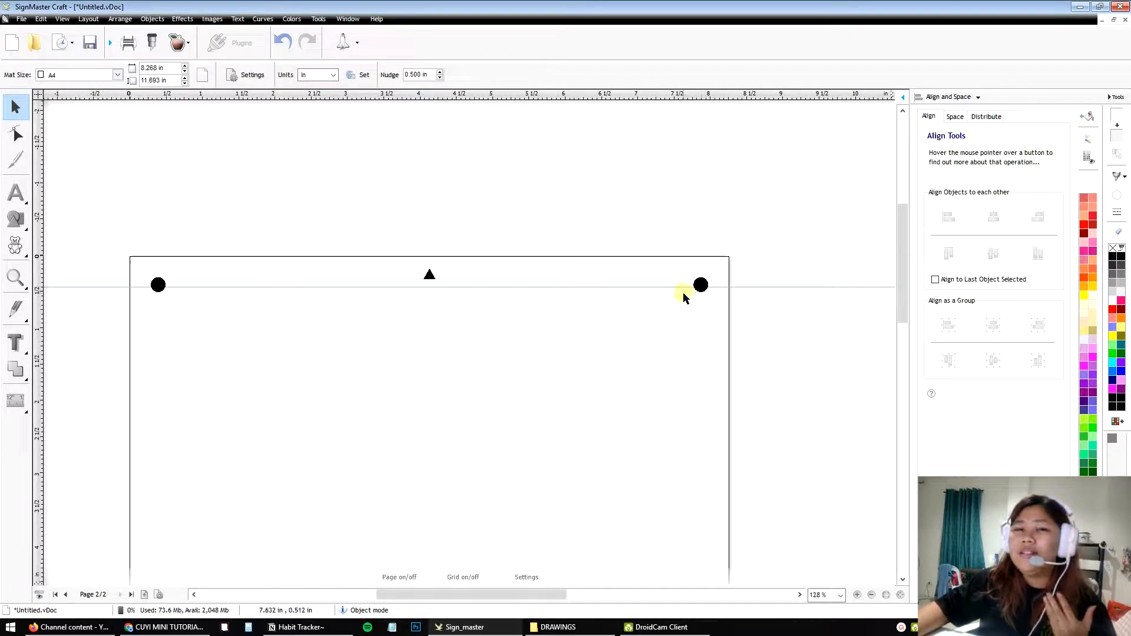
mouse_move(619, 353)
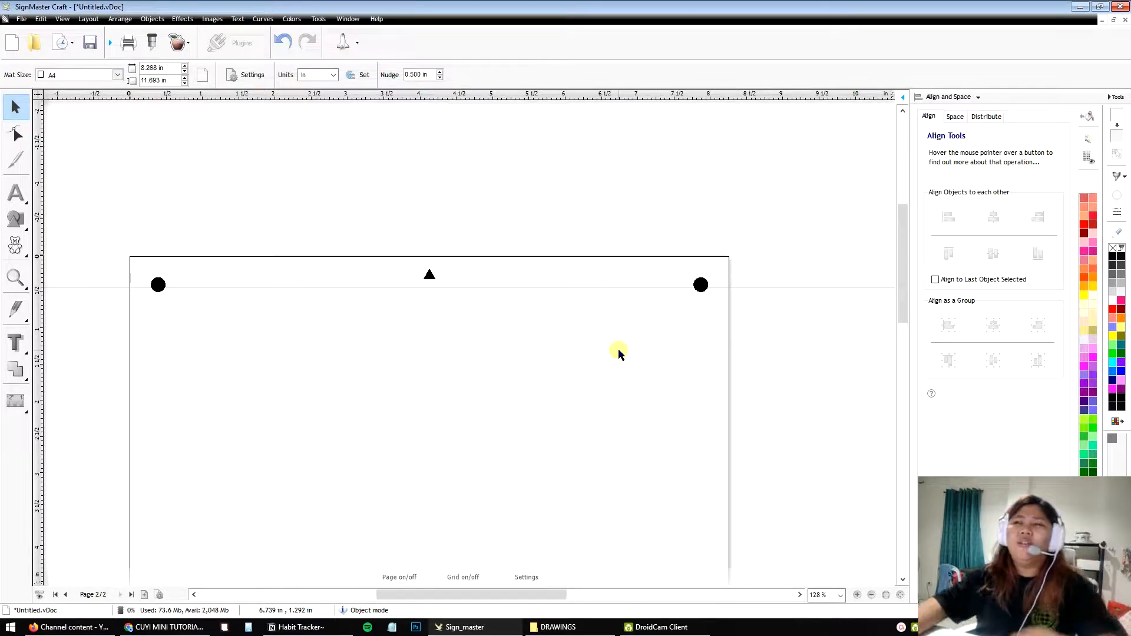
mouse_move(633, 364)
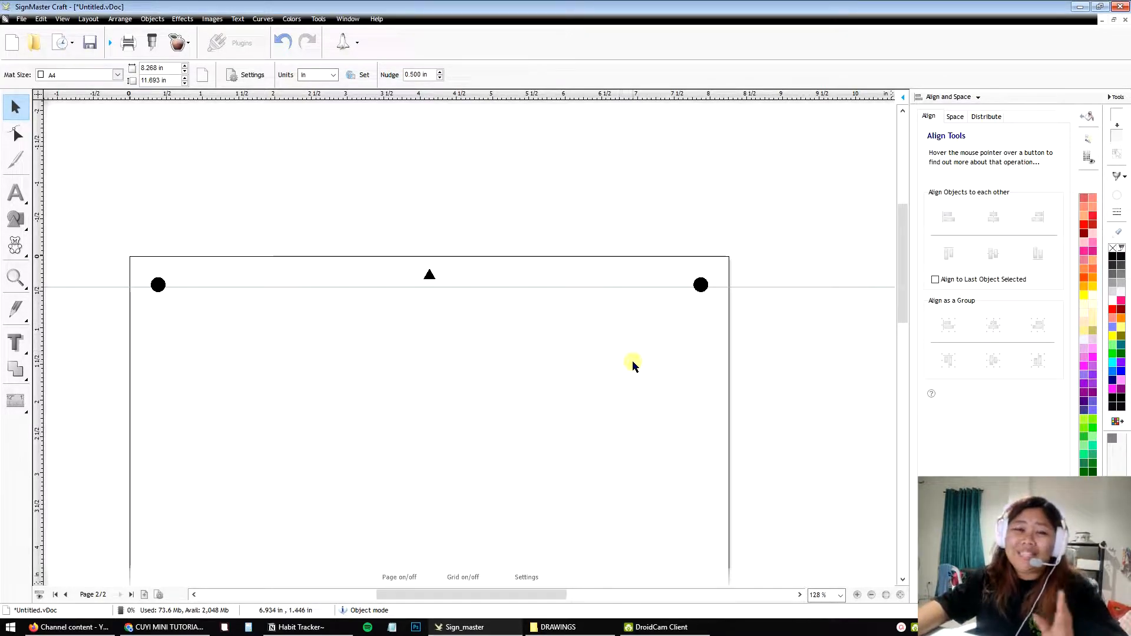
mouse_move(99, 293)
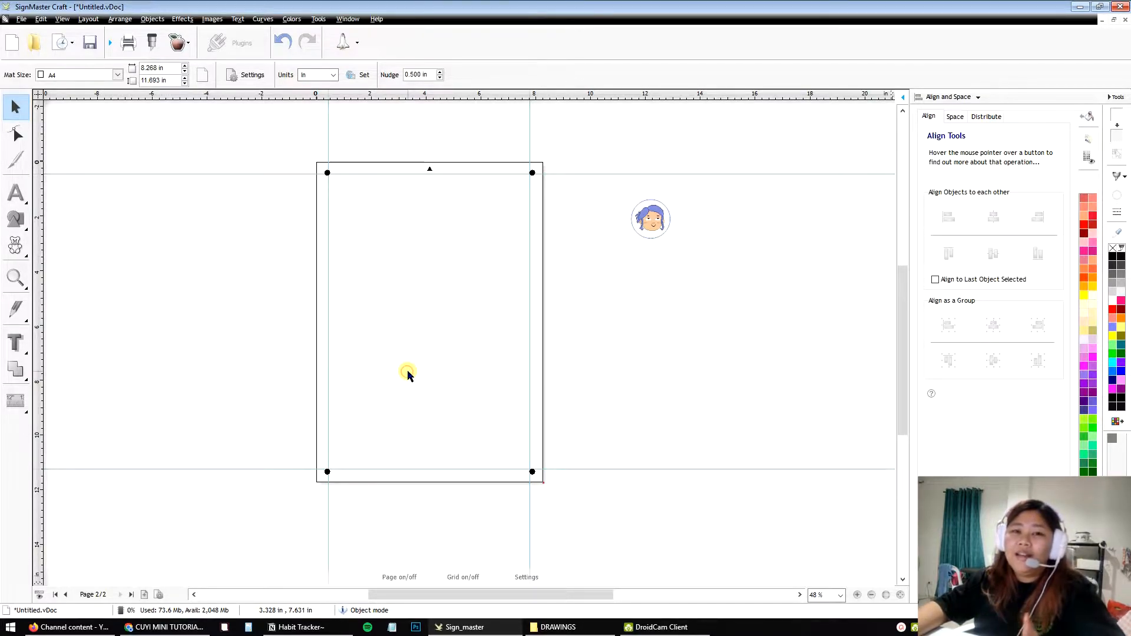
mouse_move(388, 401)
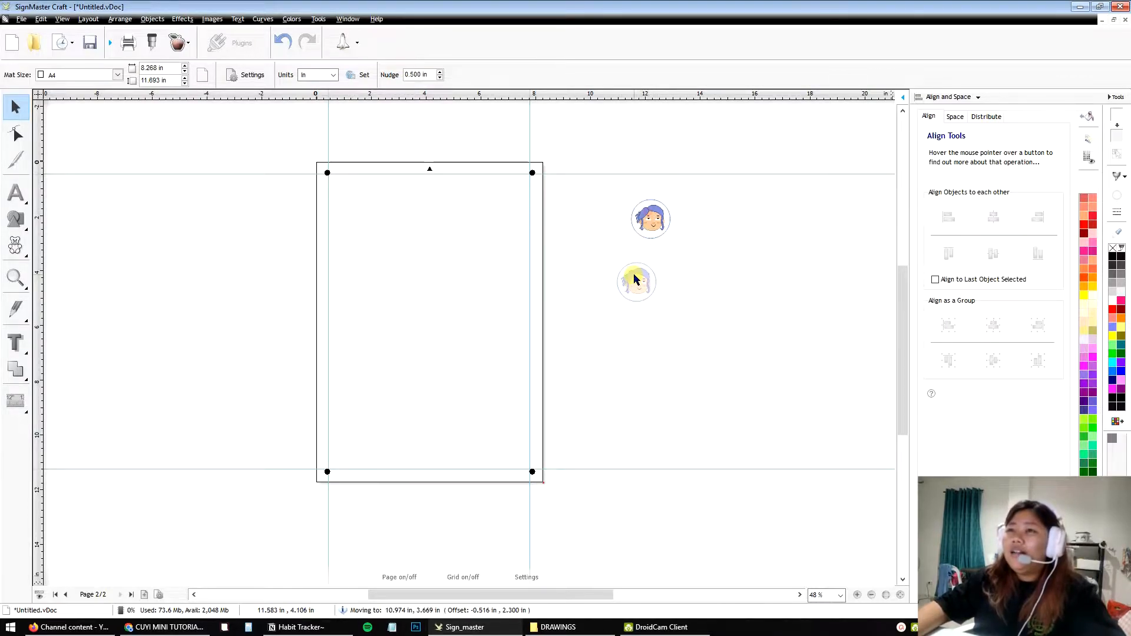
Step: Move the face sticker aside and draw an empty circle outline beside it
click(635, 282)
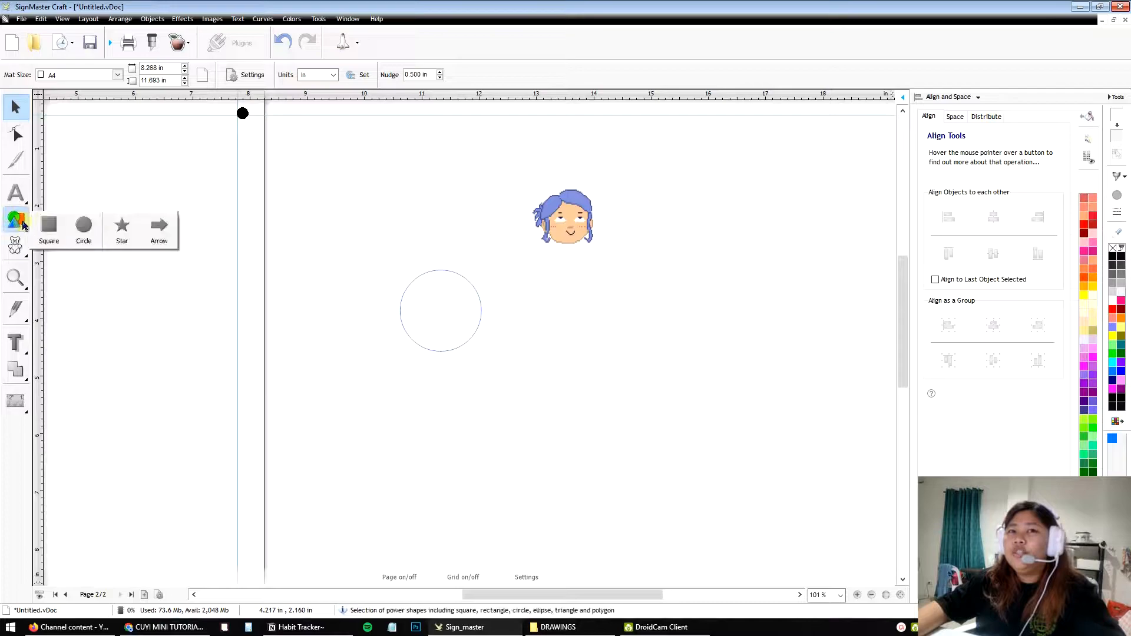
click(159, 225)
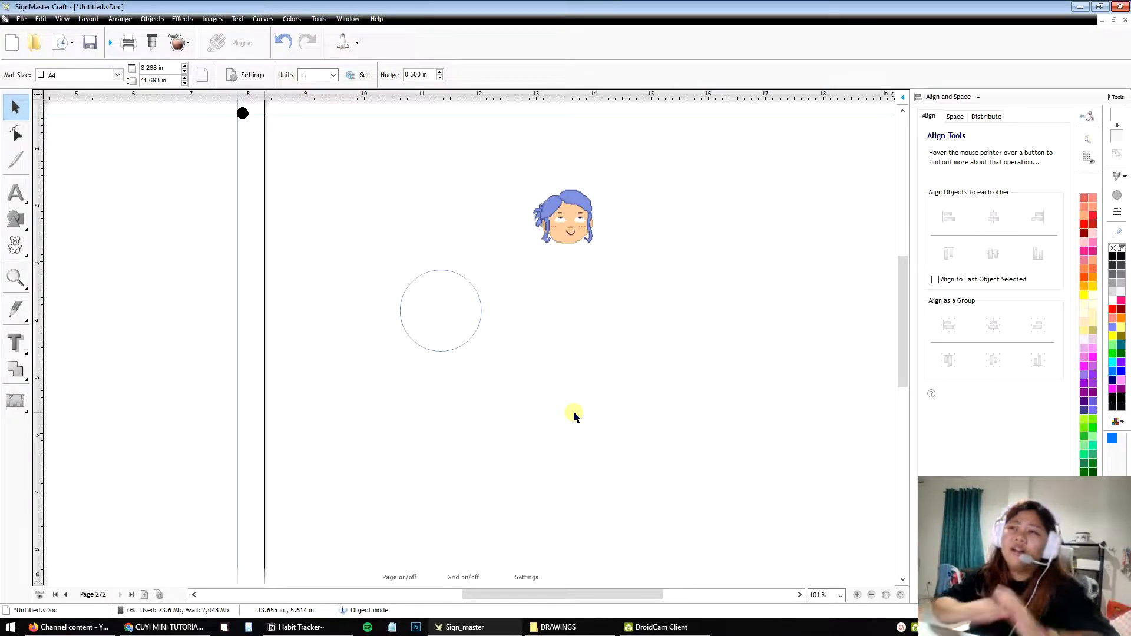
mouse_move(558, 382)
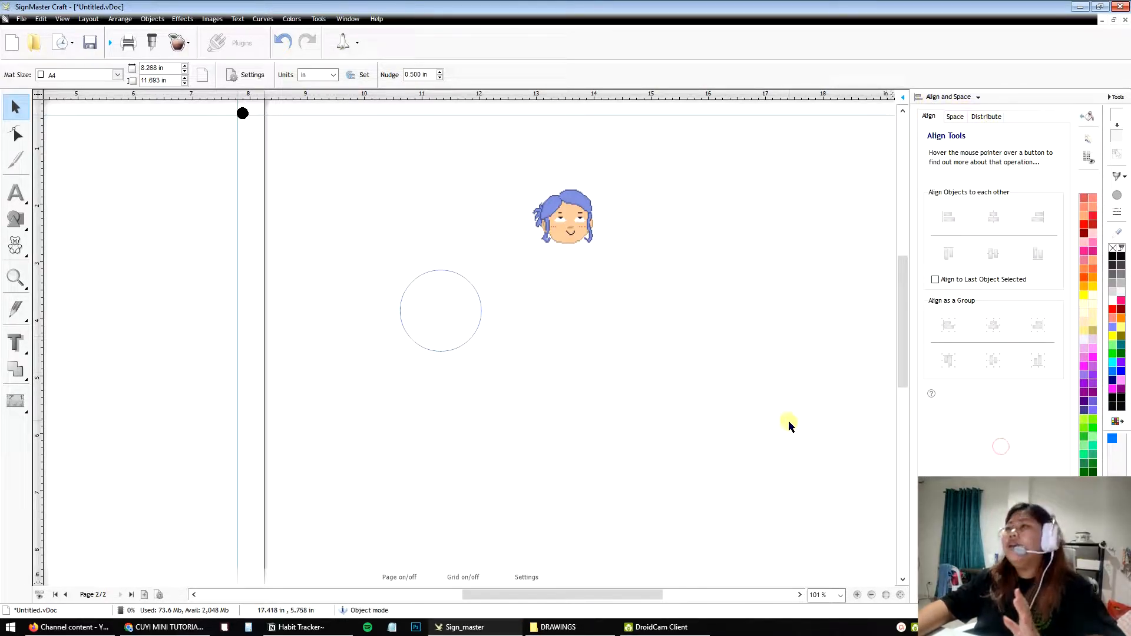
Step: Select the face and circle together and align their left edges and tops
click(564, 217)
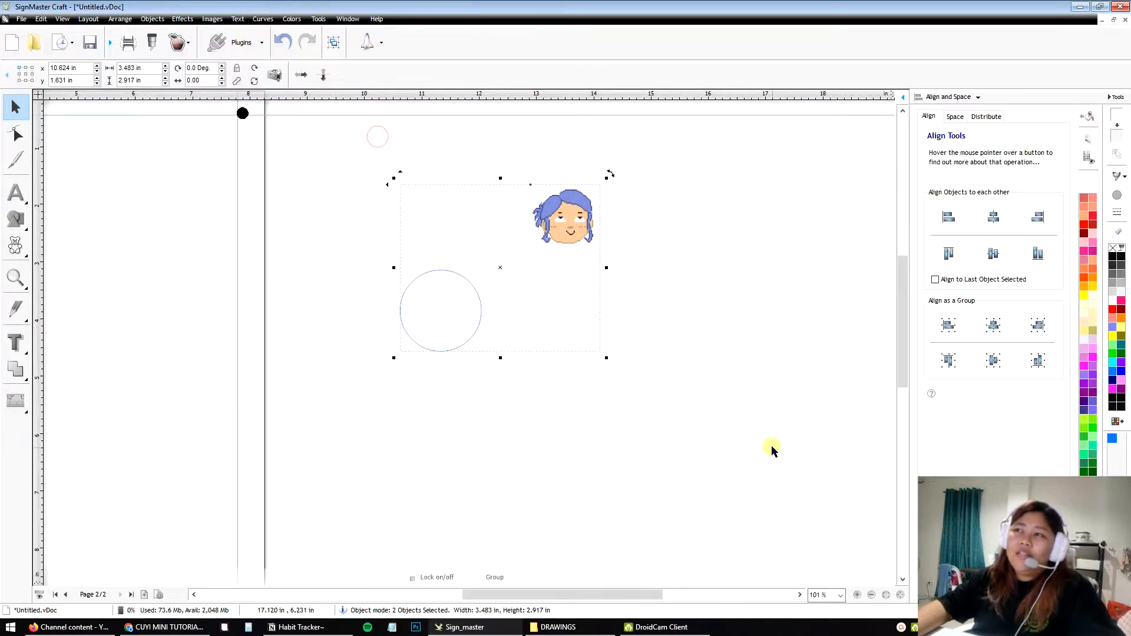
mouse_move(779, 412)
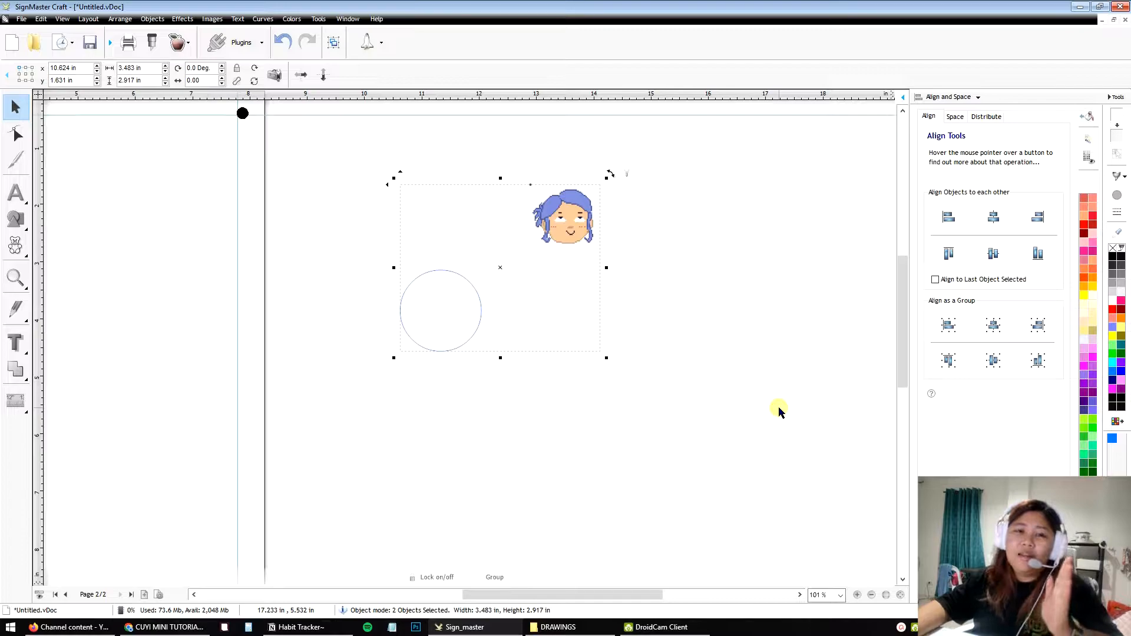
mouse_move(1064, 221)
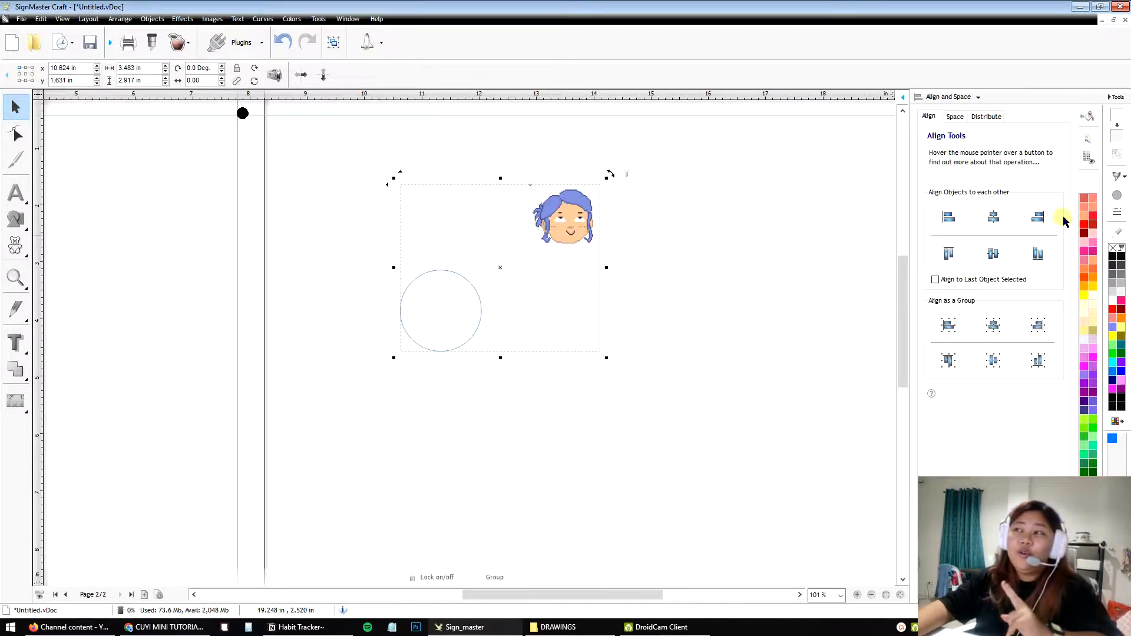
click(948, 217)
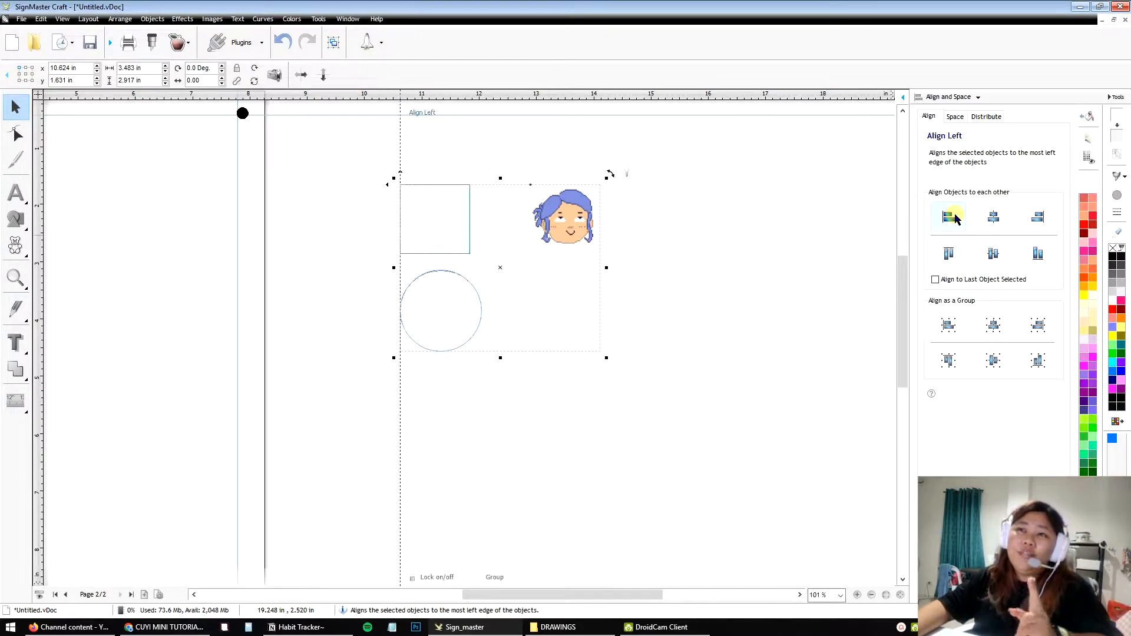
click(949, 217)
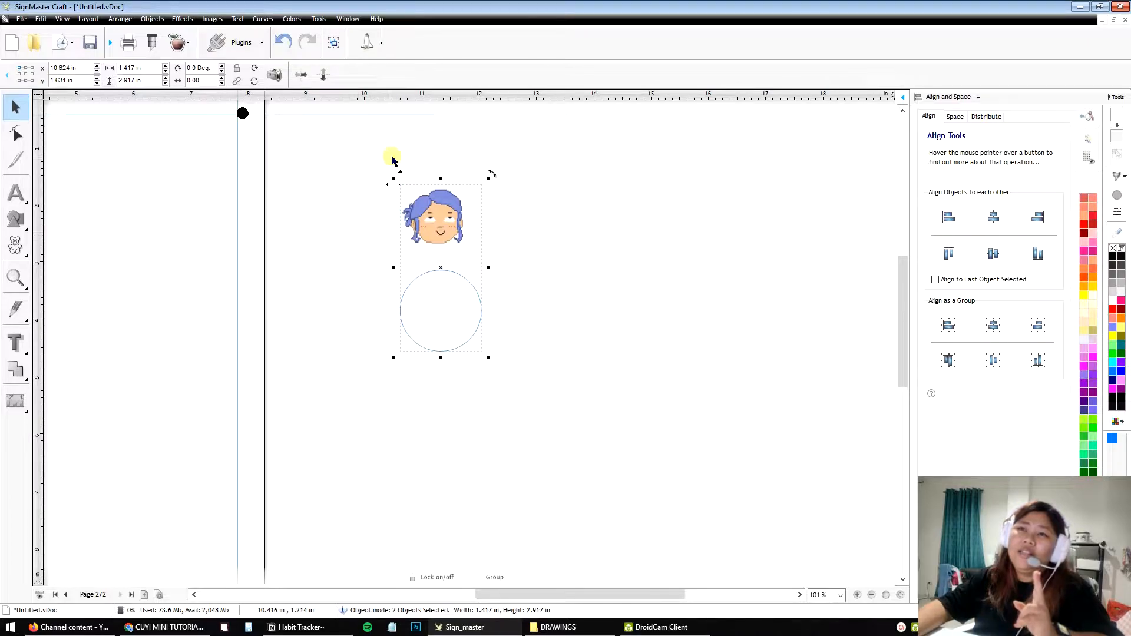
click(947, 217)
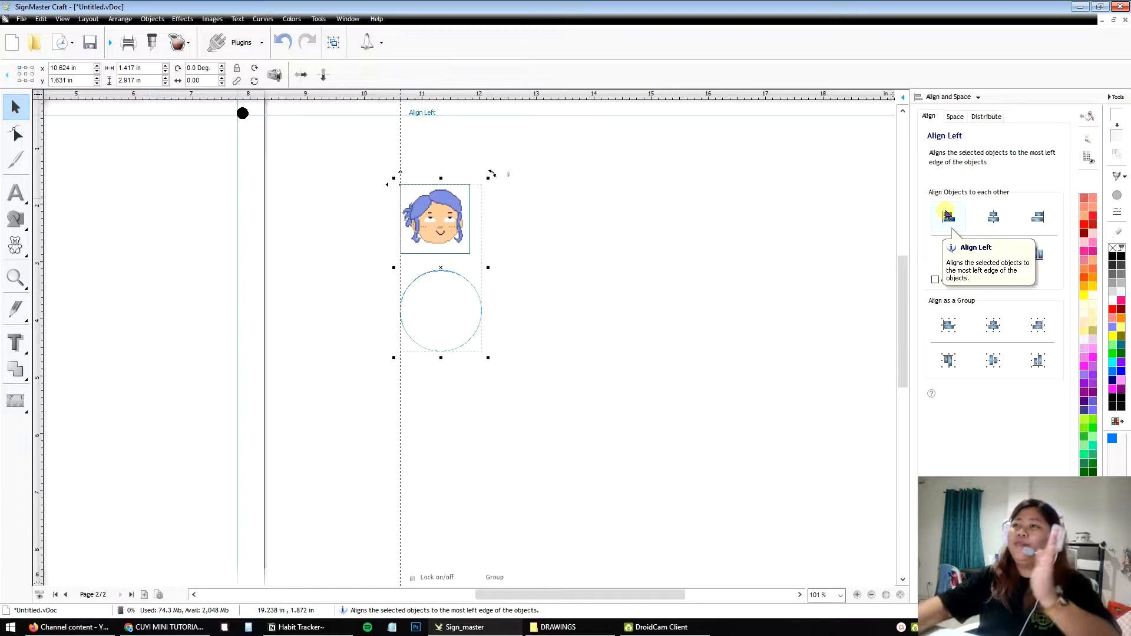
click(993, 217)
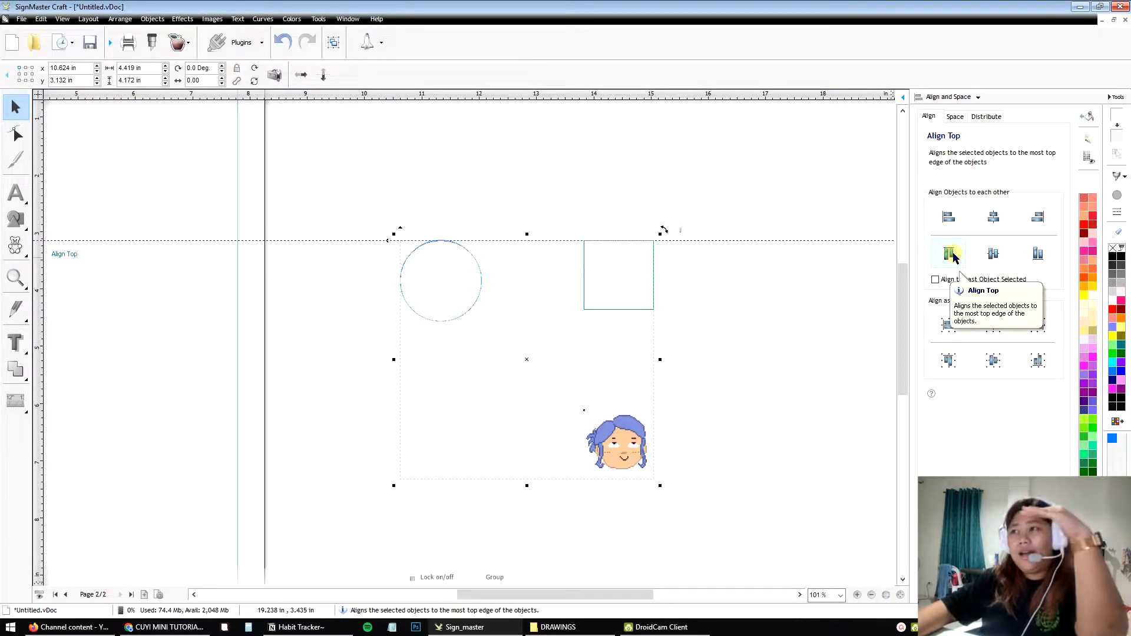
click(949, 253)
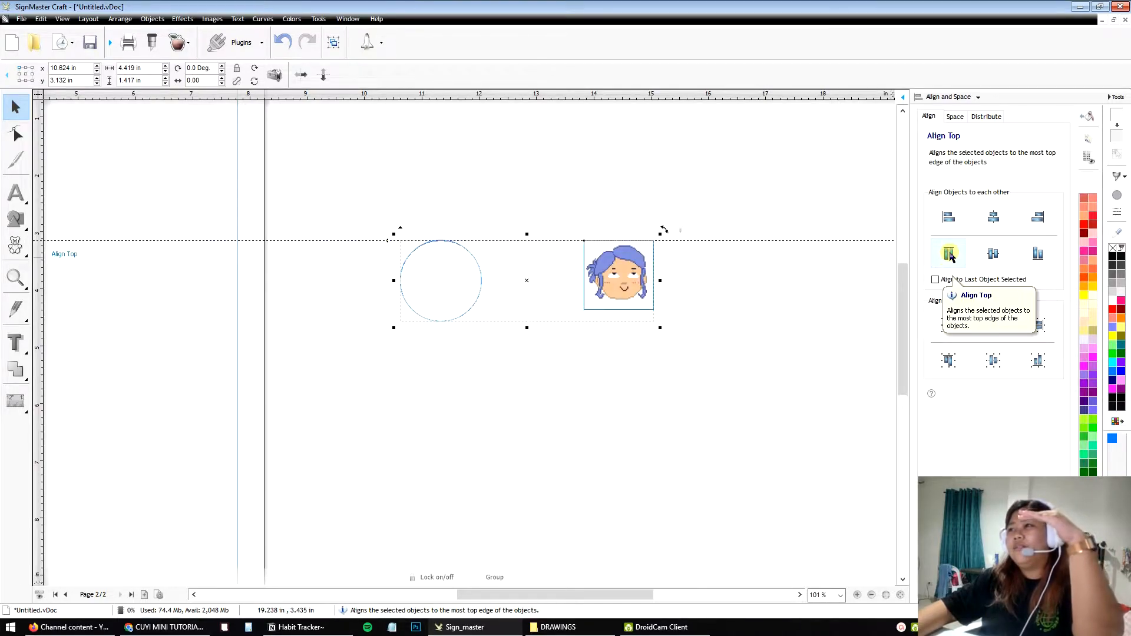
click(993, 254)
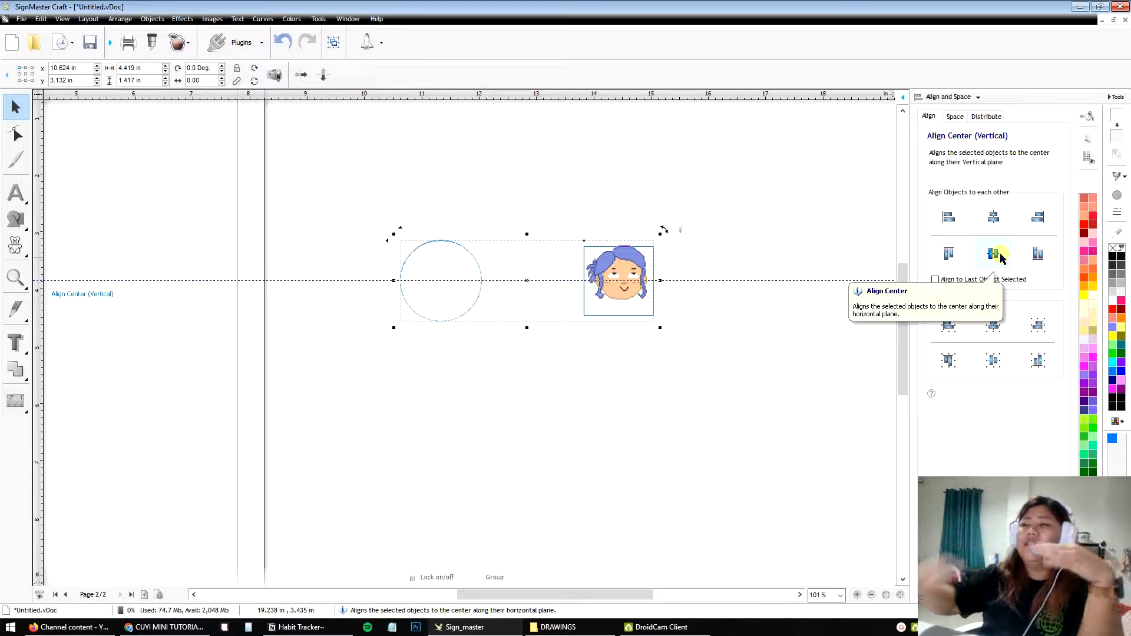
Step: Try centring them on one horizontal line, then align the face's top with the circle's top
click(992, 254)
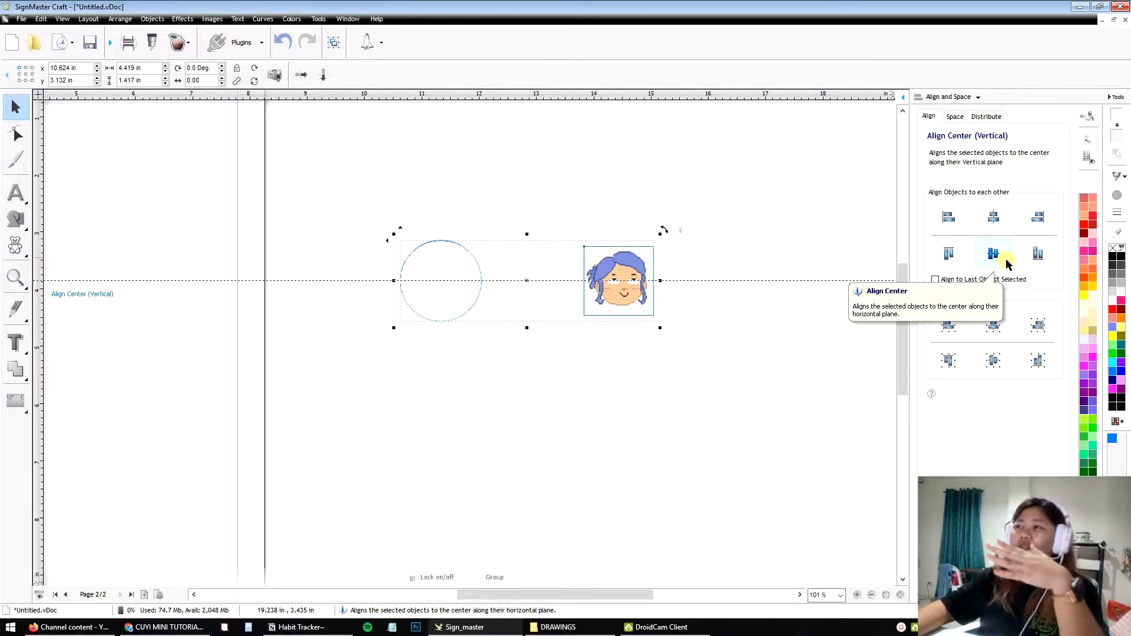
click(992, 253)
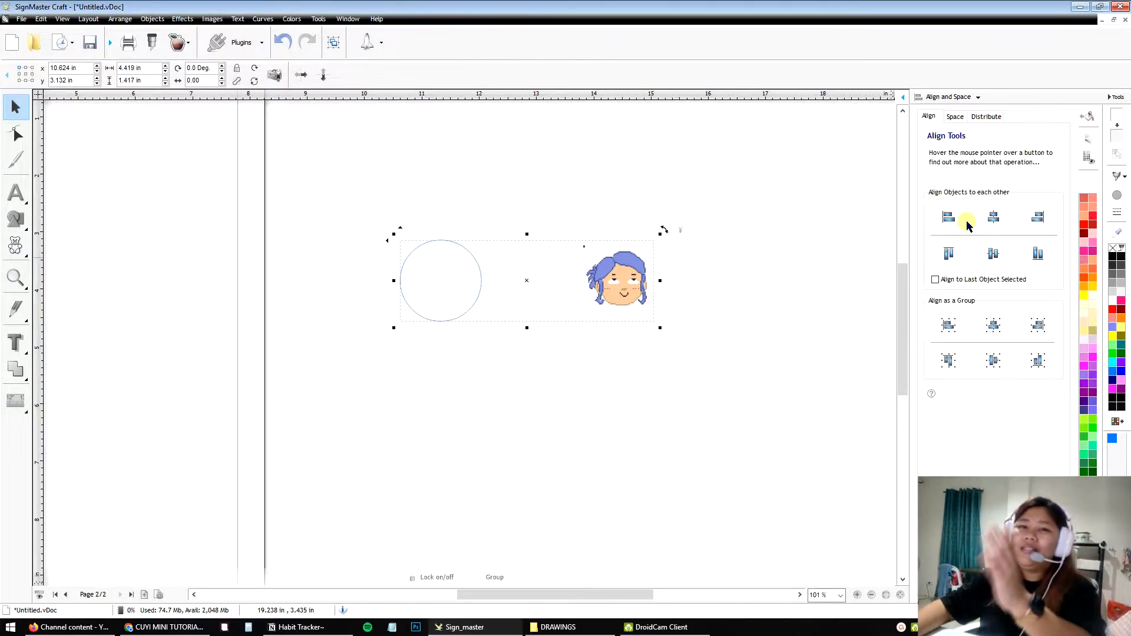
click(947, 217)
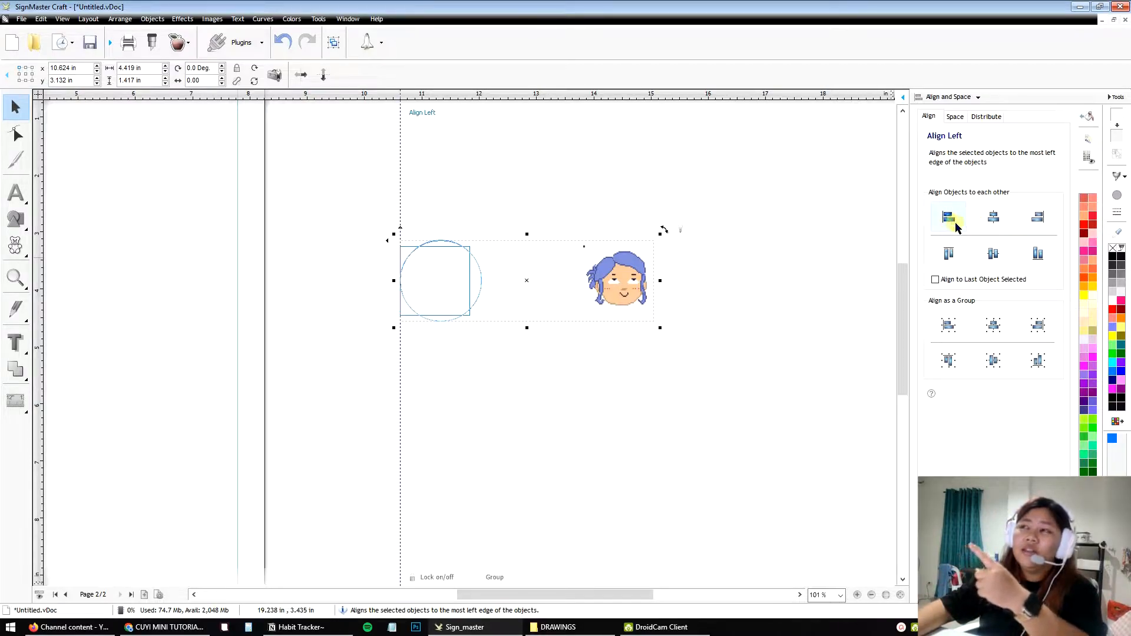
click(1037, 216)
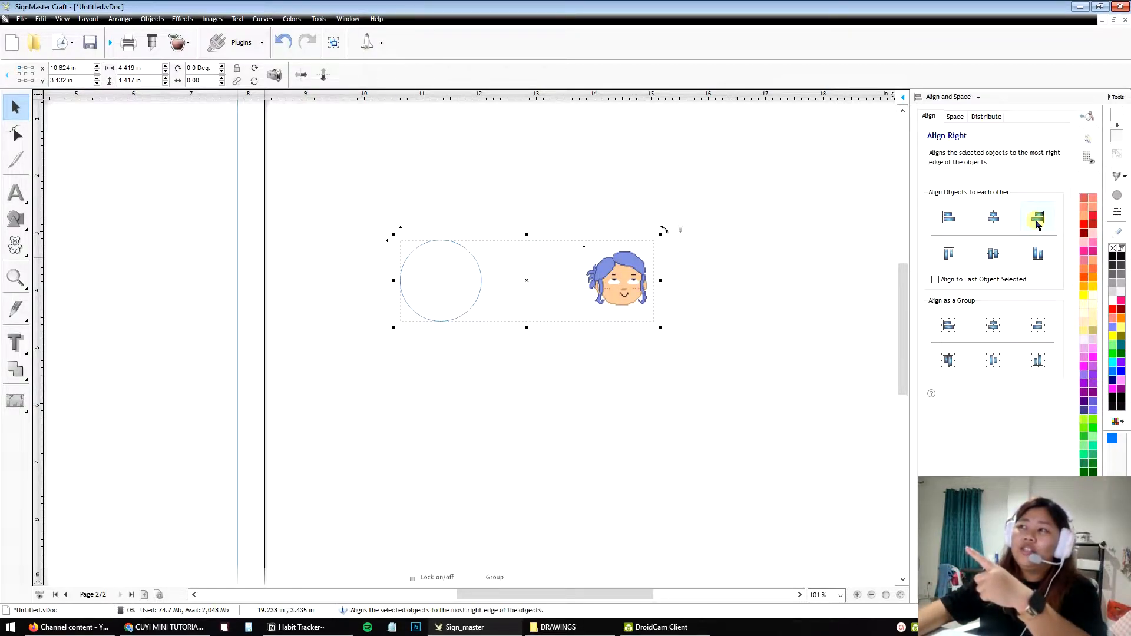
click(947, 253)
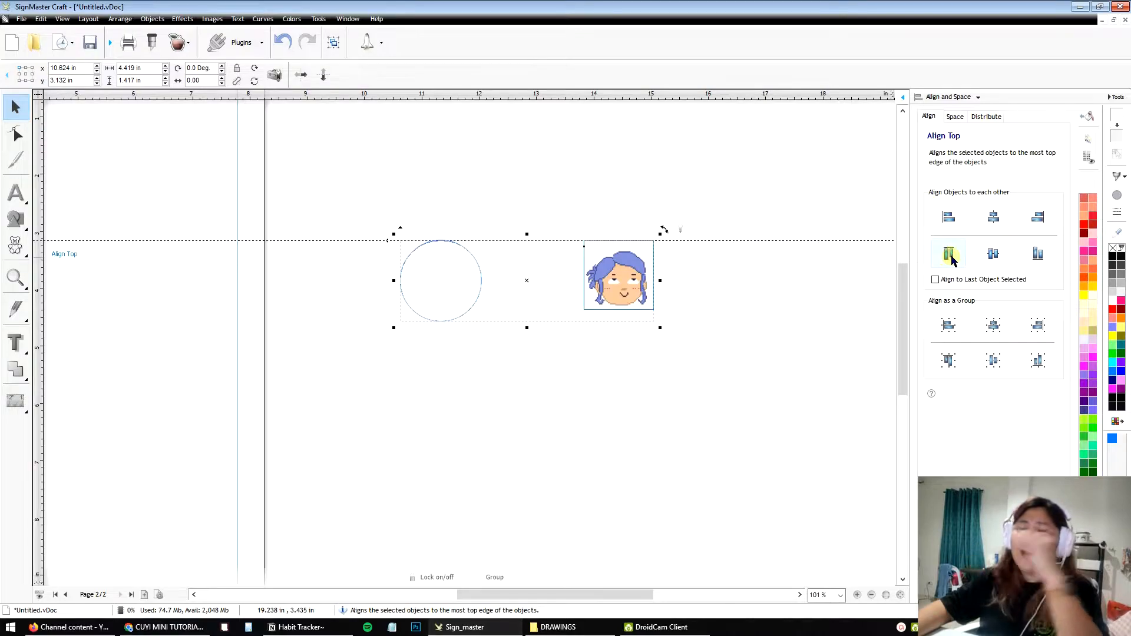
click(948, 254)
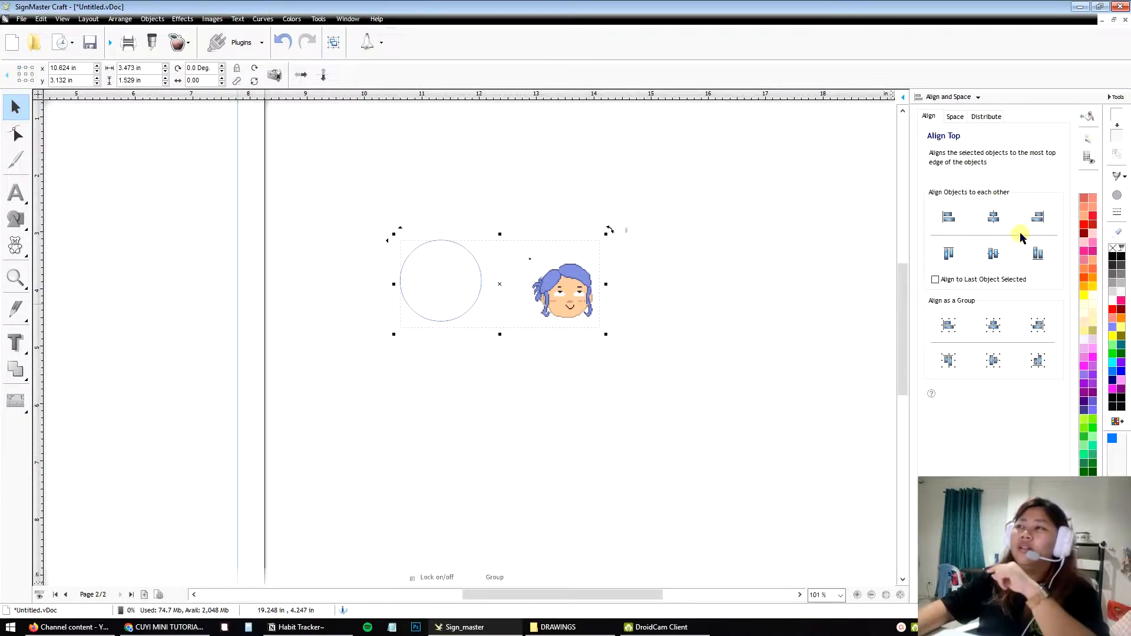
Step: Centre the face horizontally and vertically inside the circle, then deselect the pair
click(992, 217)
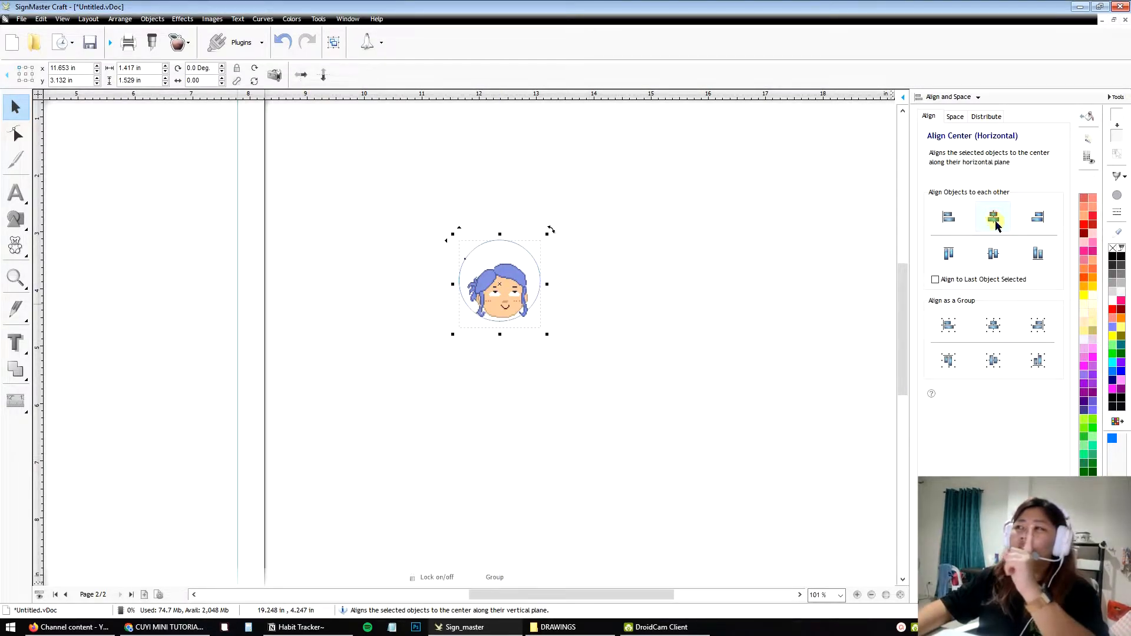
click(993, 254)
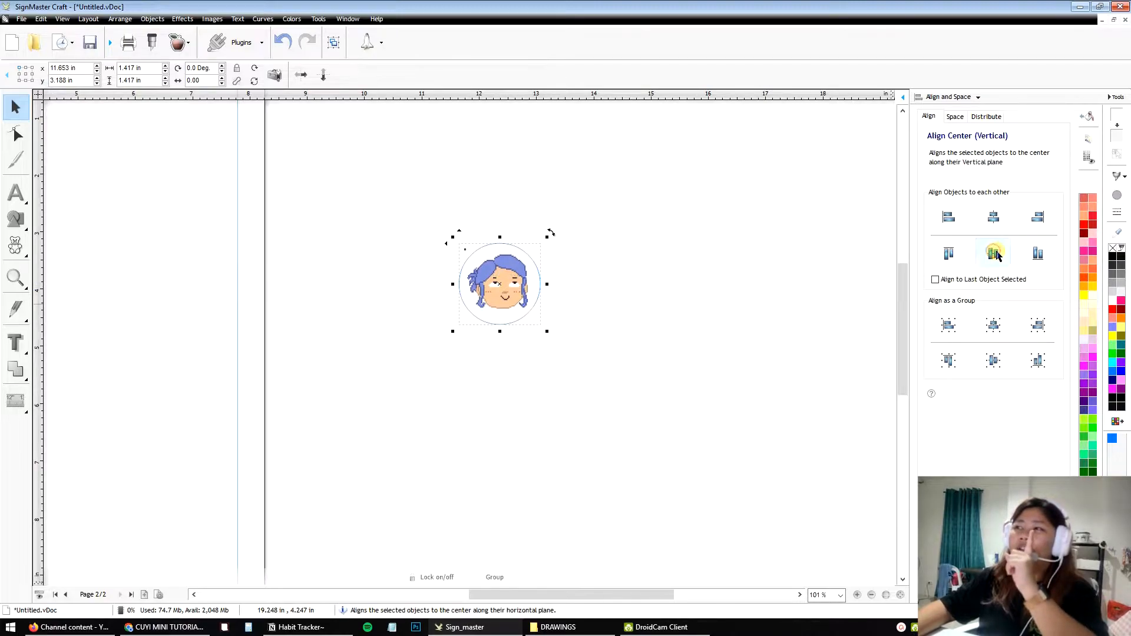
click(993, 216)
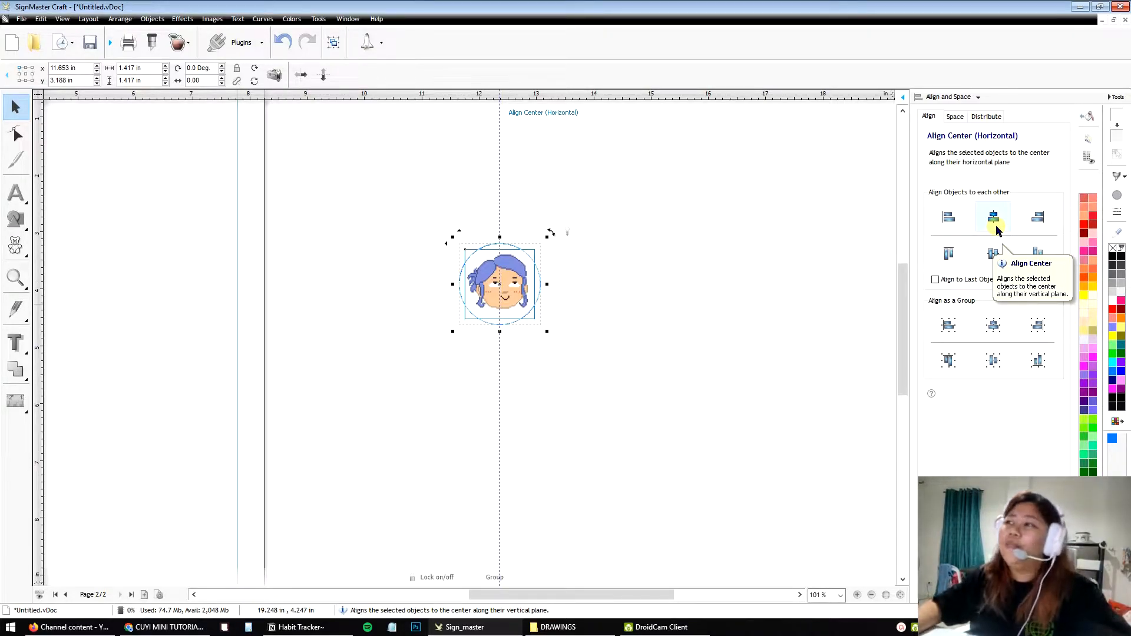
click(993, 217)
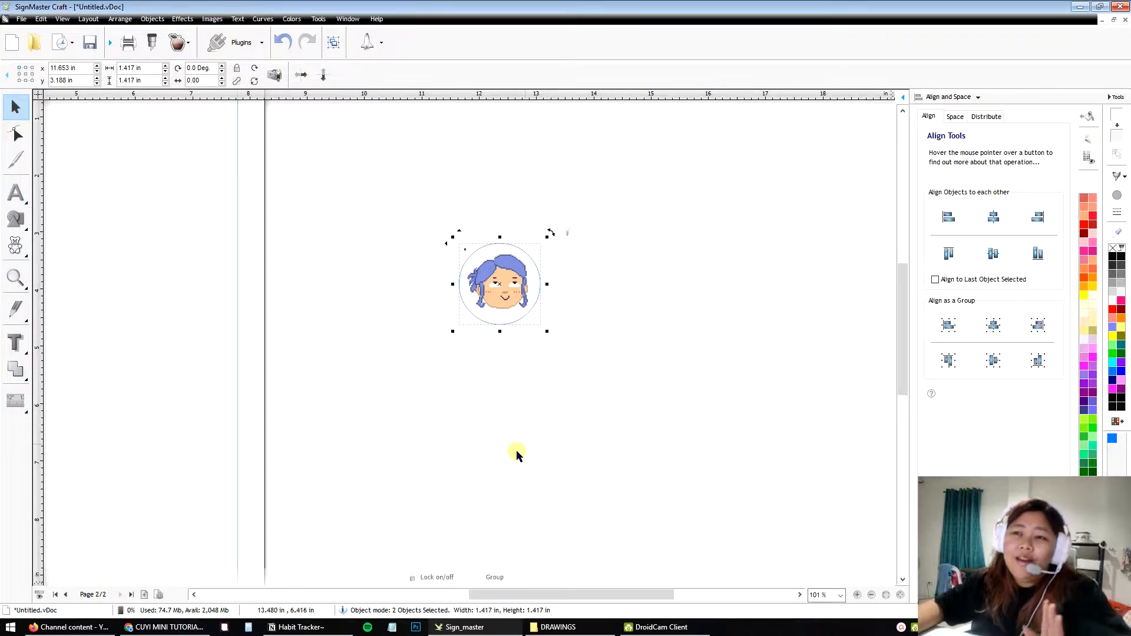
click(501, 417)
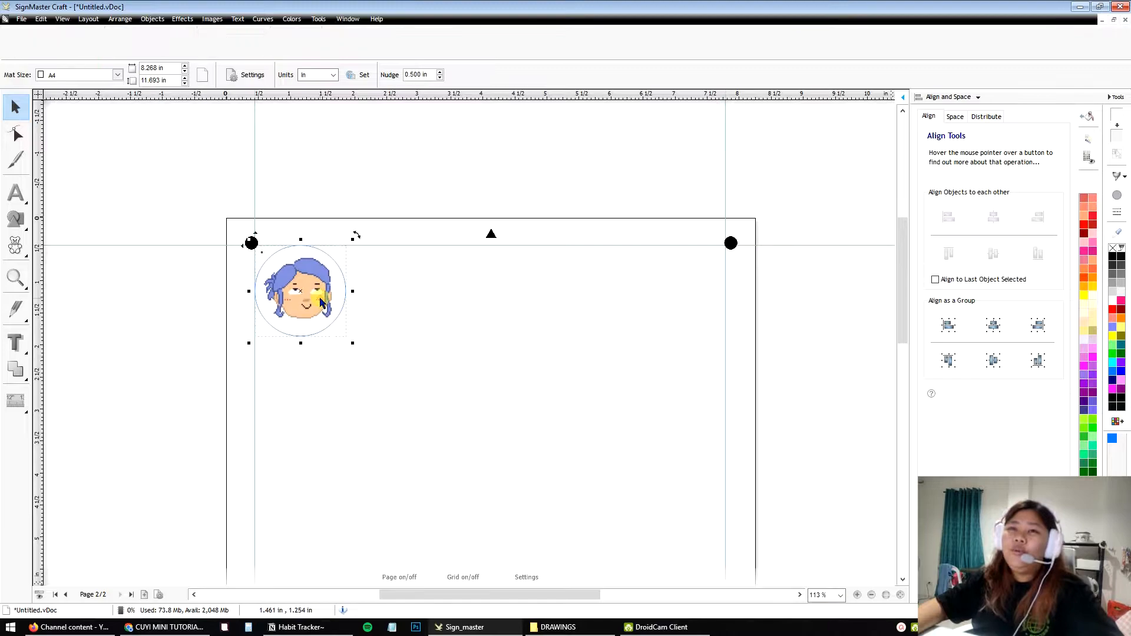
Step: Select the face sticker sitting at the top-left of the A4 page
click(301, 291)
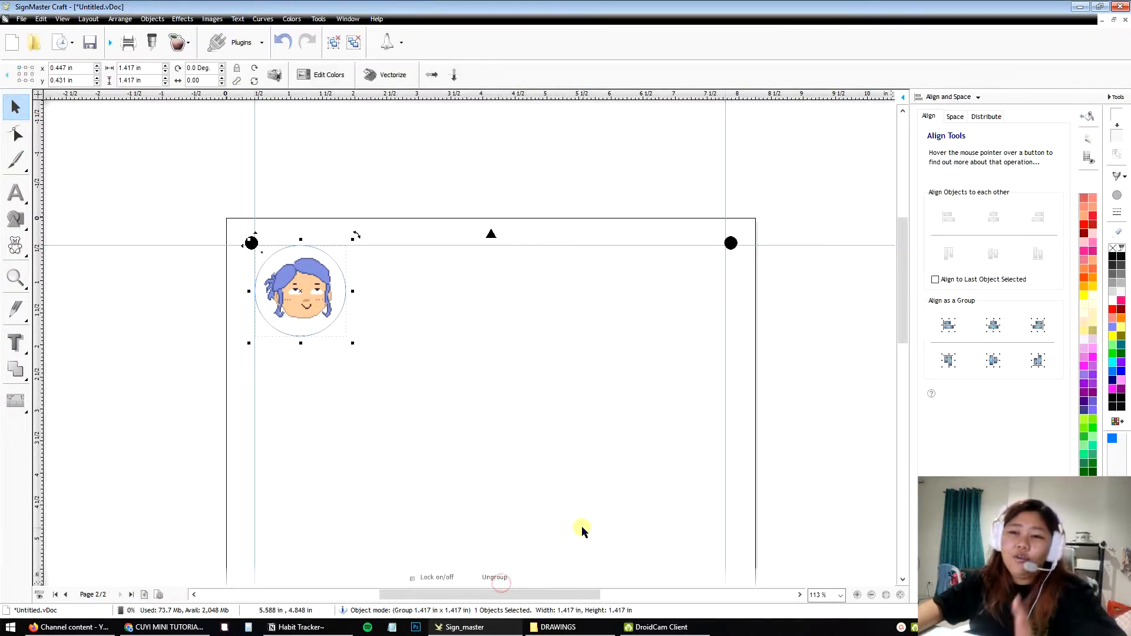
mouse_move(476, 437)
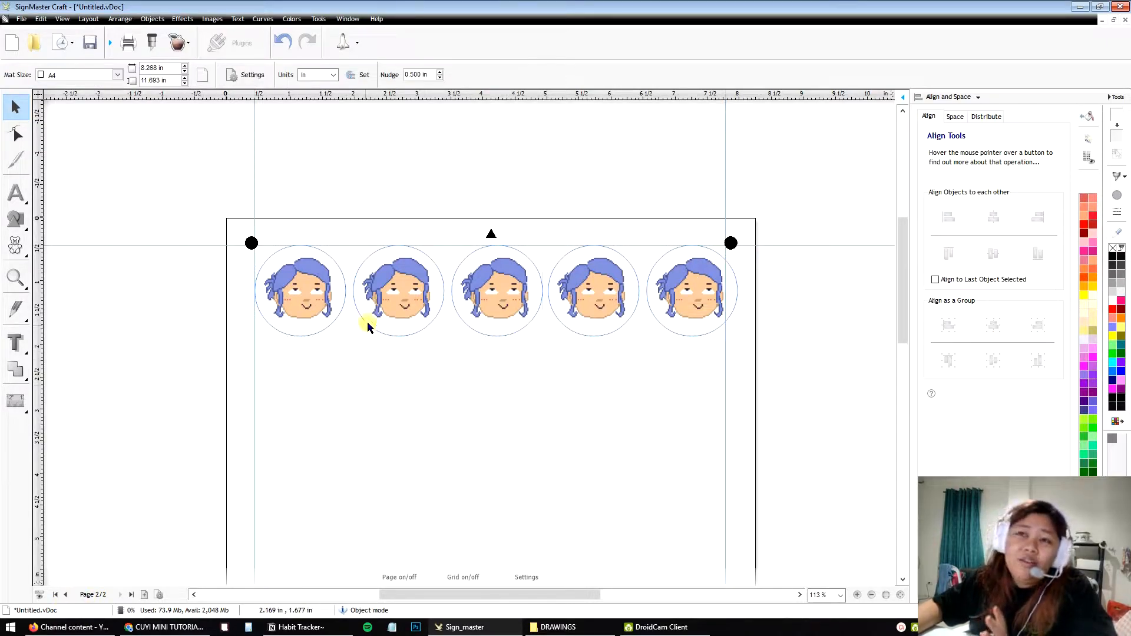
mouse_move(656, 306)
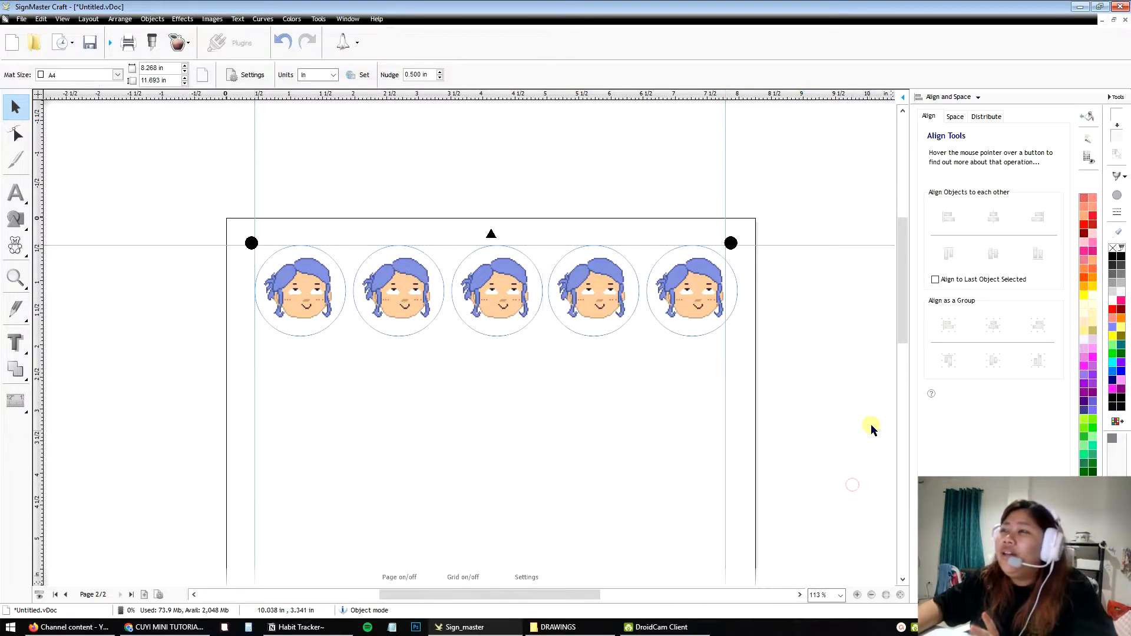
Step: Space the five stickers apart horizontally by equal gaps, reducing the gap to 0.050 in
click(954, 117)
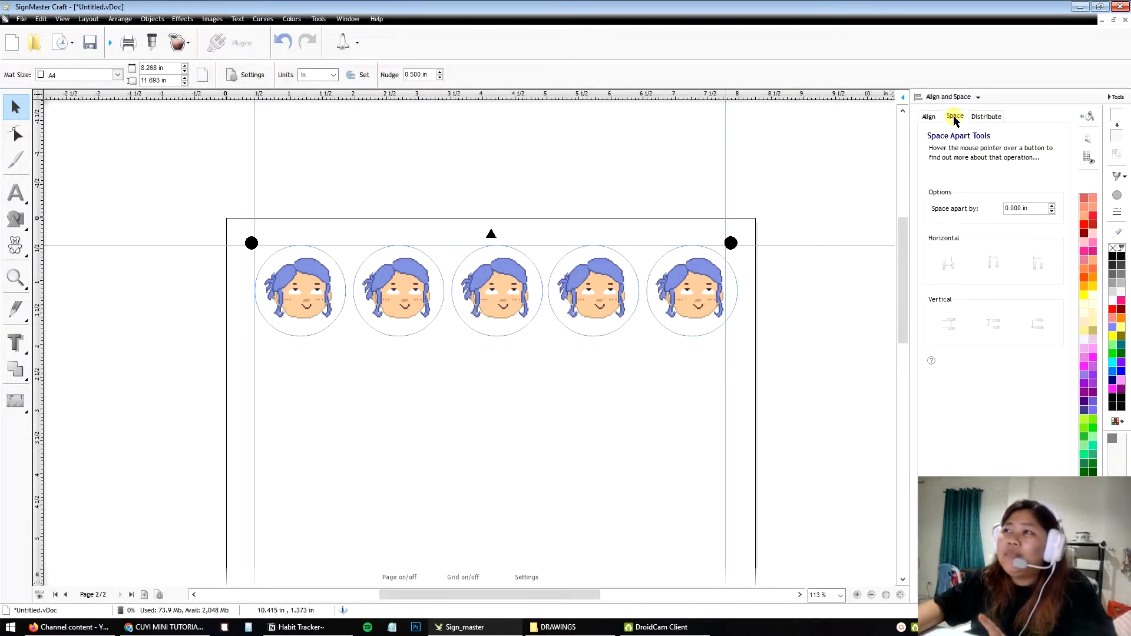
mouse_move(955, 121)
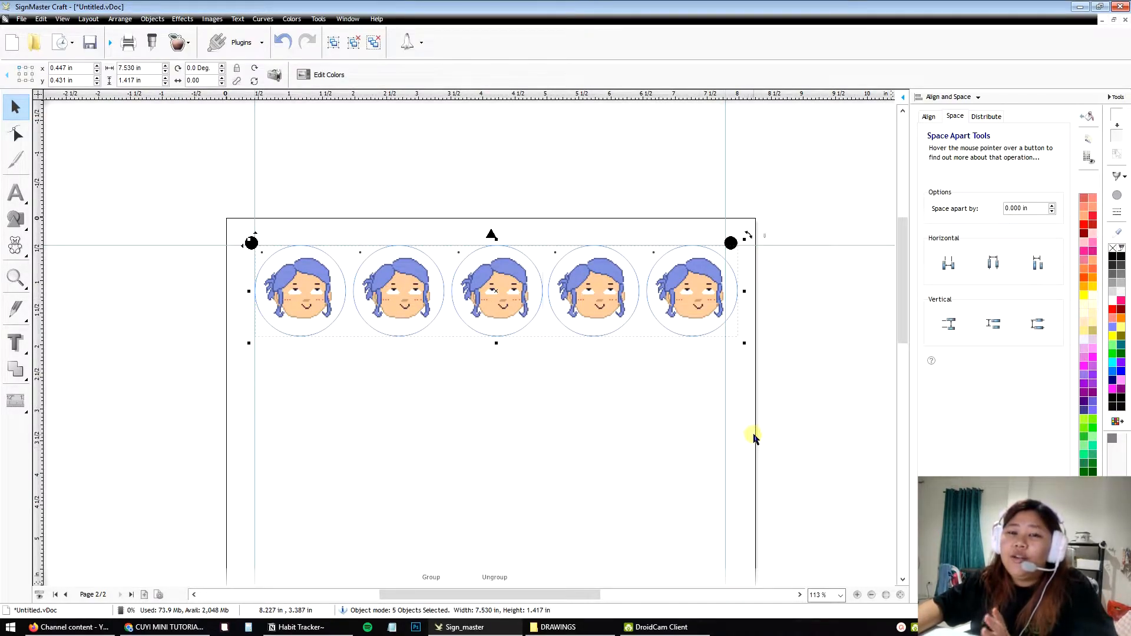
mouse_move(251, 236)
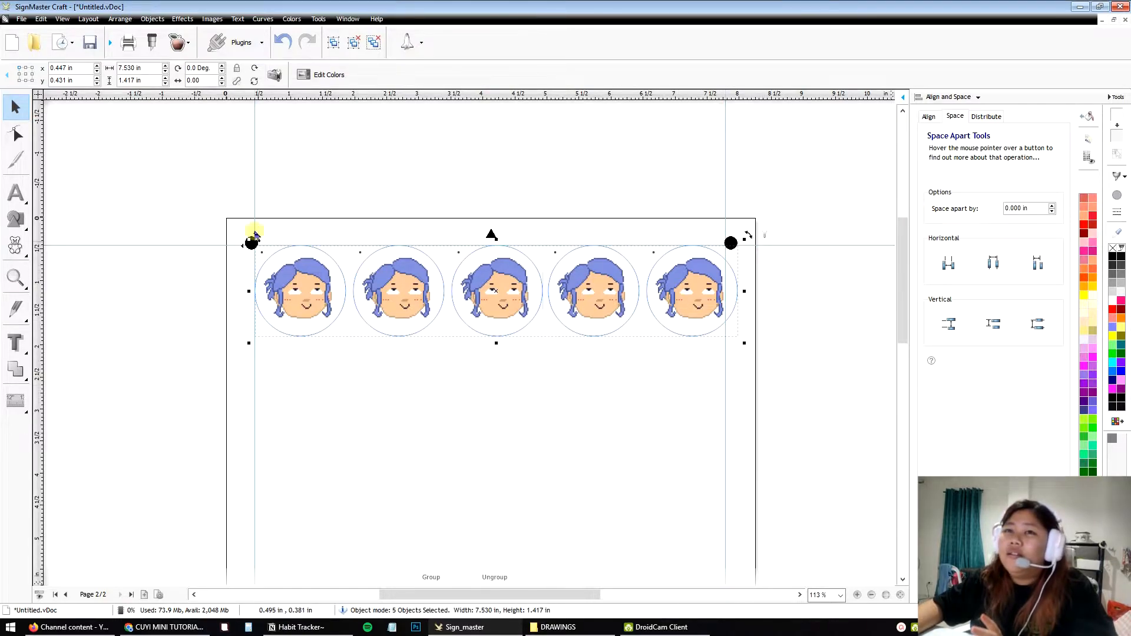
mouse_move(992, 263)
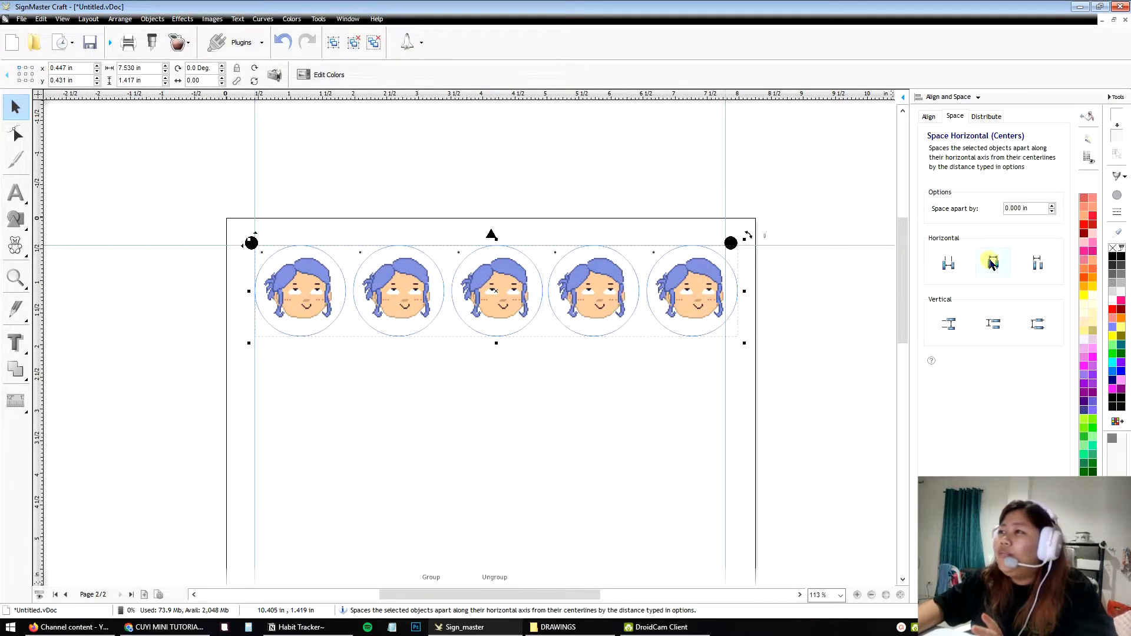
click(947, 262)
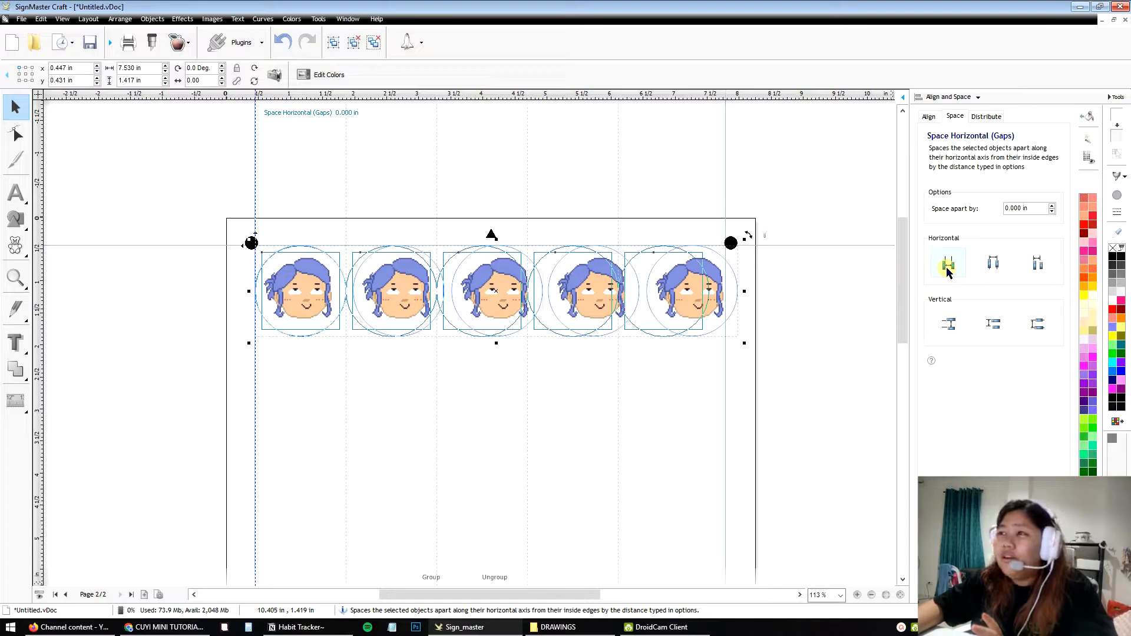
click(948, 262)
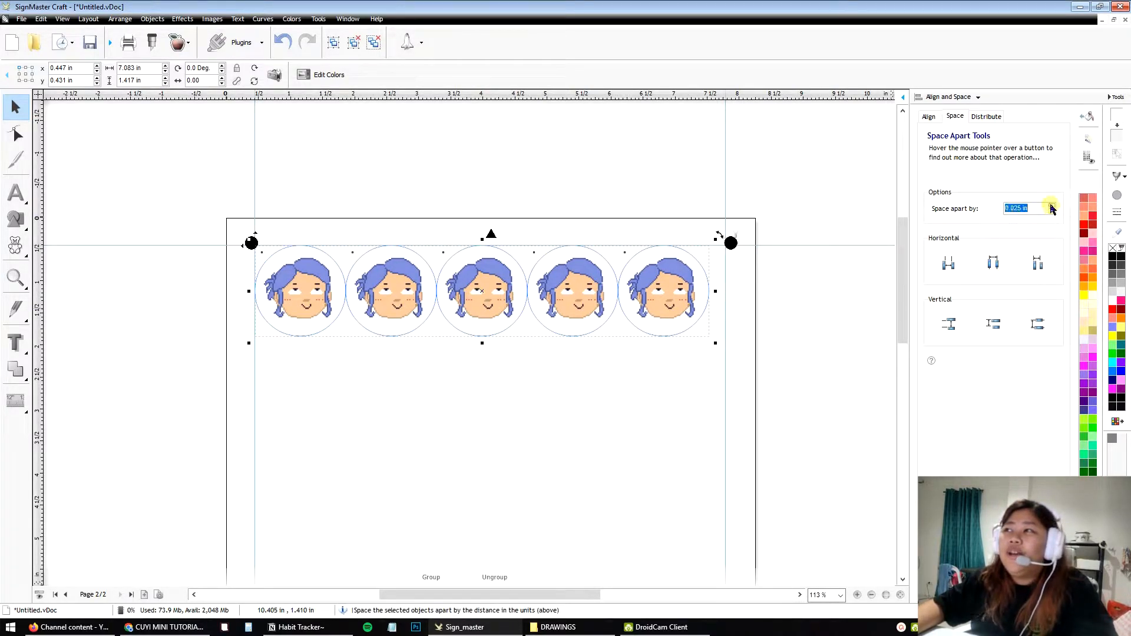
click(947, 262)
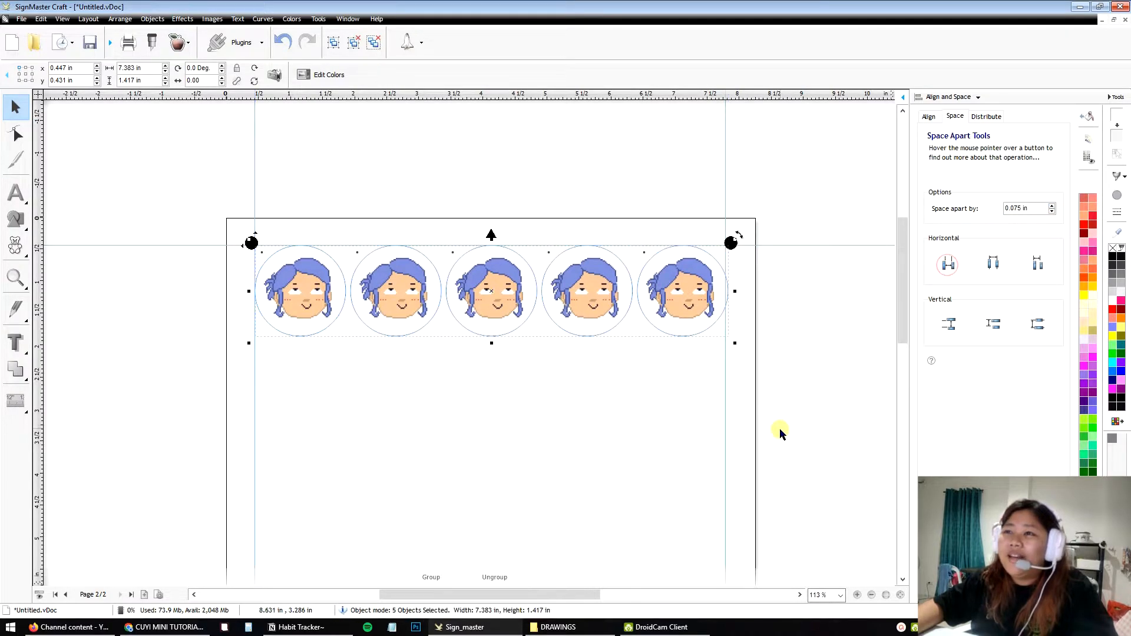
mouse_move(1051, 217)
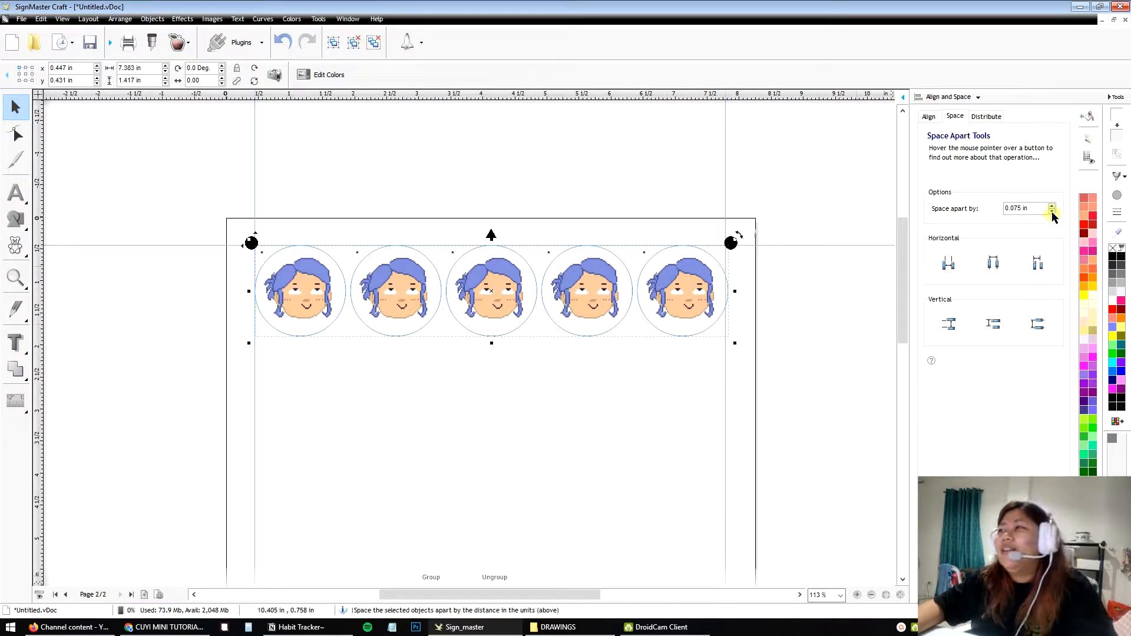
click(948, 263)
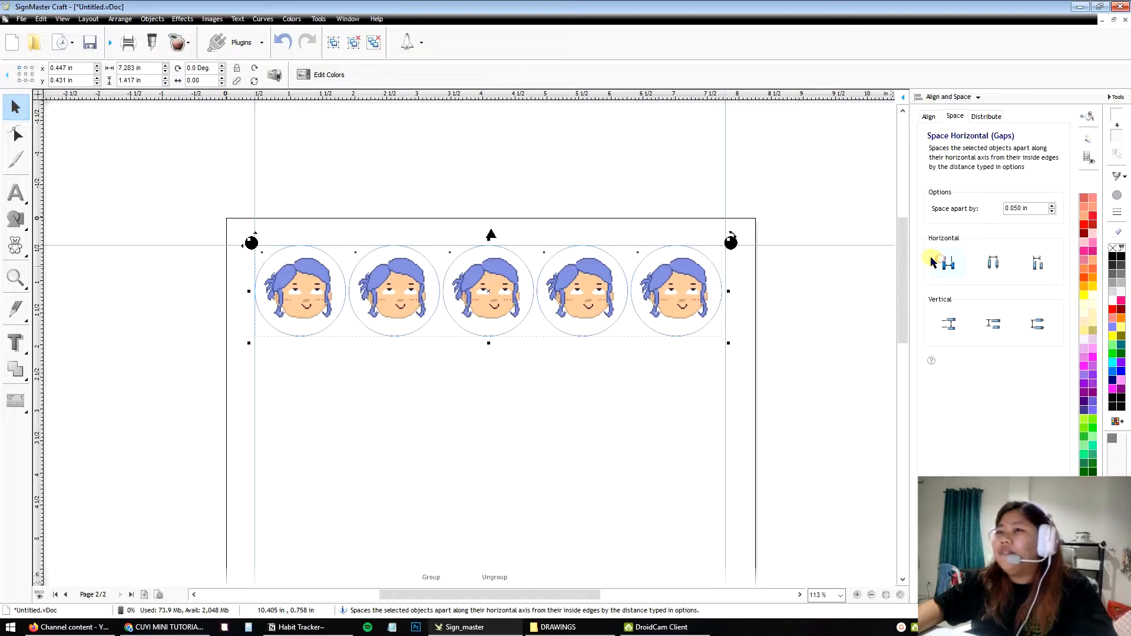
Step: Apply the 0.050 in gaps, switch back to Align and begin selecting all five stickers
click(454, 442)
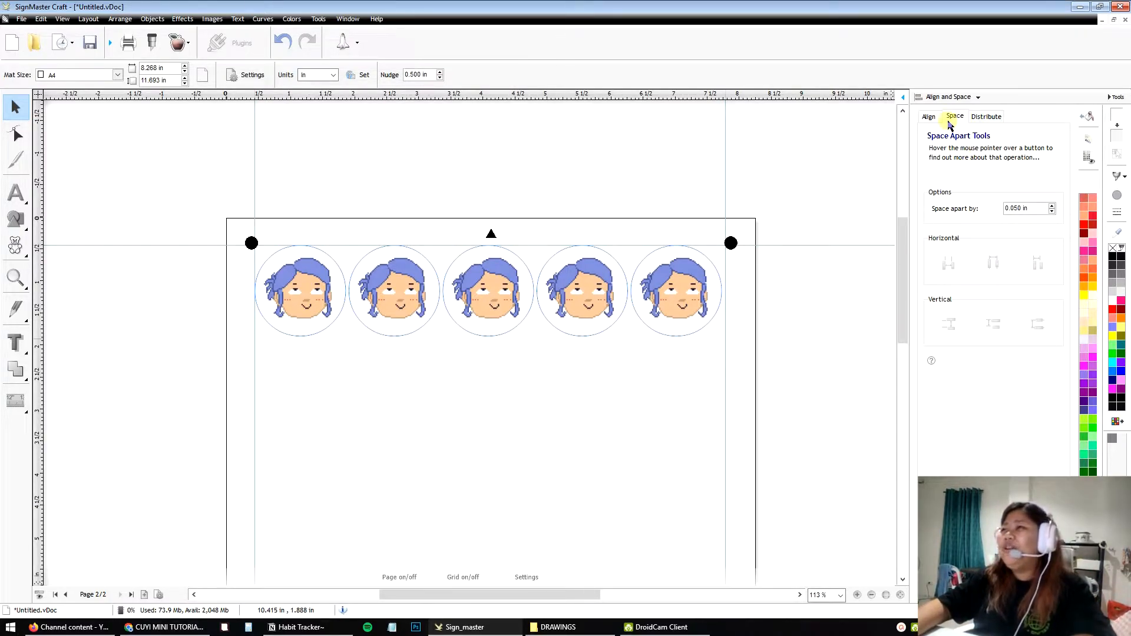
click(929, 117)
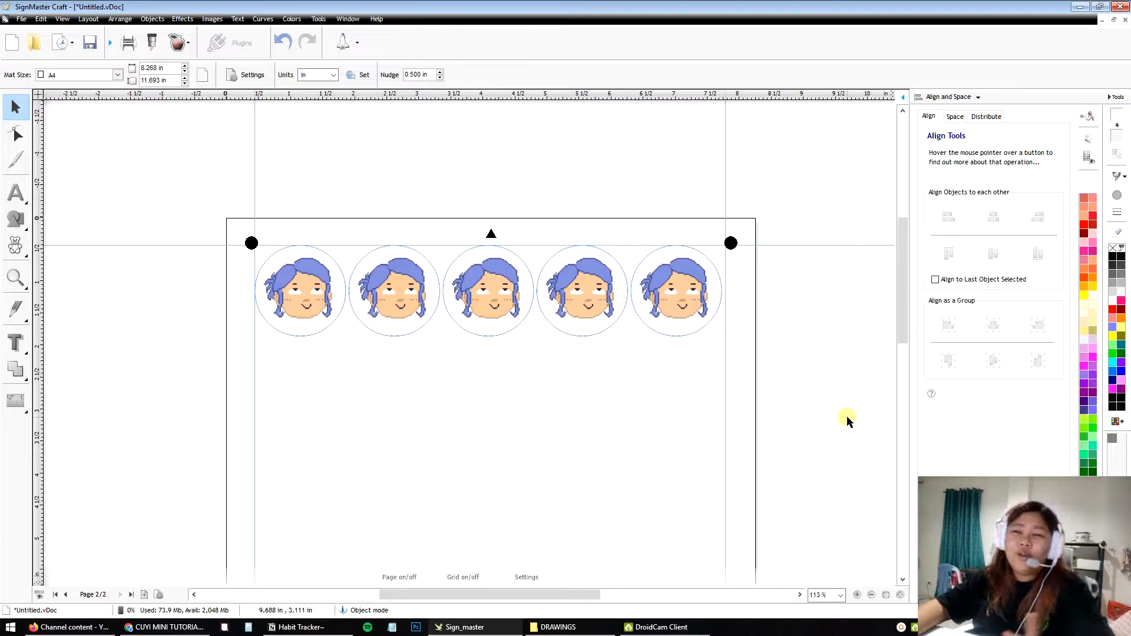
click(489, 291)
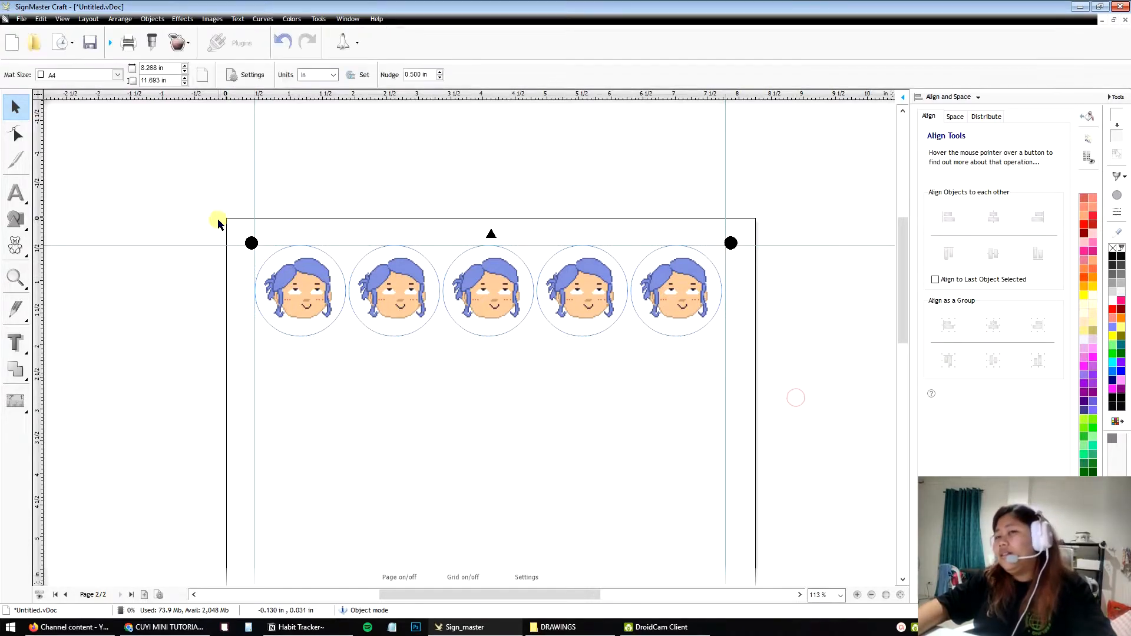
click(299, 291)
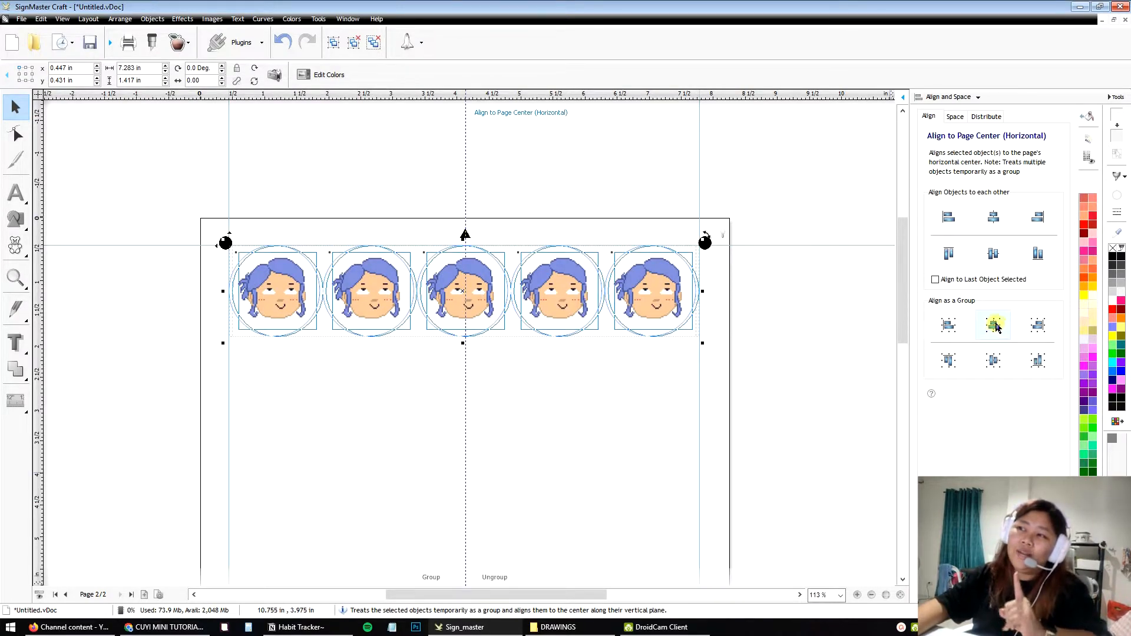
Step: Align the selected row of five stickers to the page centre horizontally as a group
click(993, 325)
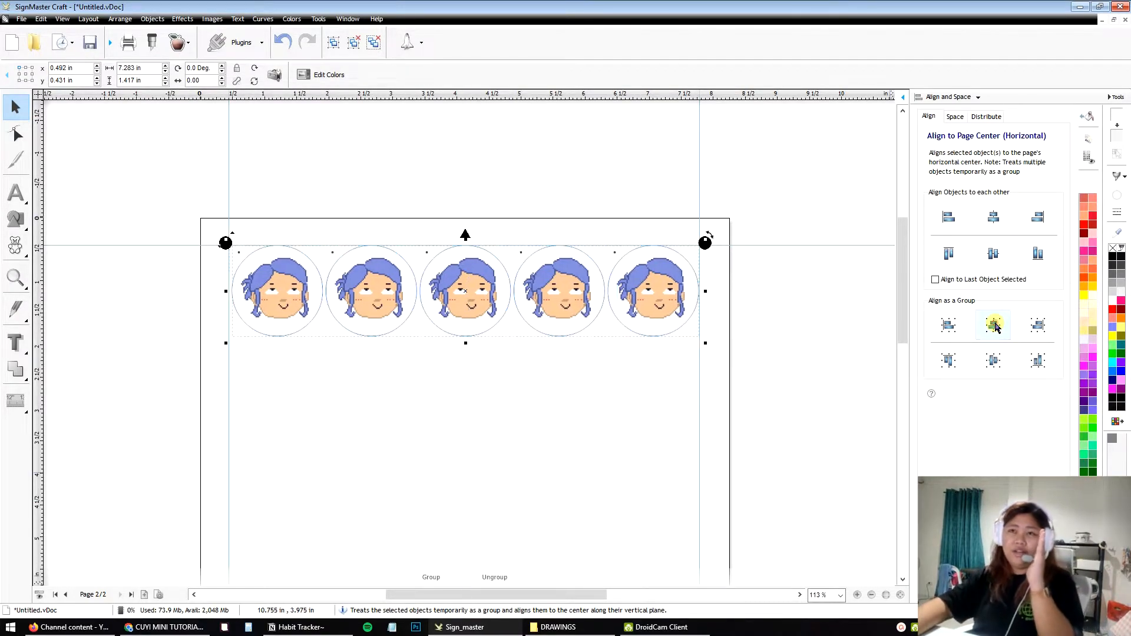
mouse_move(661, 381)
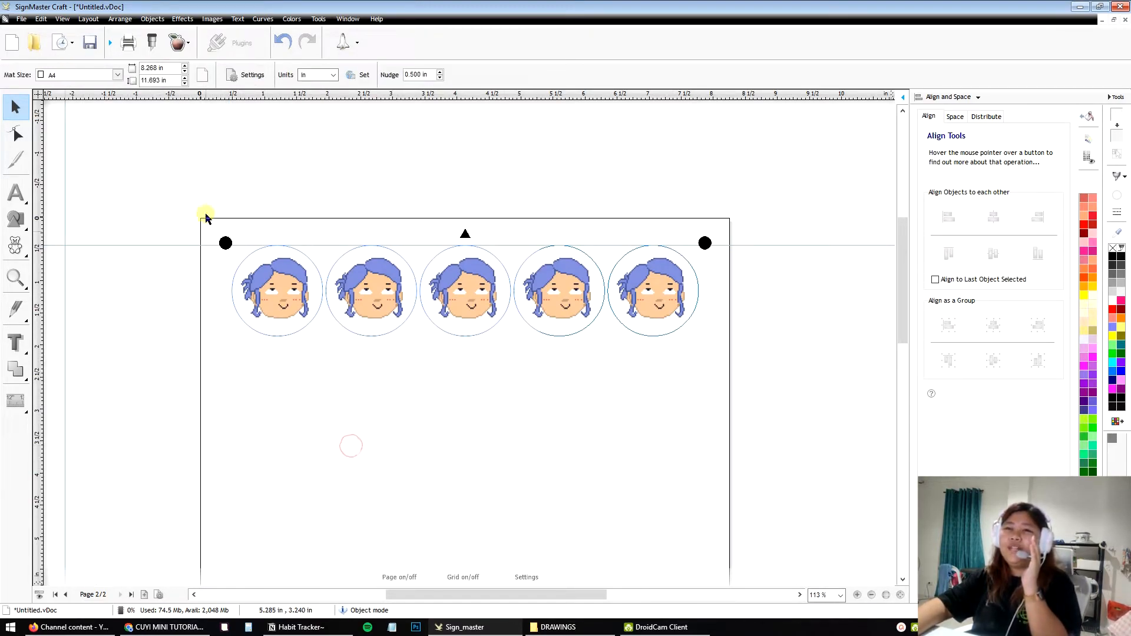
click(993, 325)
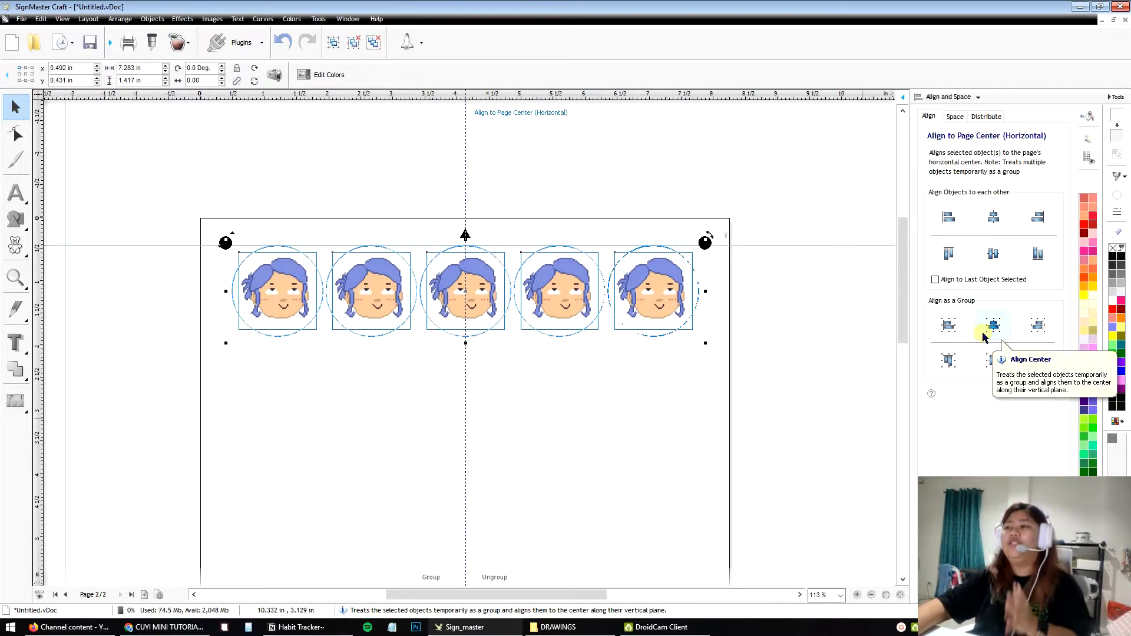
click(804, 417)
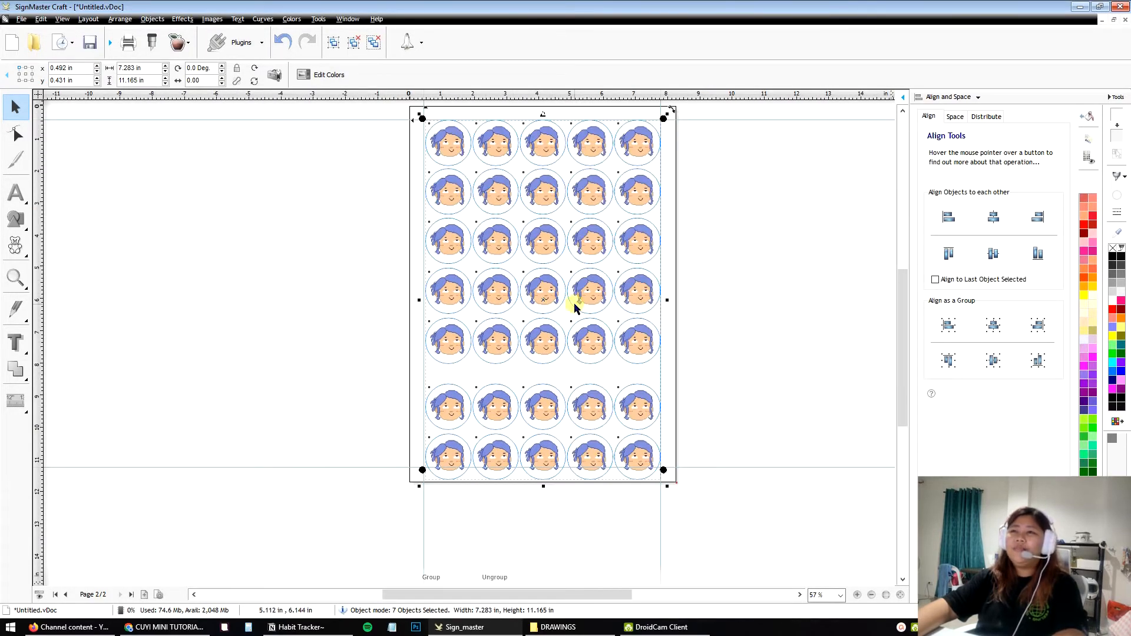
Step: Space the seven sticker rows apart vertically with a 0.100 in gap
click(954, 117)
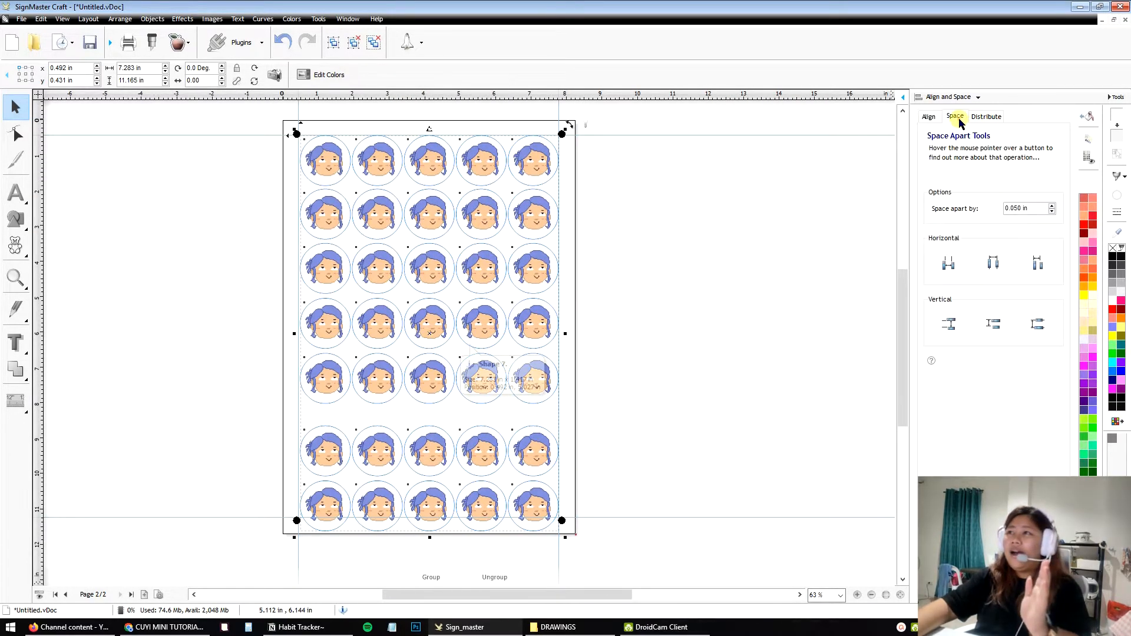
mouse_move(959, 309)
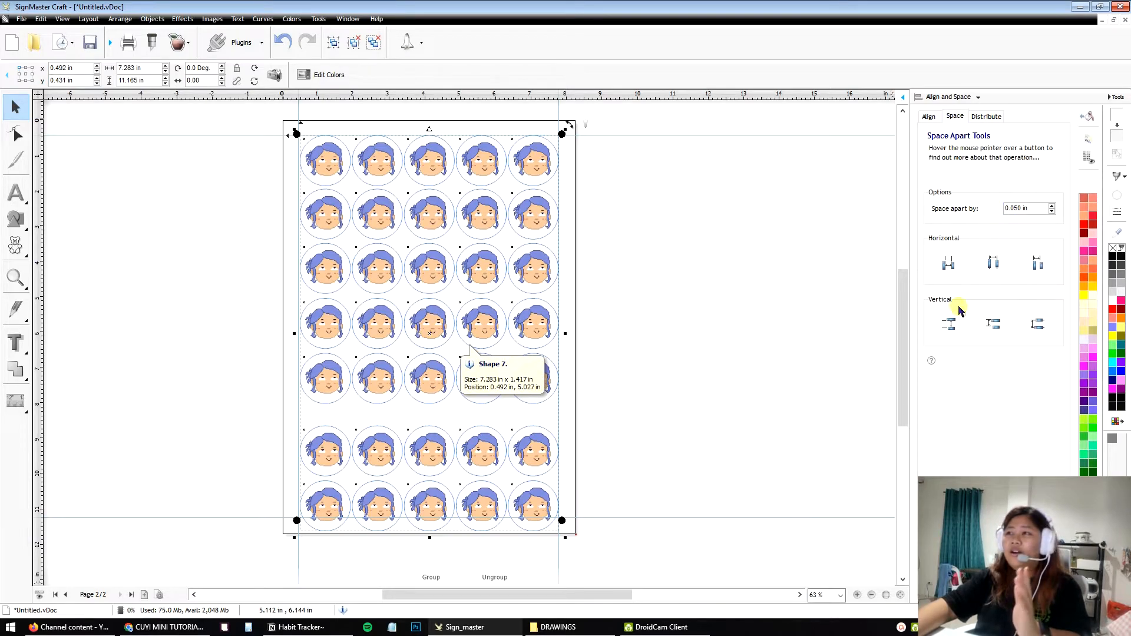
click(948, 324)
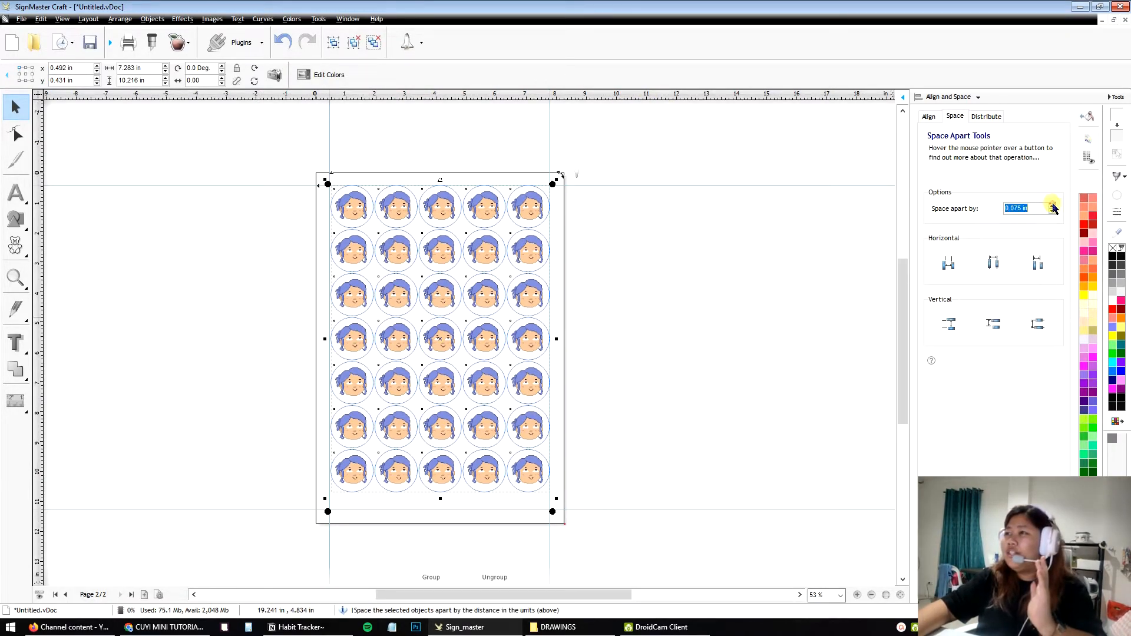
click(1052, 205)
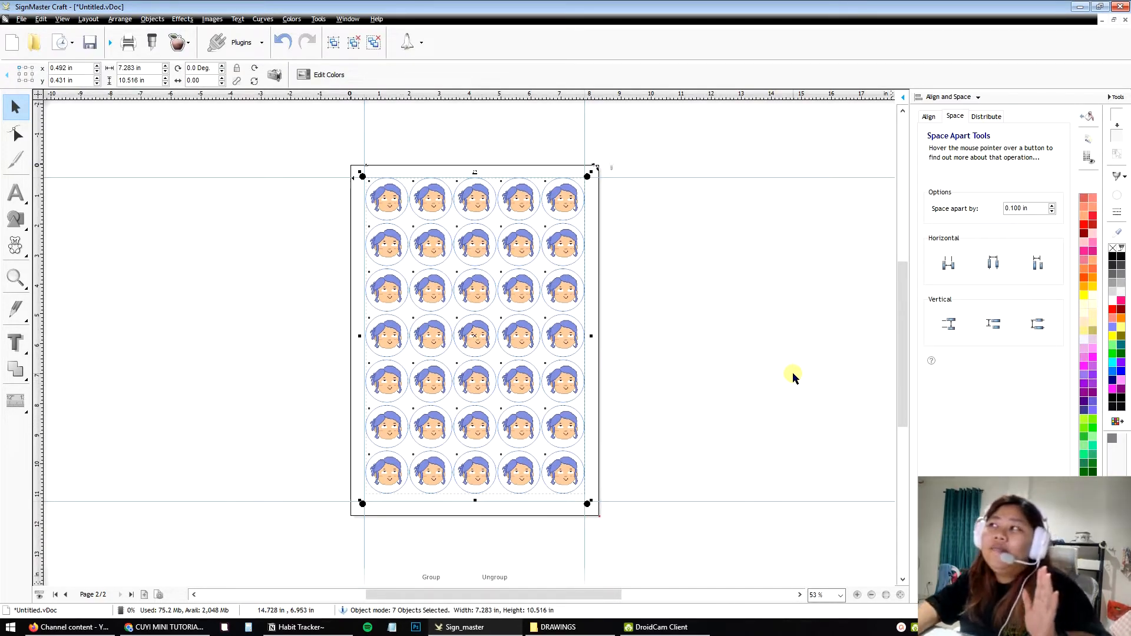
click(930, 116)
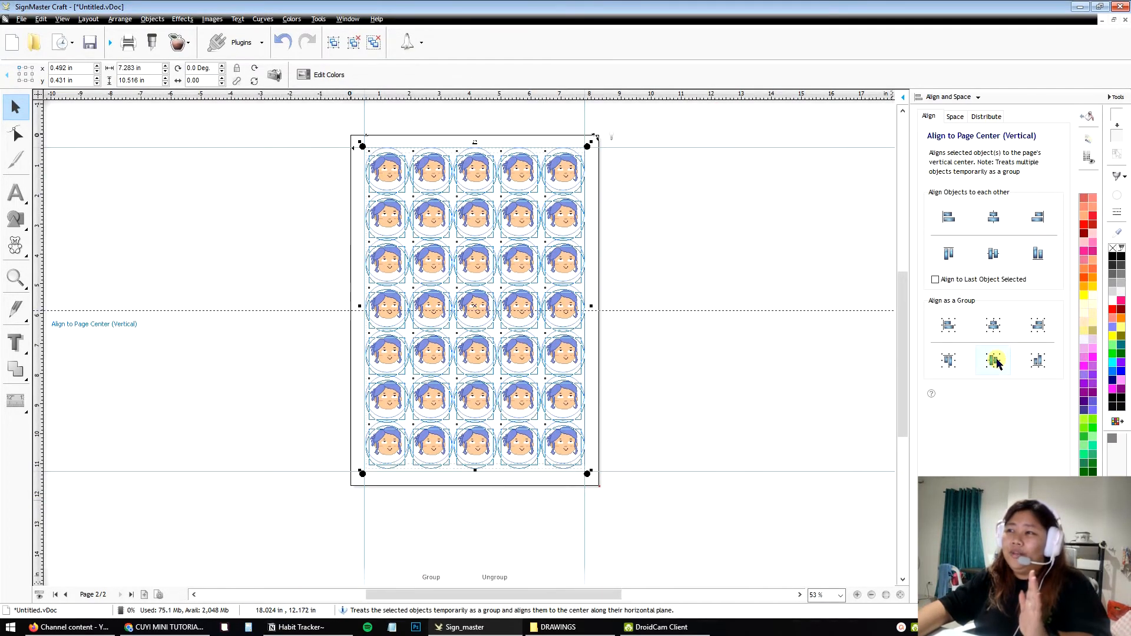
Step: Centre the seven-row sticker grid vertically on the page and clear the selection
click(993, 360)
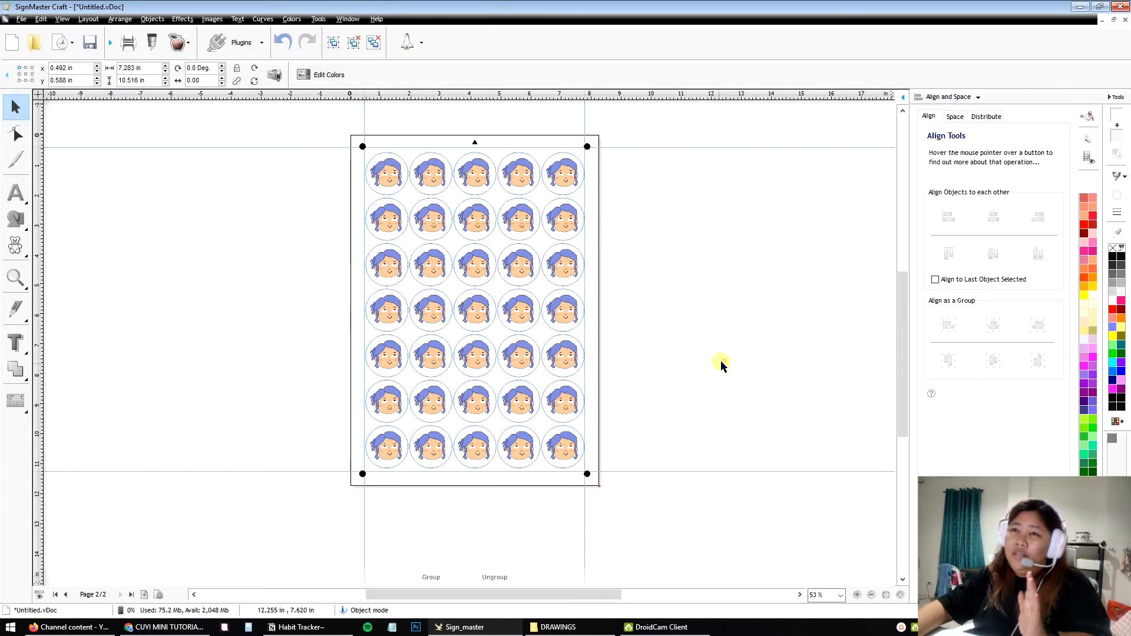
click(738, 354)
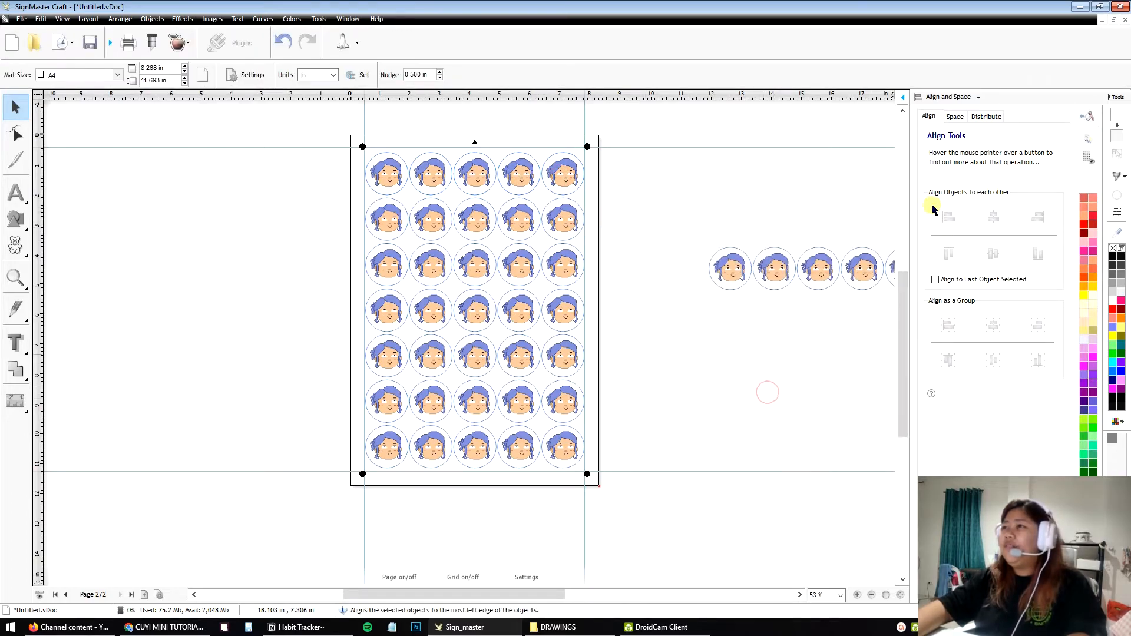
mouse_move(1033, 314)
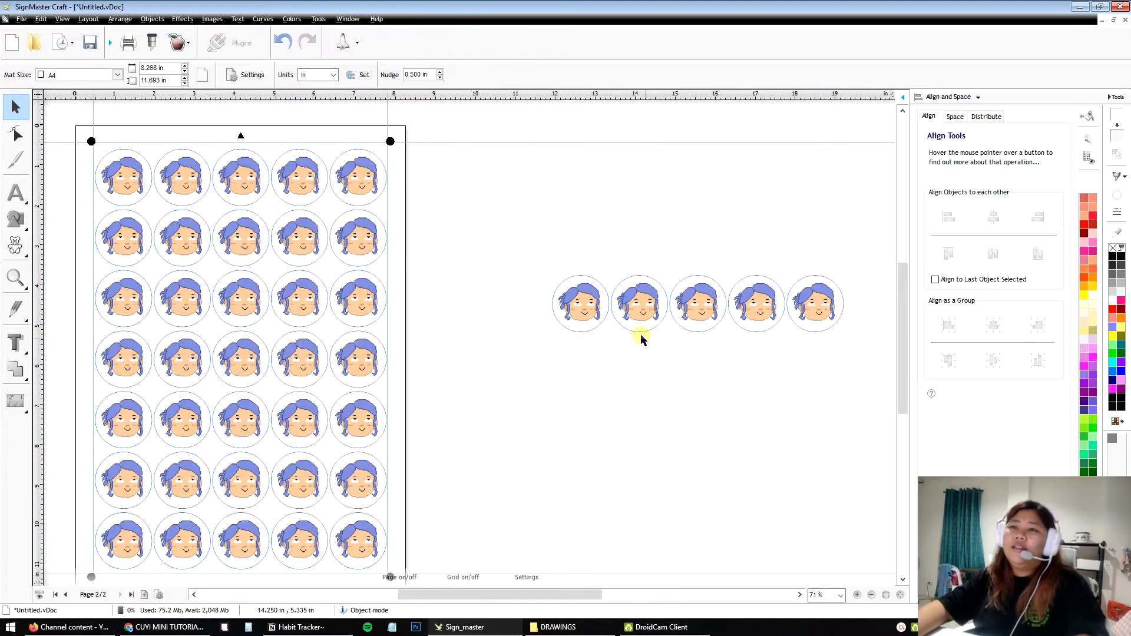
Step: Centre the circle and face of the loose sticker row on each other
right_click(581, 303)
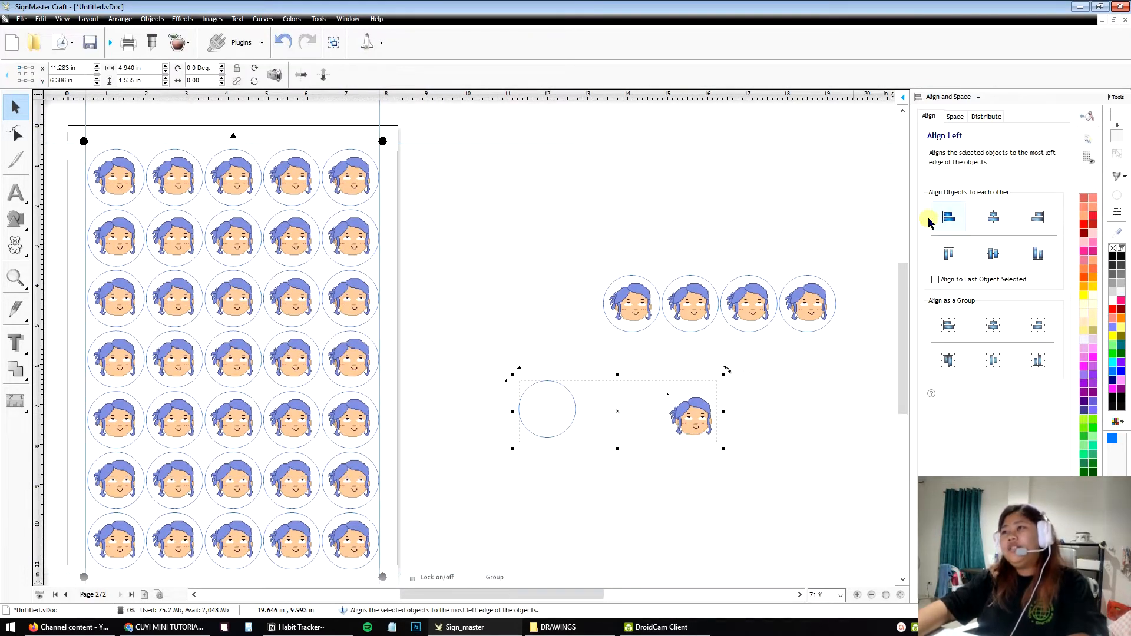
click(993, 217)
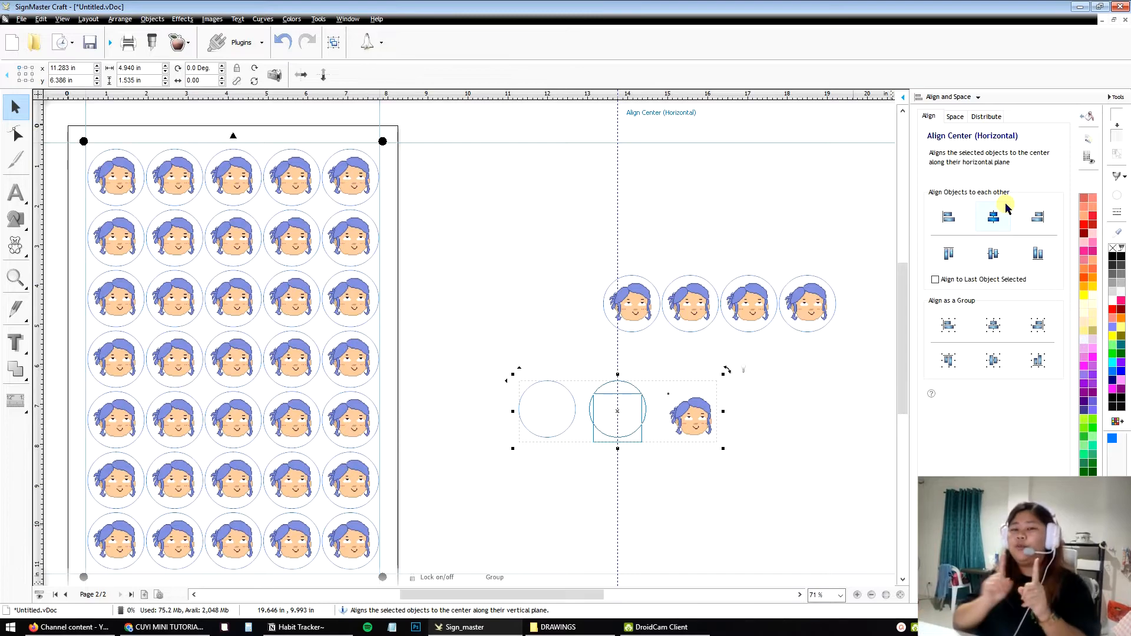
click(992, 216)
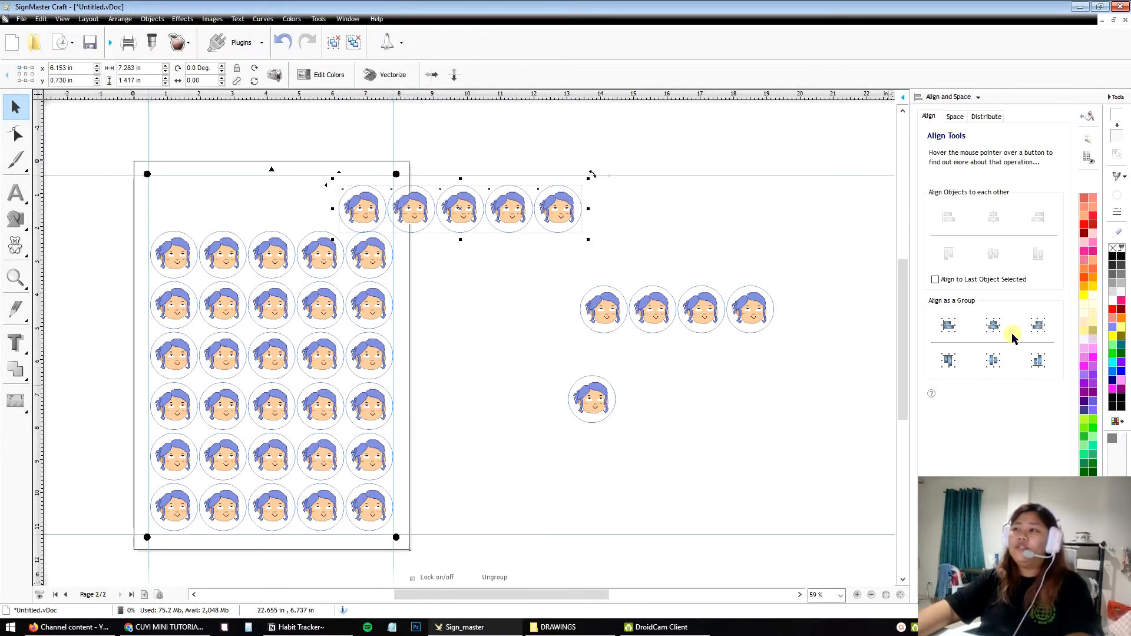
Step: Align the sticker row to the page top and centre it horizontally
click(948, 327)
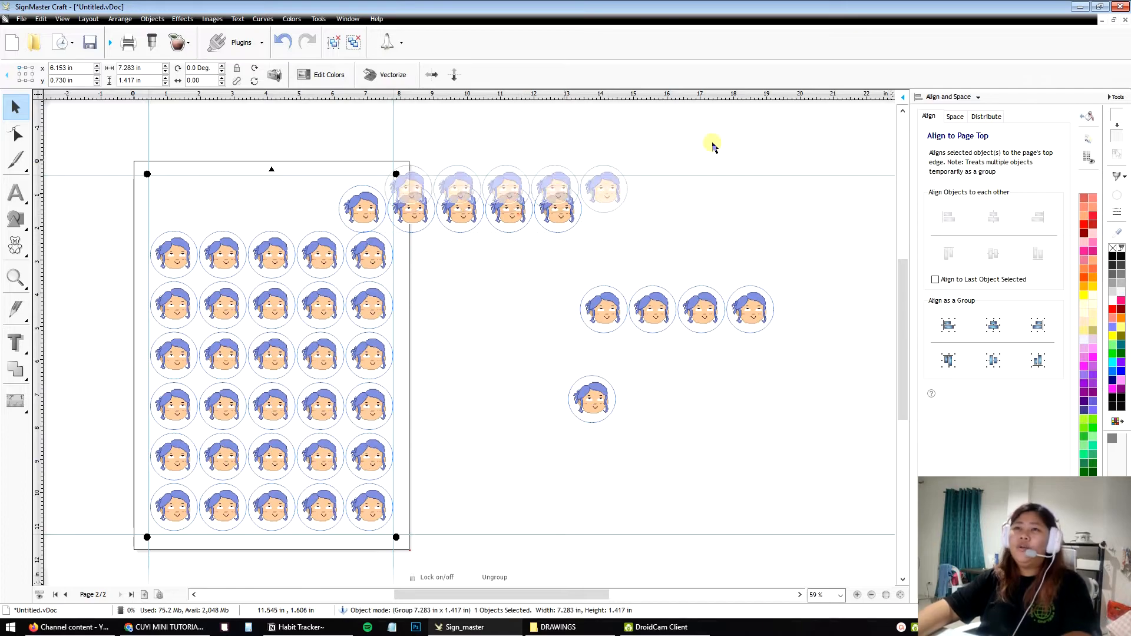
click(994, 325)
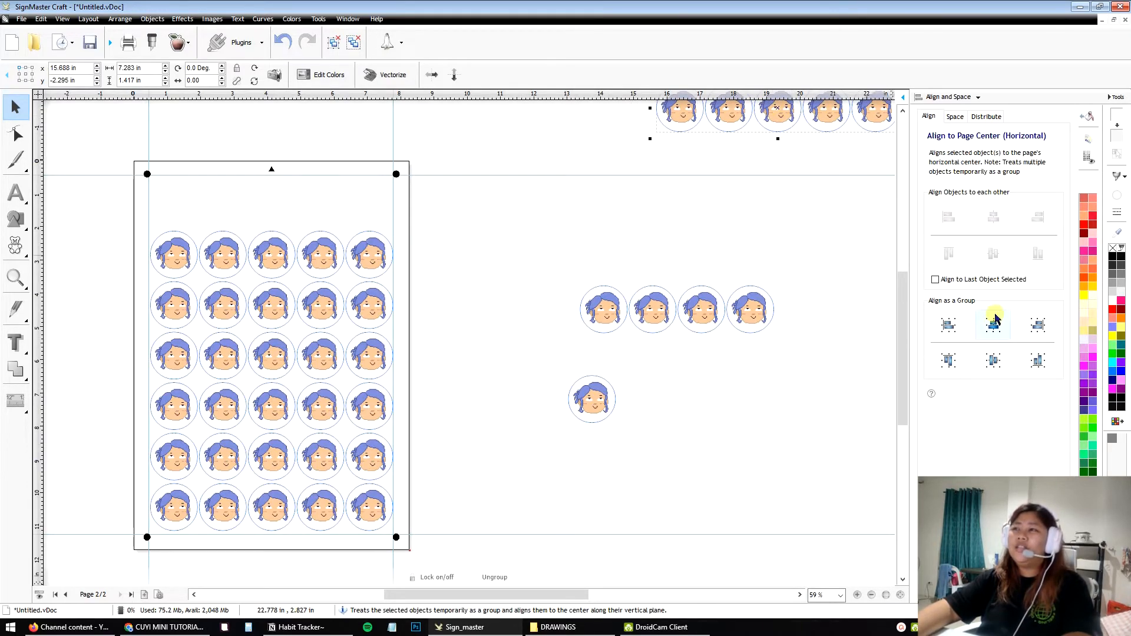
click(994, 325)
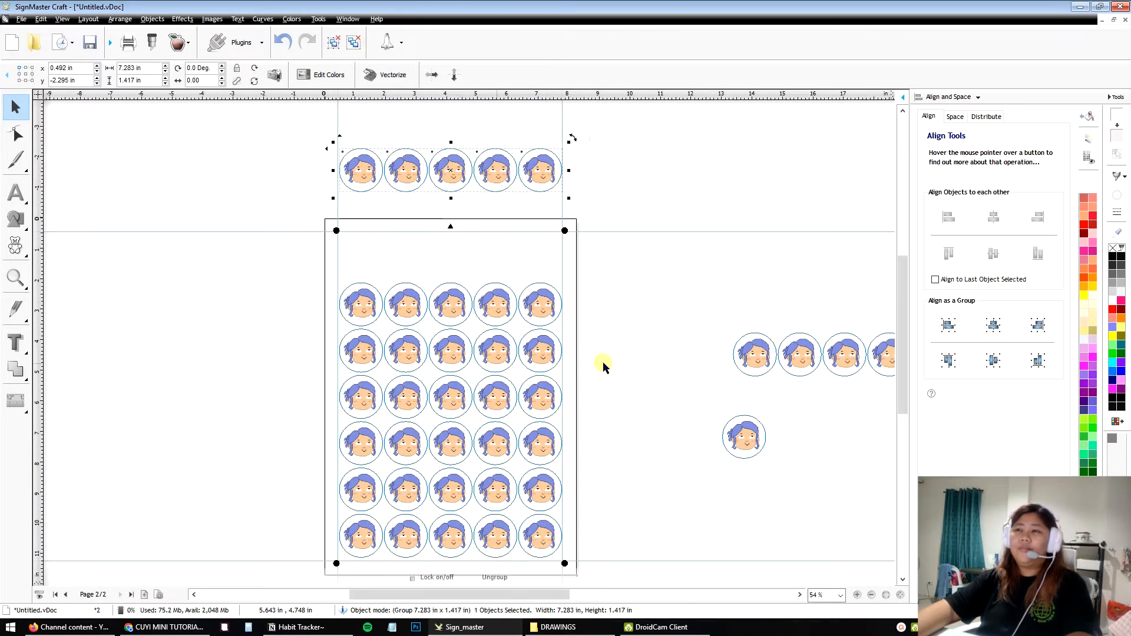
Step: Remove the stray off-page sticker rows, leaving the seven-by-five grid on the page
scroll(down, 3)
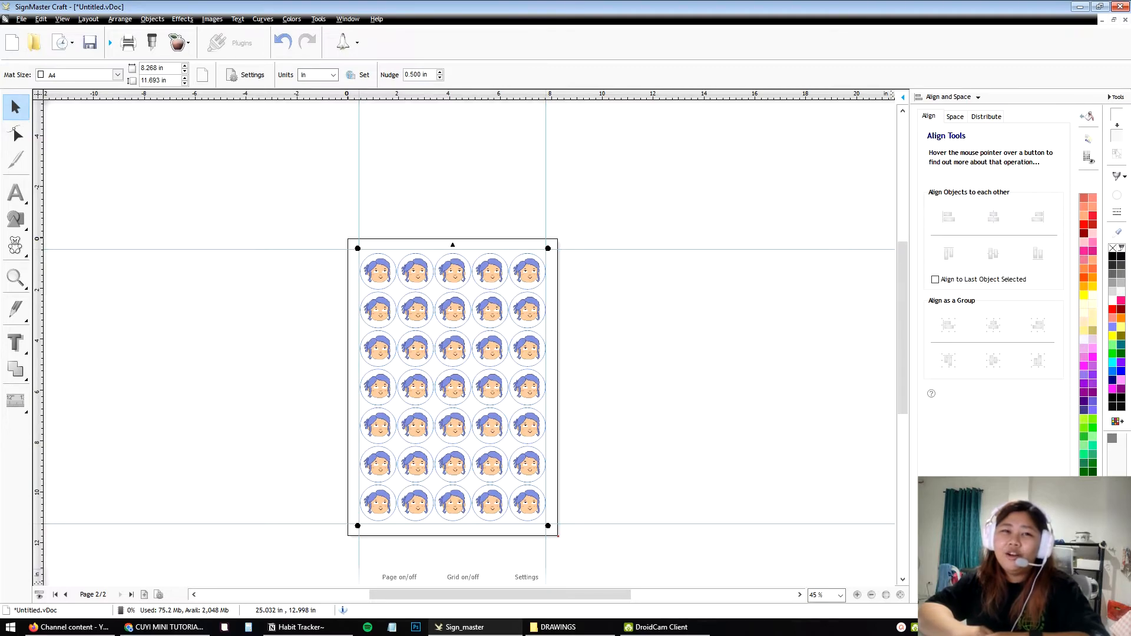
mouse_move(805, 435)
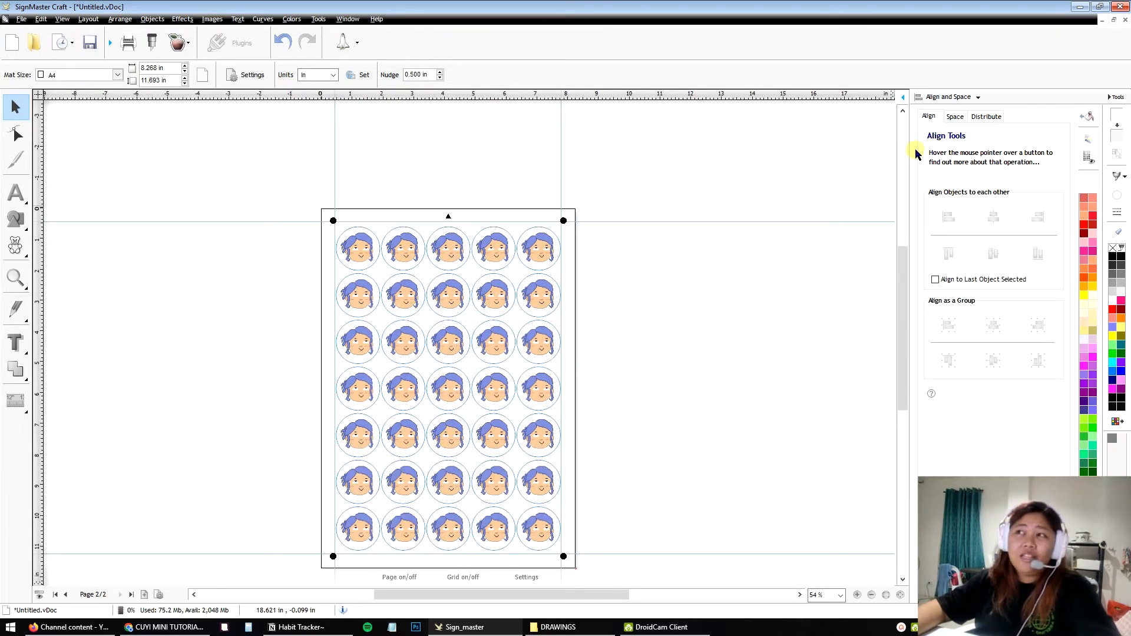
click(986, 116)
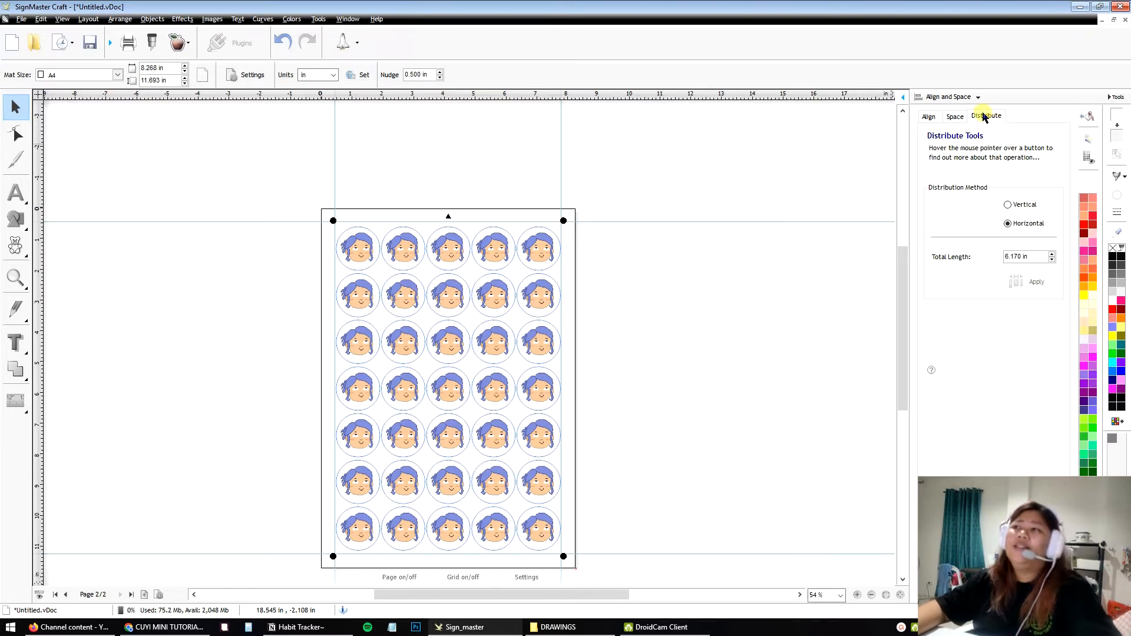
click(928, 116)
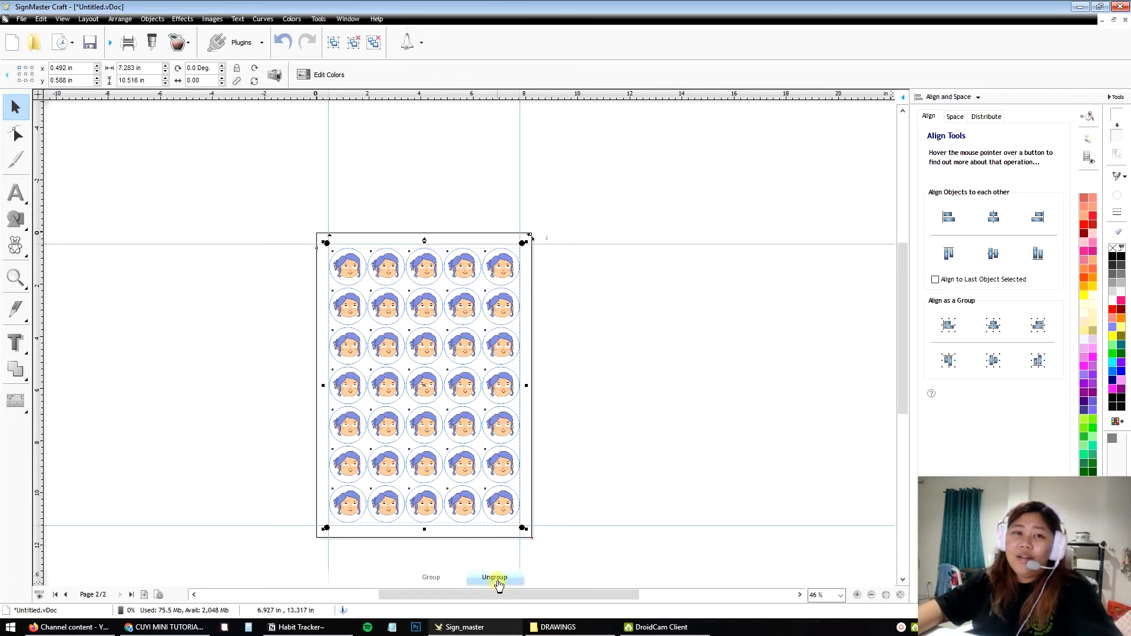
Step: Ungroup the sticker grid into 35 separate face stickers and select one on its own
click(495, 578)
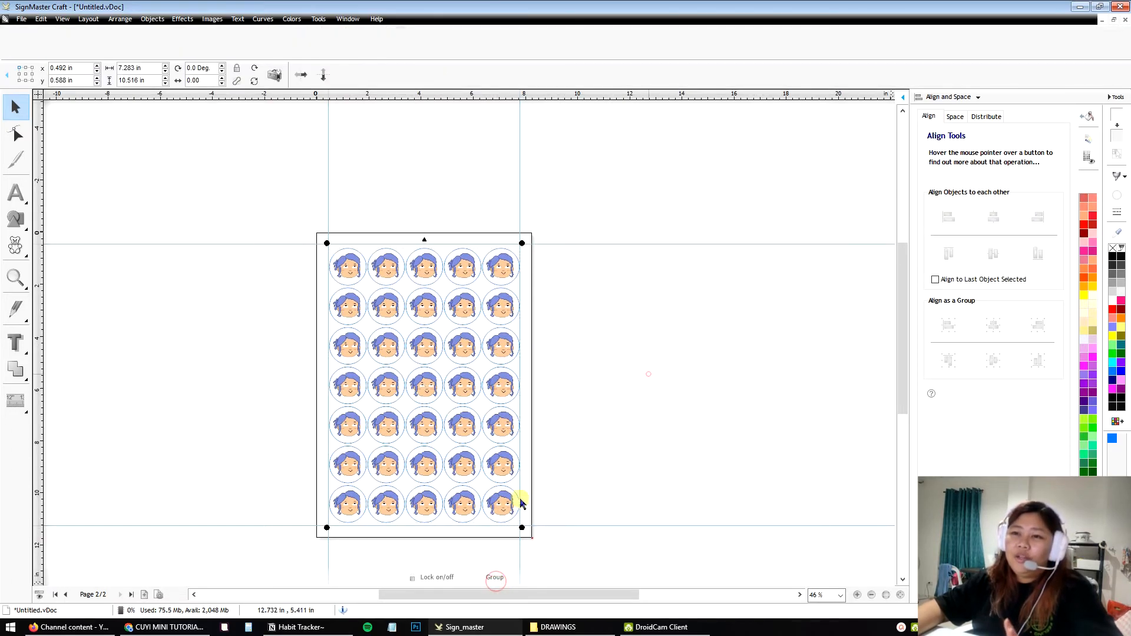
click(522, 502)
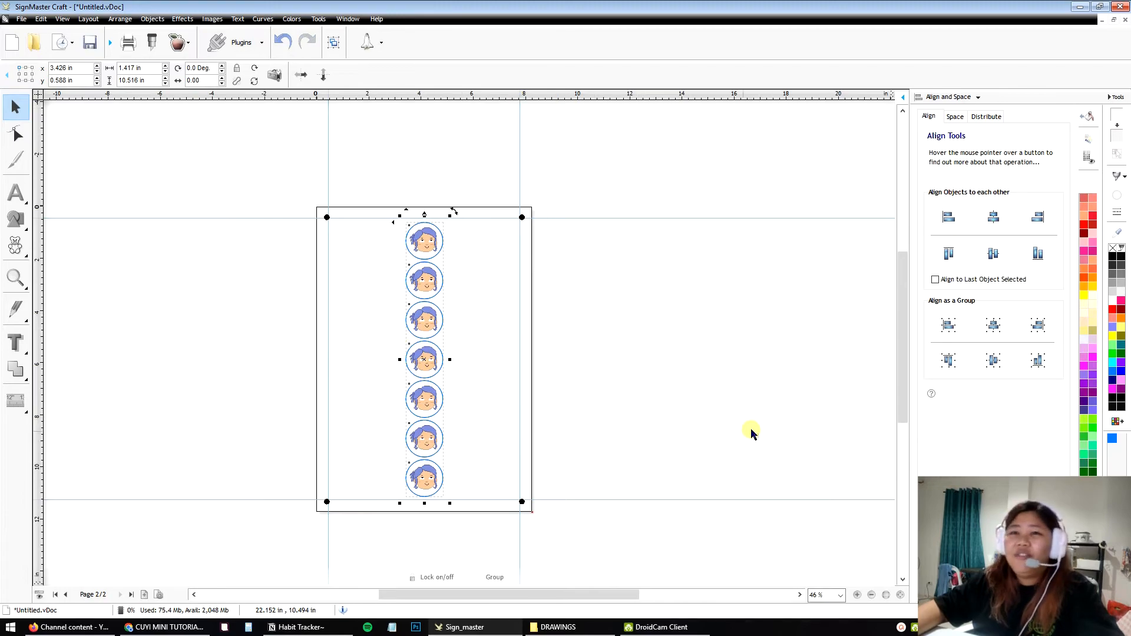
click(1037, 360)
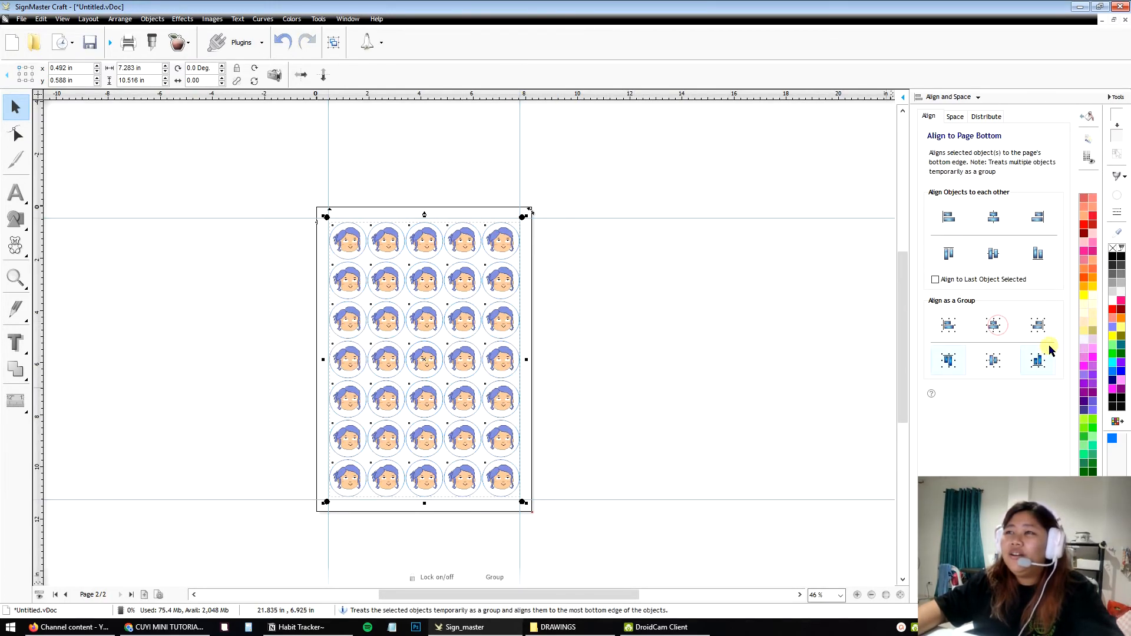
mouse_move(993, 216)
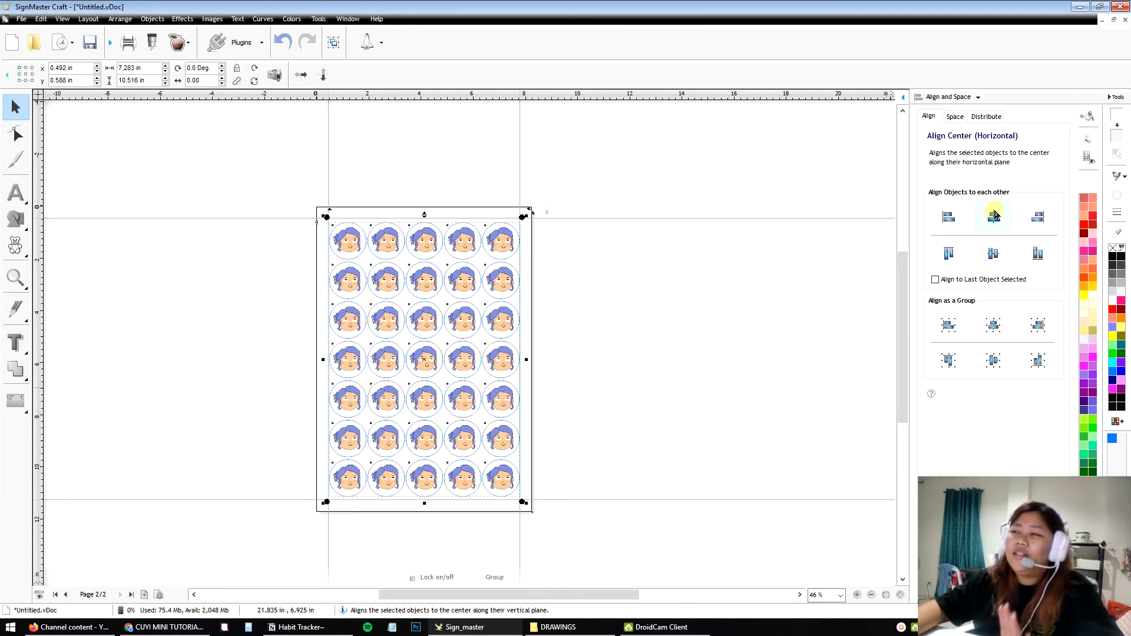
click(992, 216)
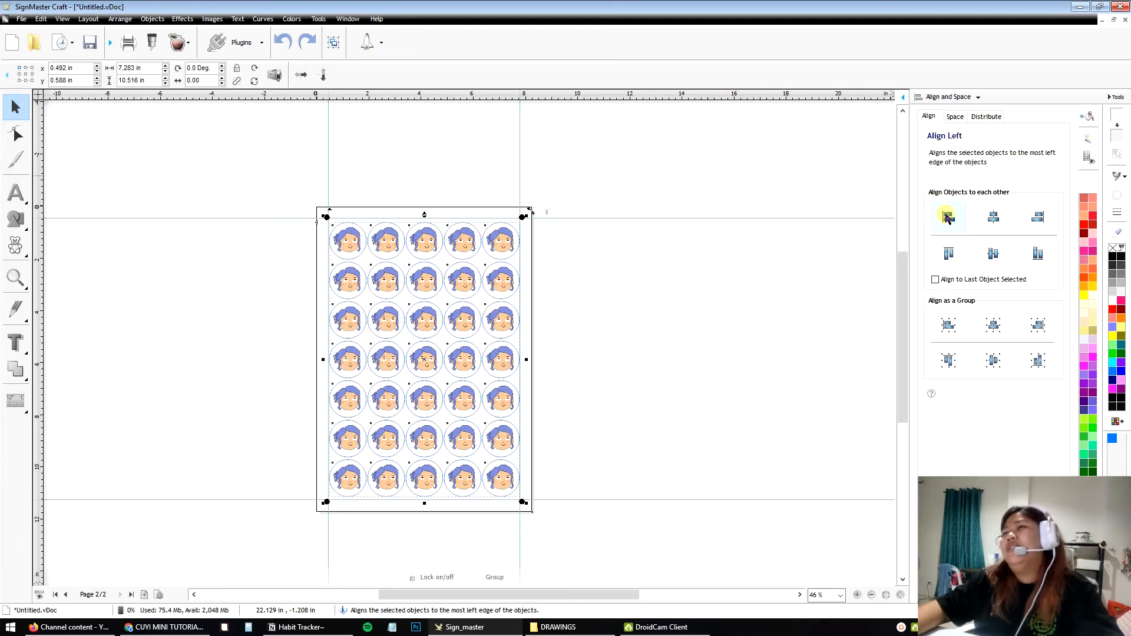
mouse_move(823, 274)
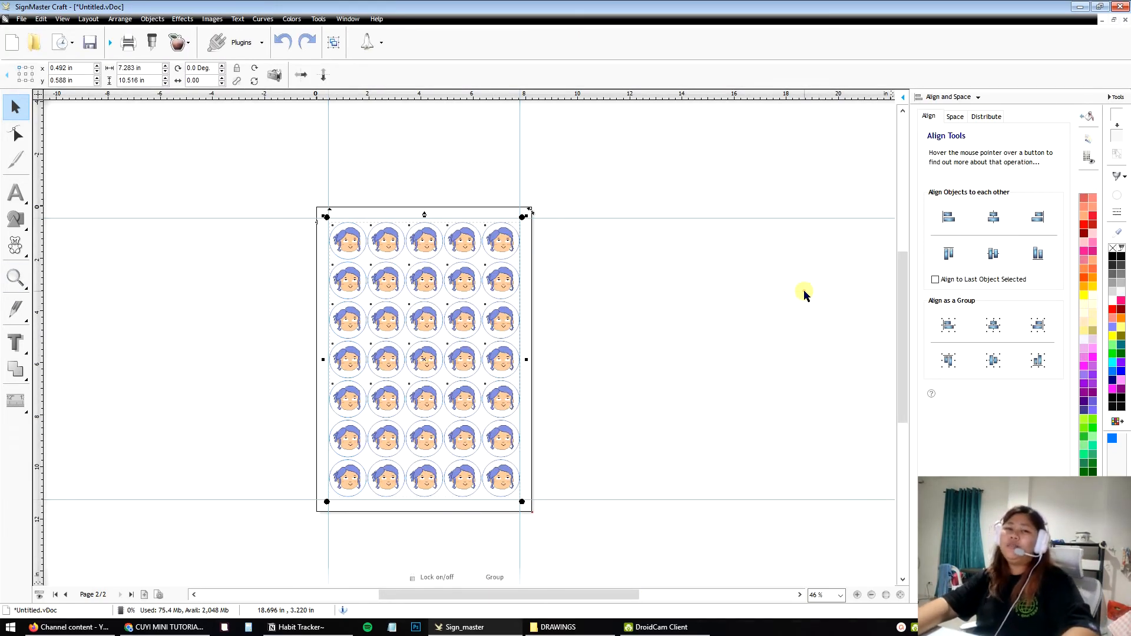
click(500, 240)
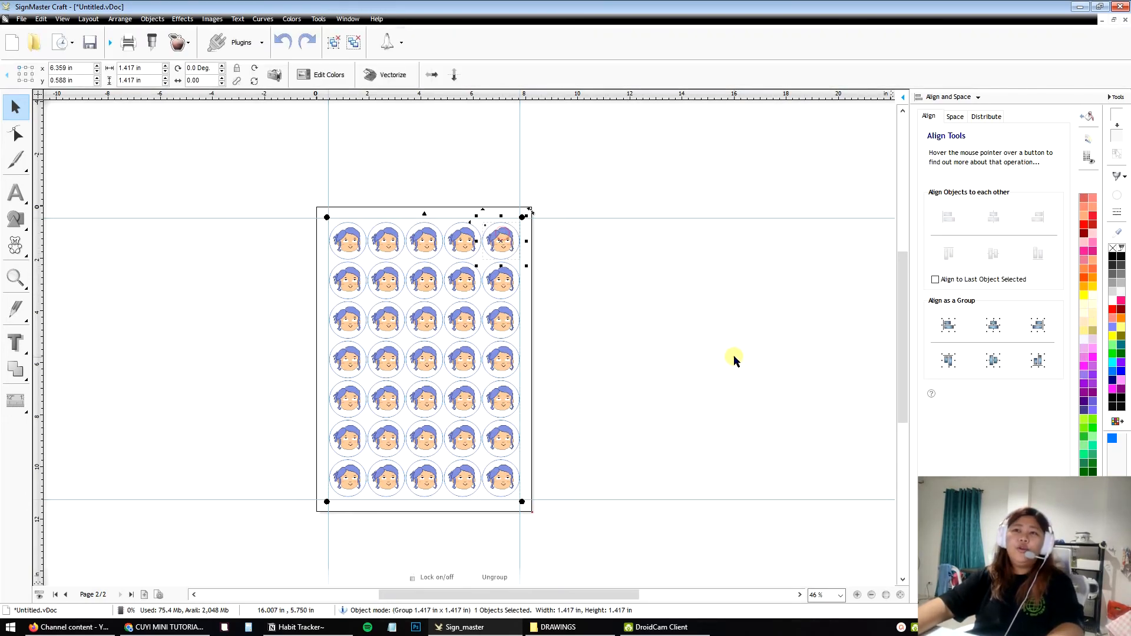